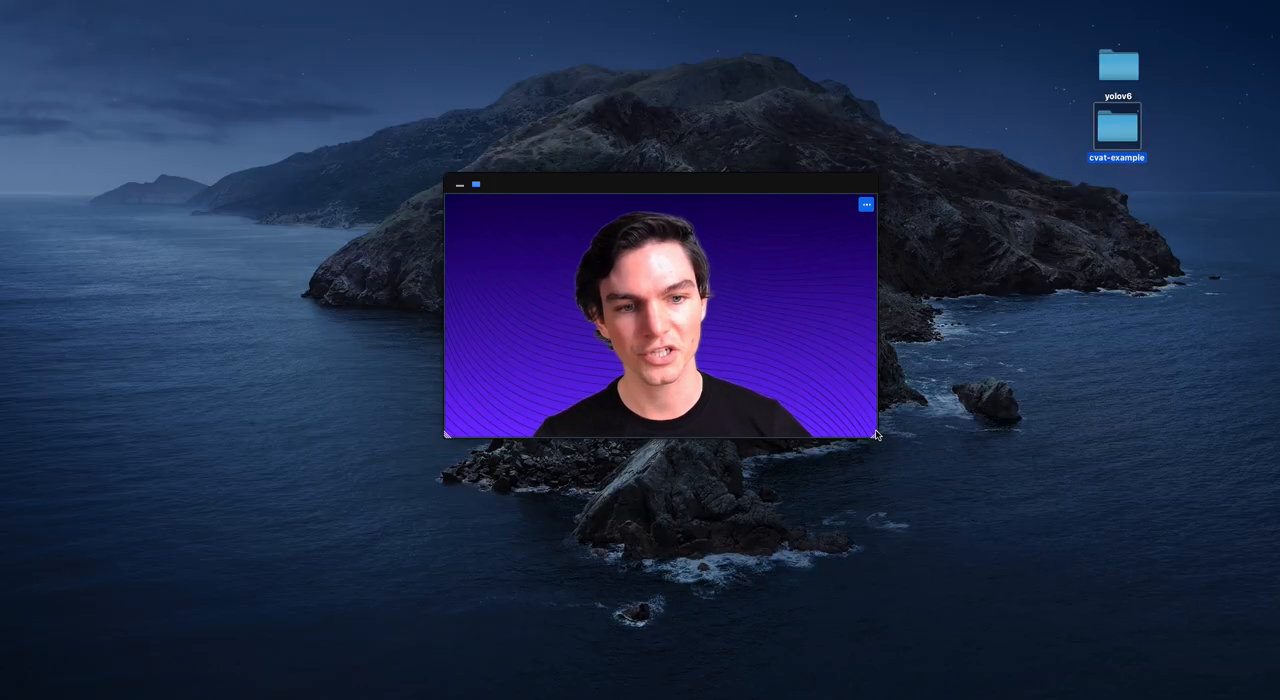
# Rearrange the Finder items and open the cvat-example folder containing the drone photos.
pyautogui.moveTo(876, 436); pyautogui.dragTo(736, 360)
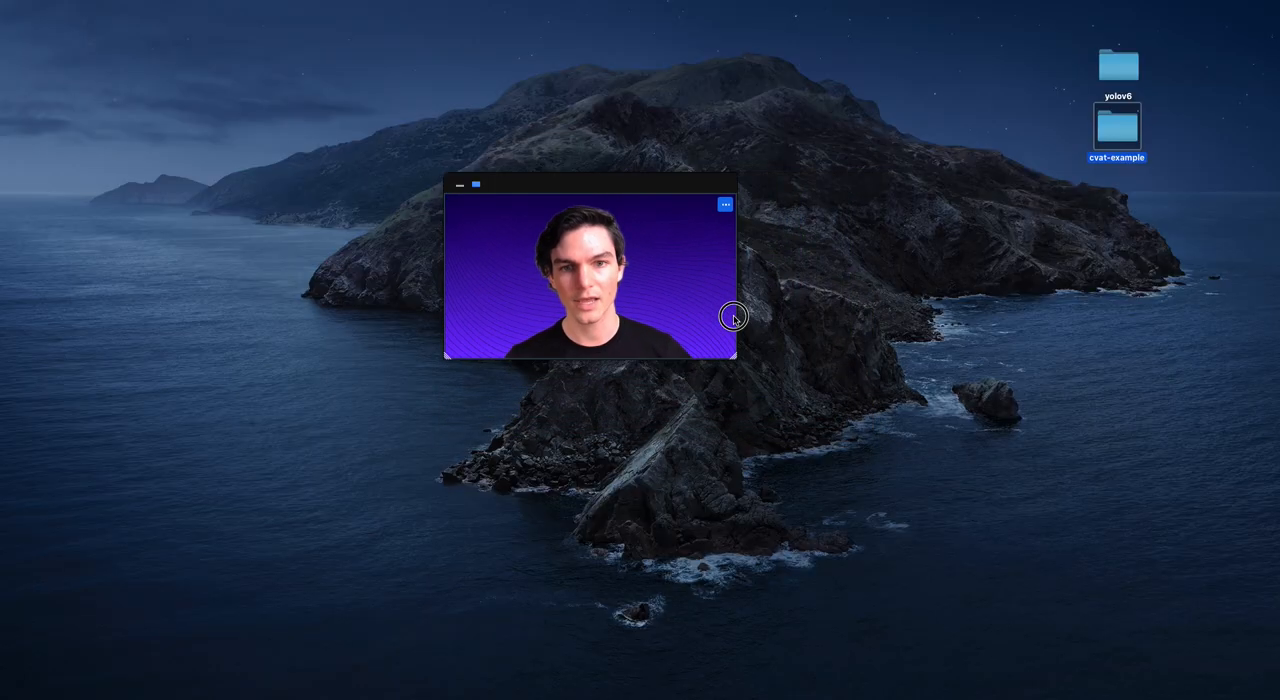
pyautogui.moveTo(590, 256); pyautogui.dragTo(150, 386)
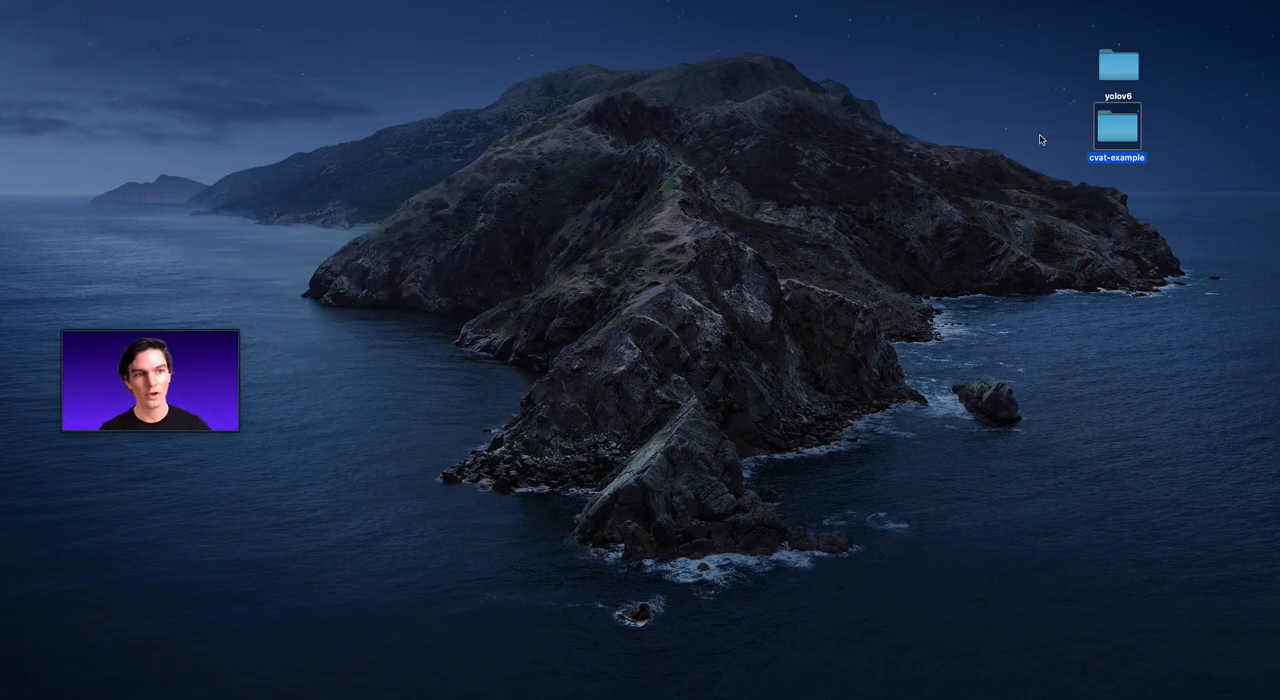
pyautogui.doubleClick(1116, 128)
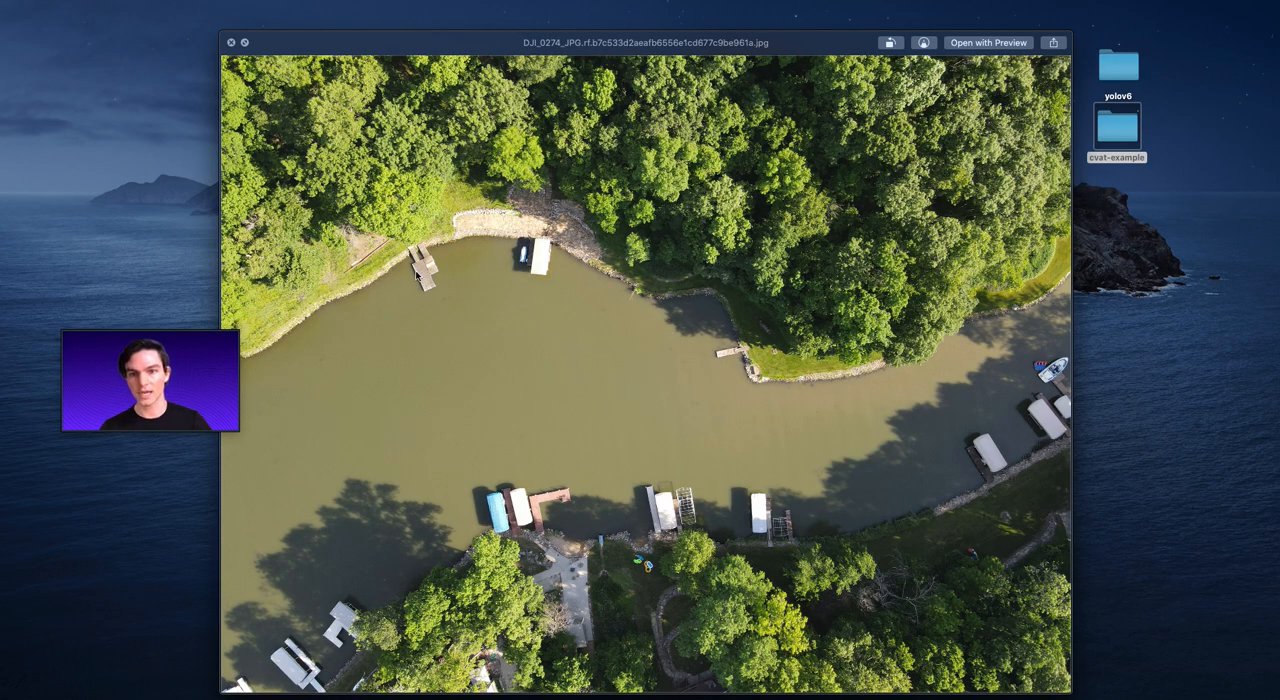
pyautogui.moveTo(548, 356)
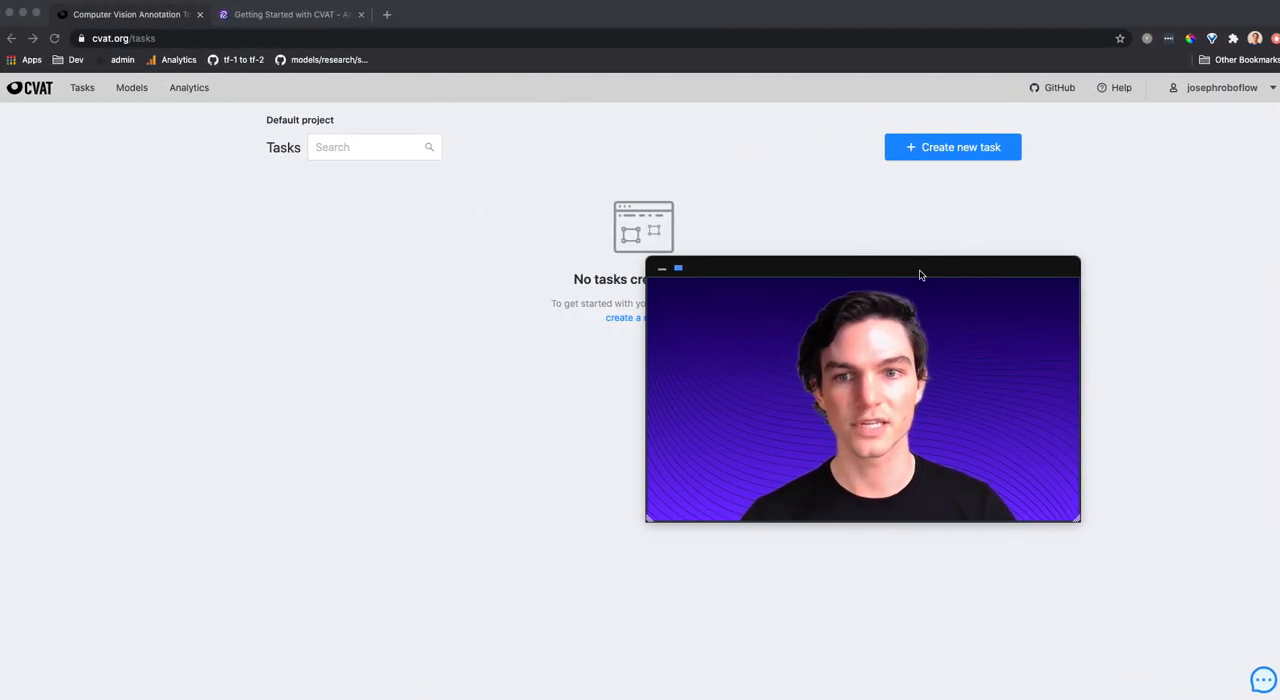
pyautogui.moveTo(860, 268); pyautogui.dragTo(940, 232)
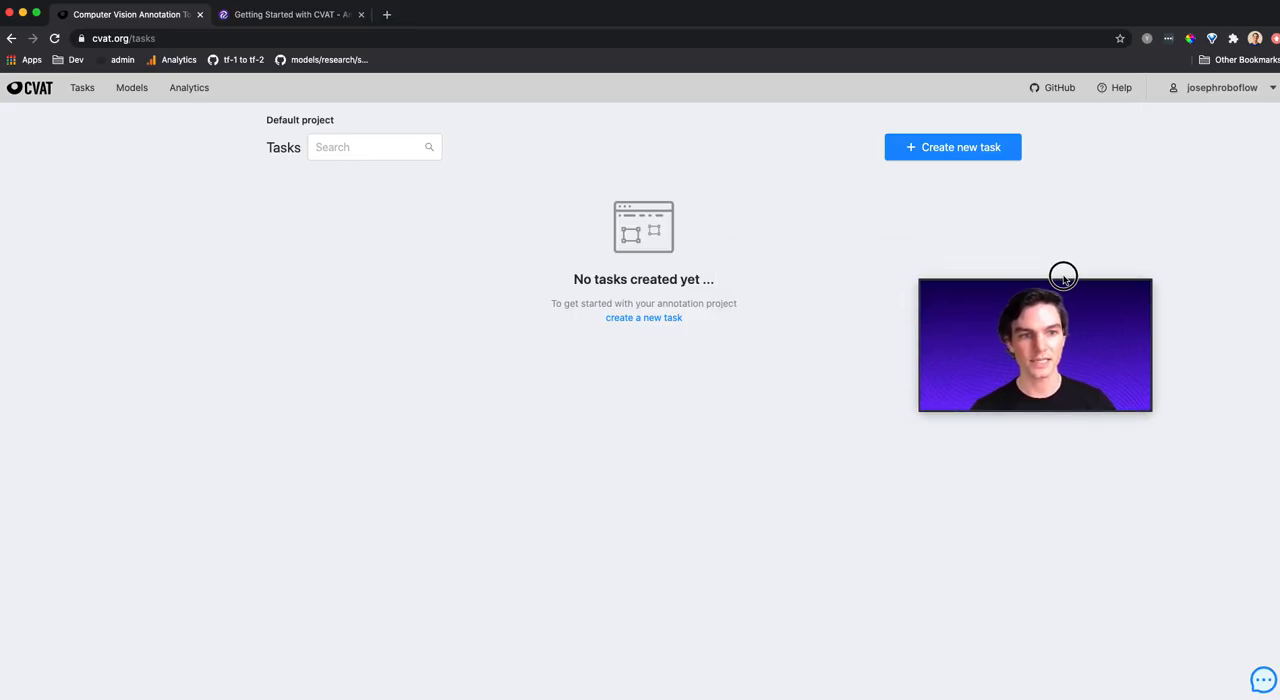
pyautogui.click(122, 38)
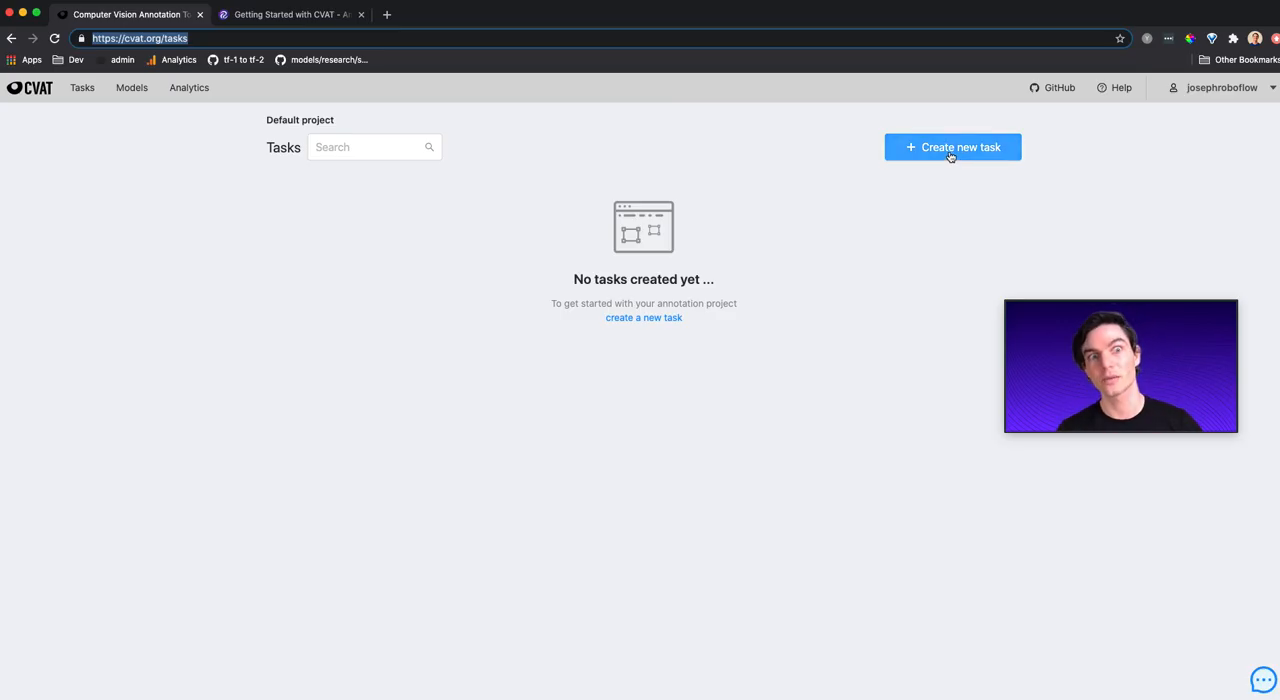
# Start a new CVAT task named aerial-labeling.
pyautogui.click(952, 148)
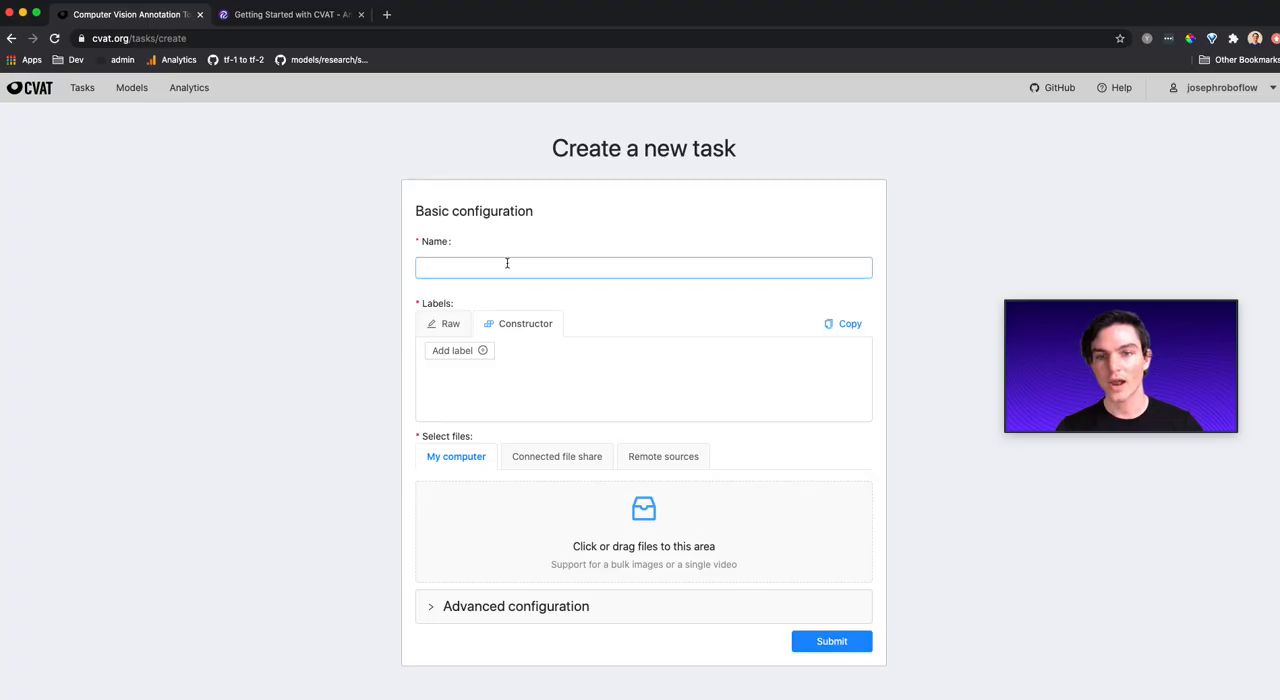
pyautogui.click(644, 268)
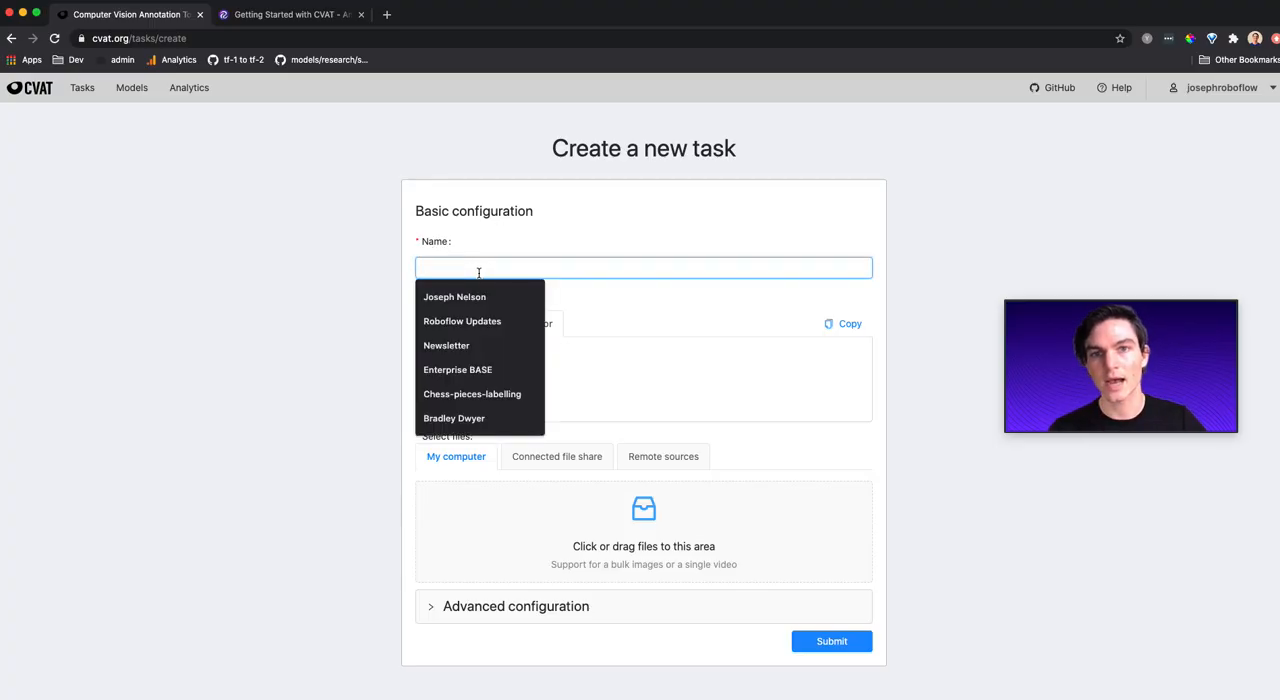
pyautogui.write('aerial-')
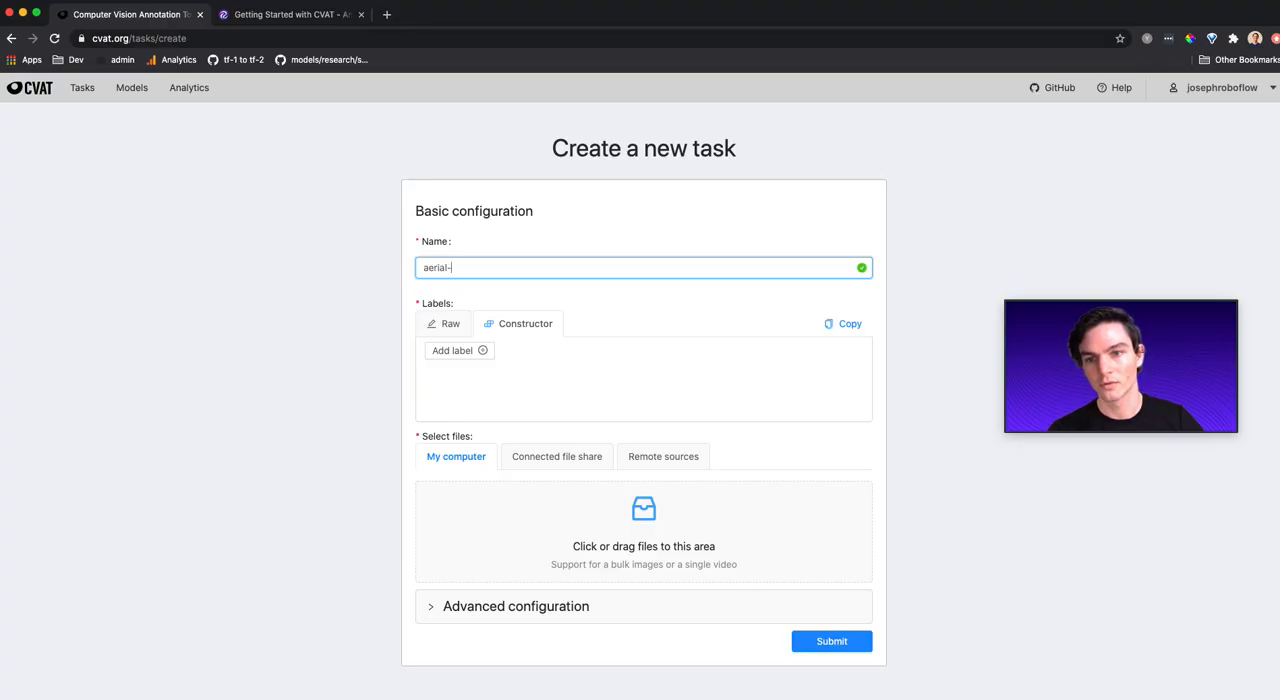
pyautogui.write('labeling')
pyautogui.write('dock')
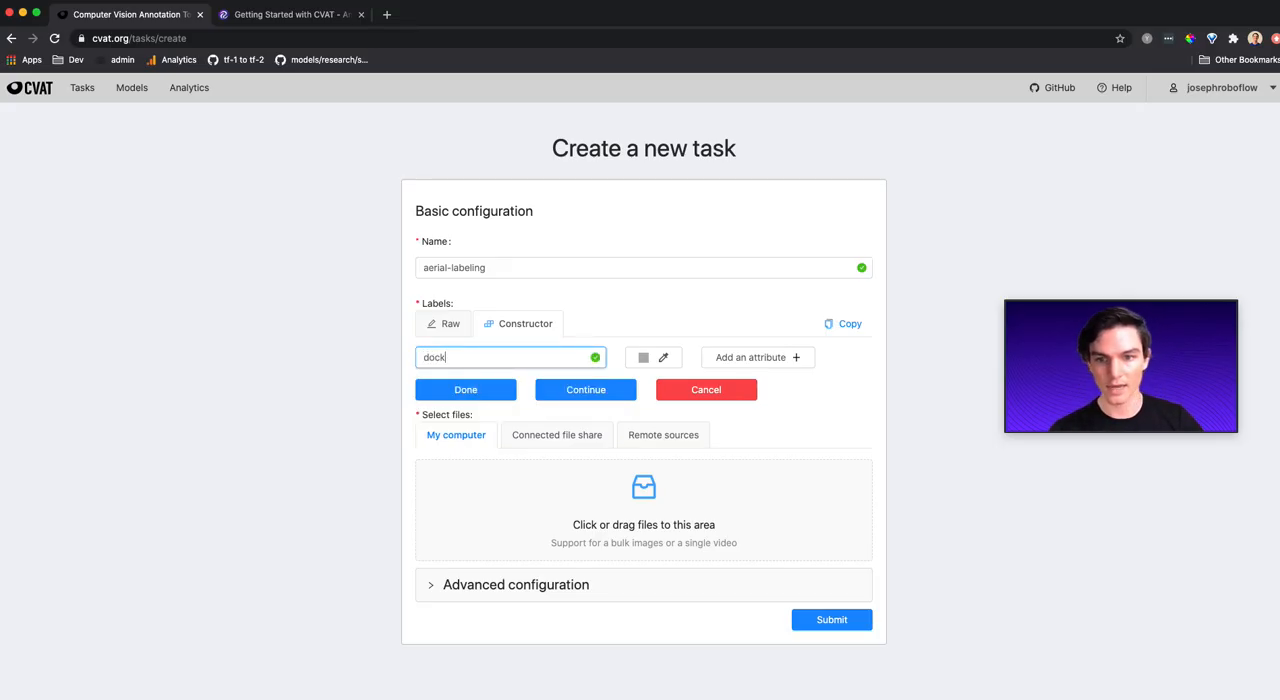
# Add the task labels dock, boat and boat-lift, and begin naming the jet-ski label.
pyautogui.click(510, 356)
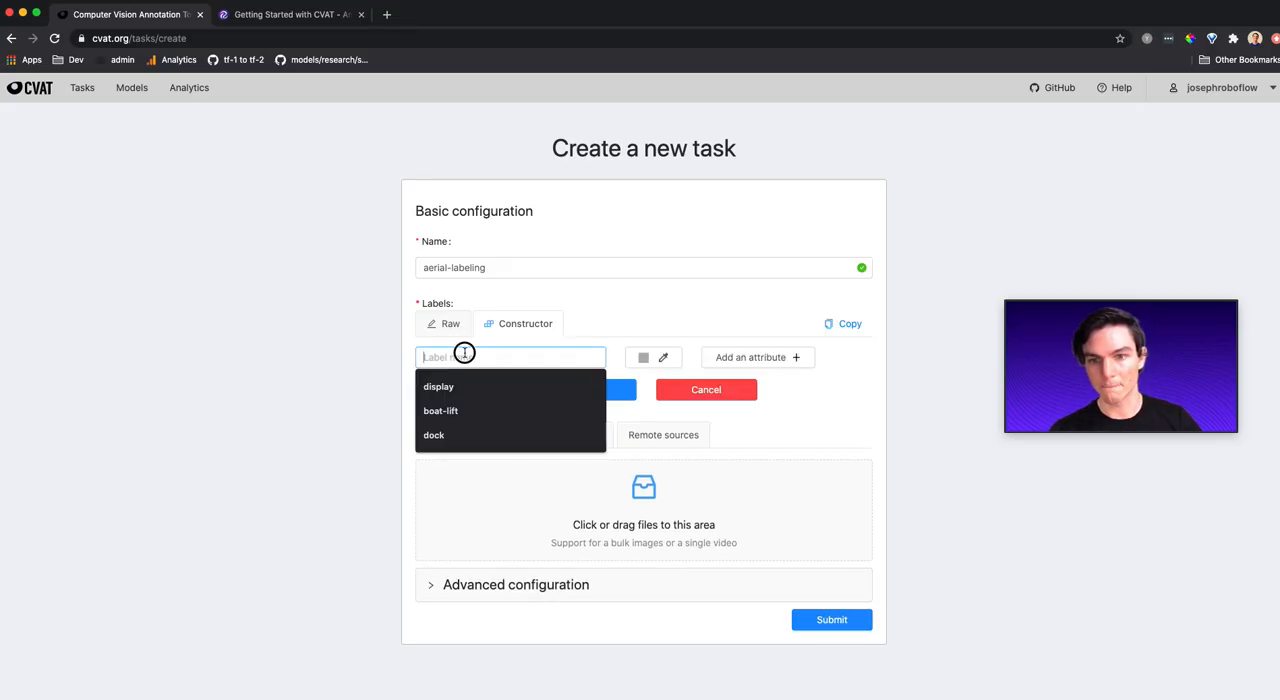
pyautogui.write('b')
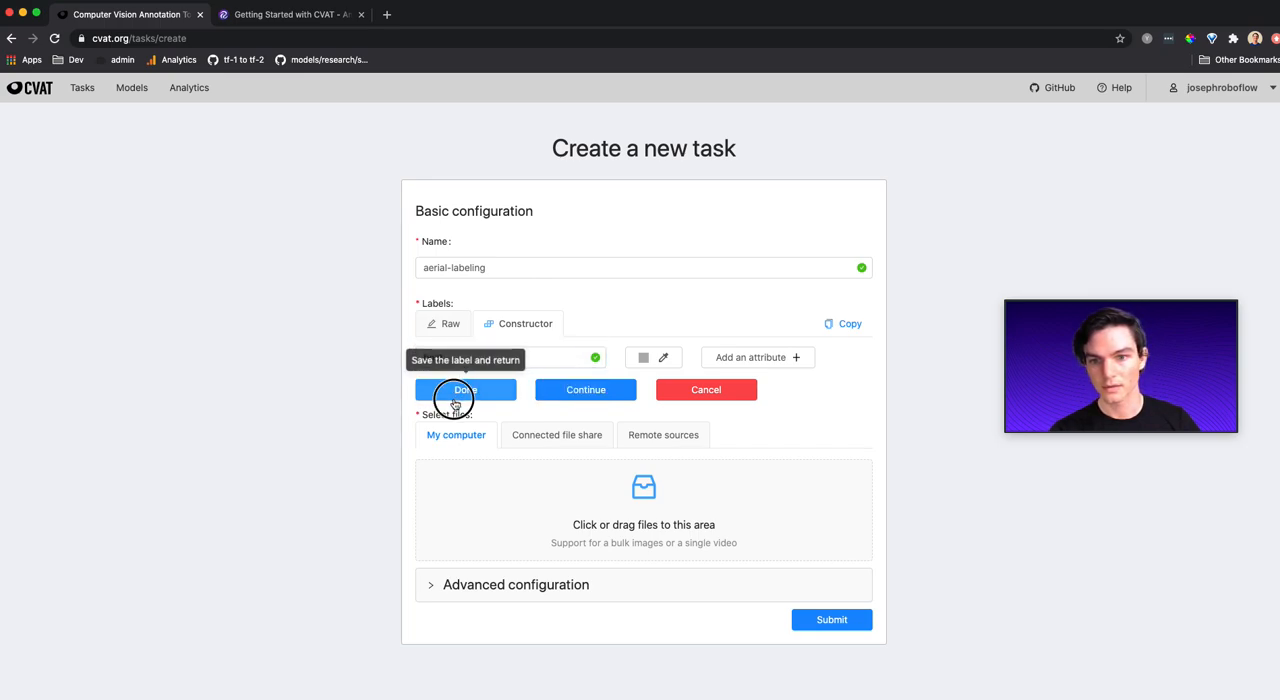
pyautogui.write('boa')
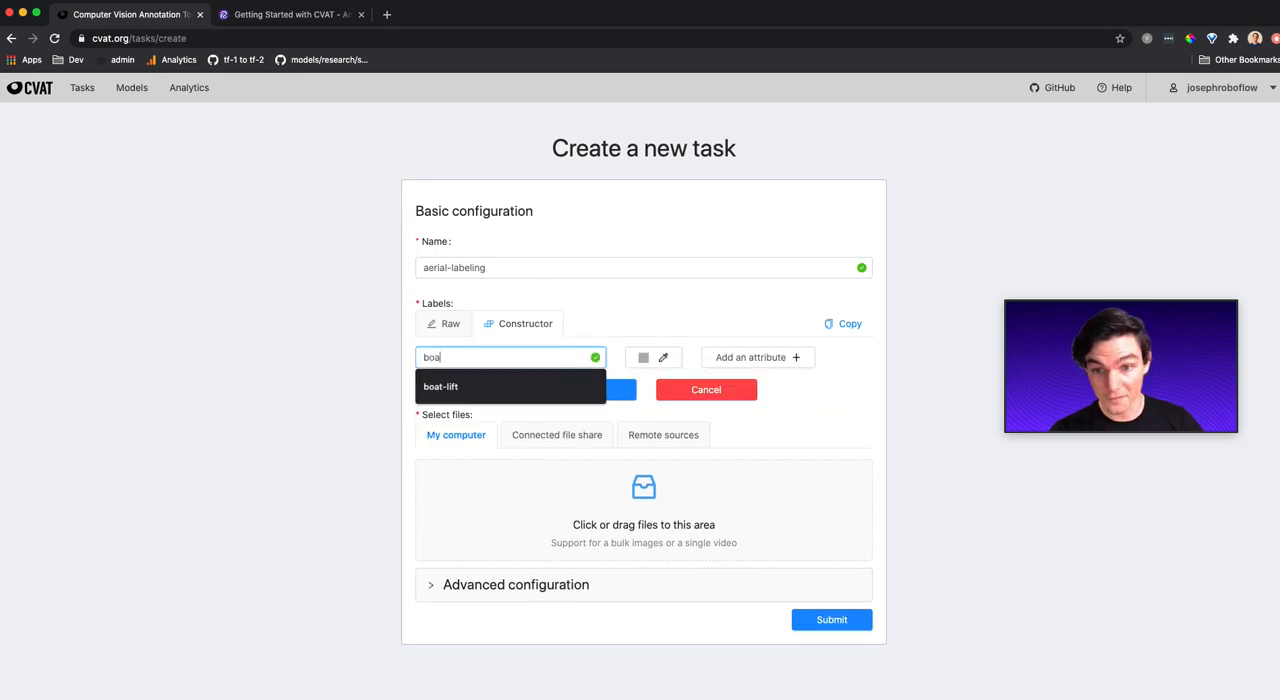
pyautogui.click(440, 386)
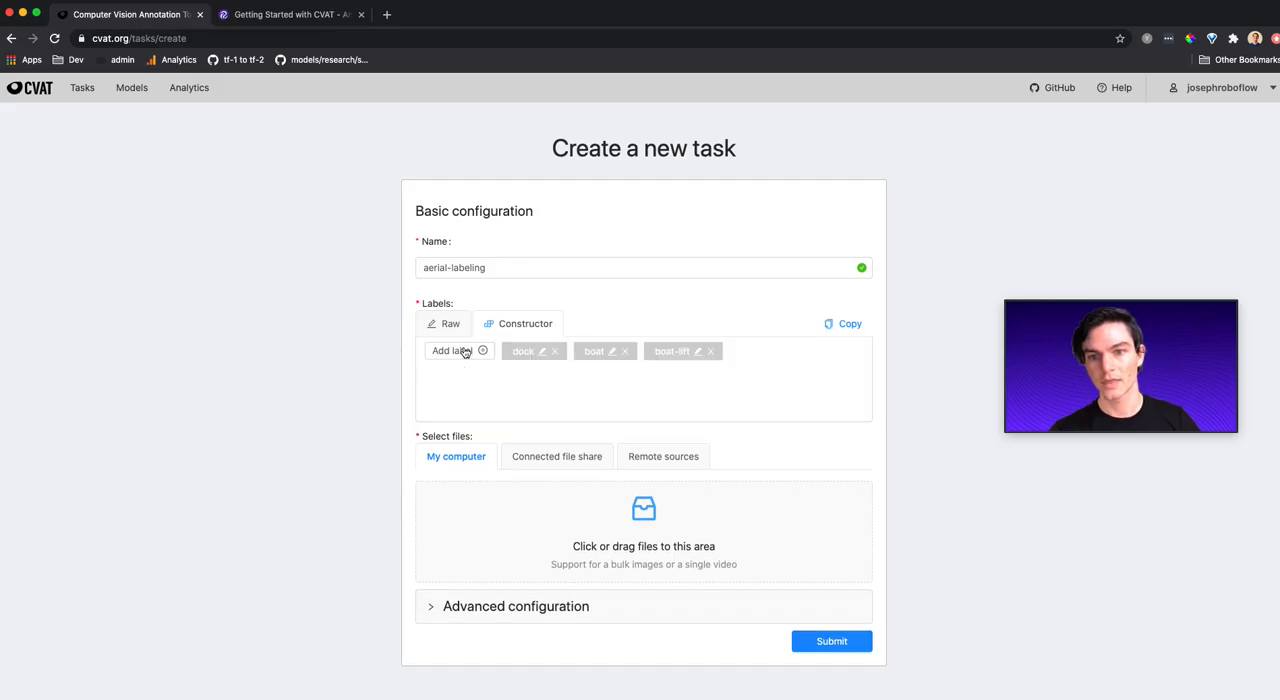
pyautogui.click(448, 352)
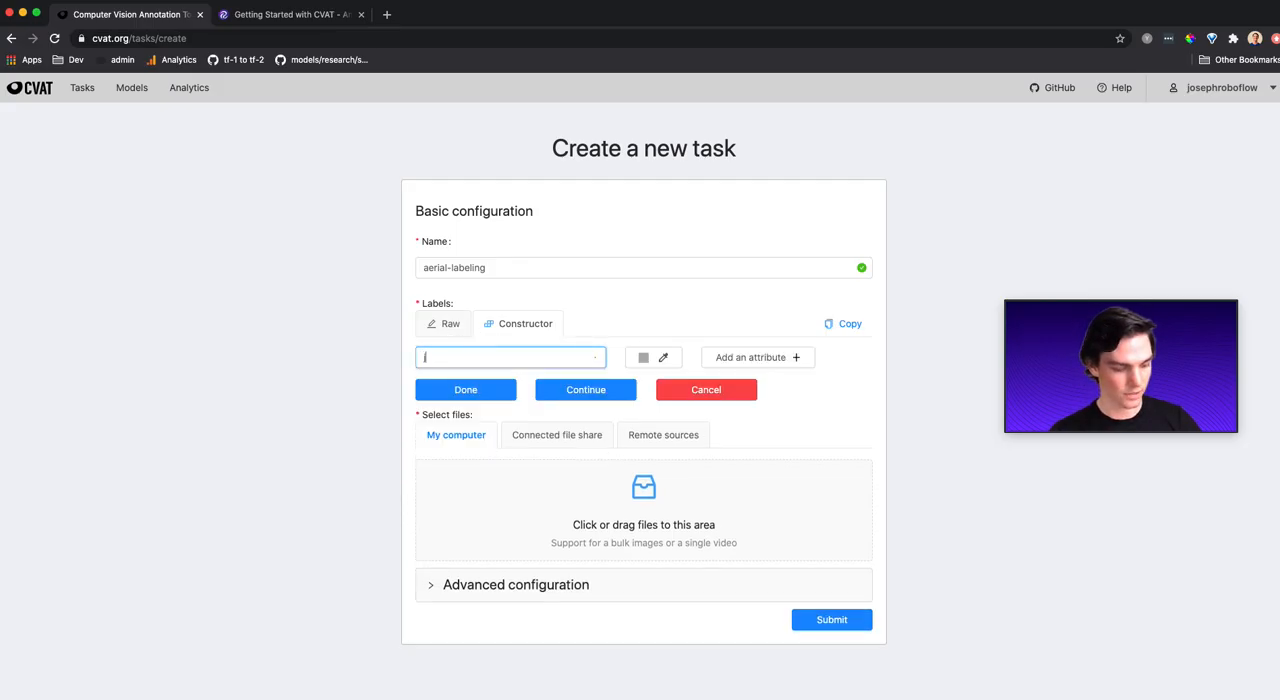
pyautogui.click(464, 388)
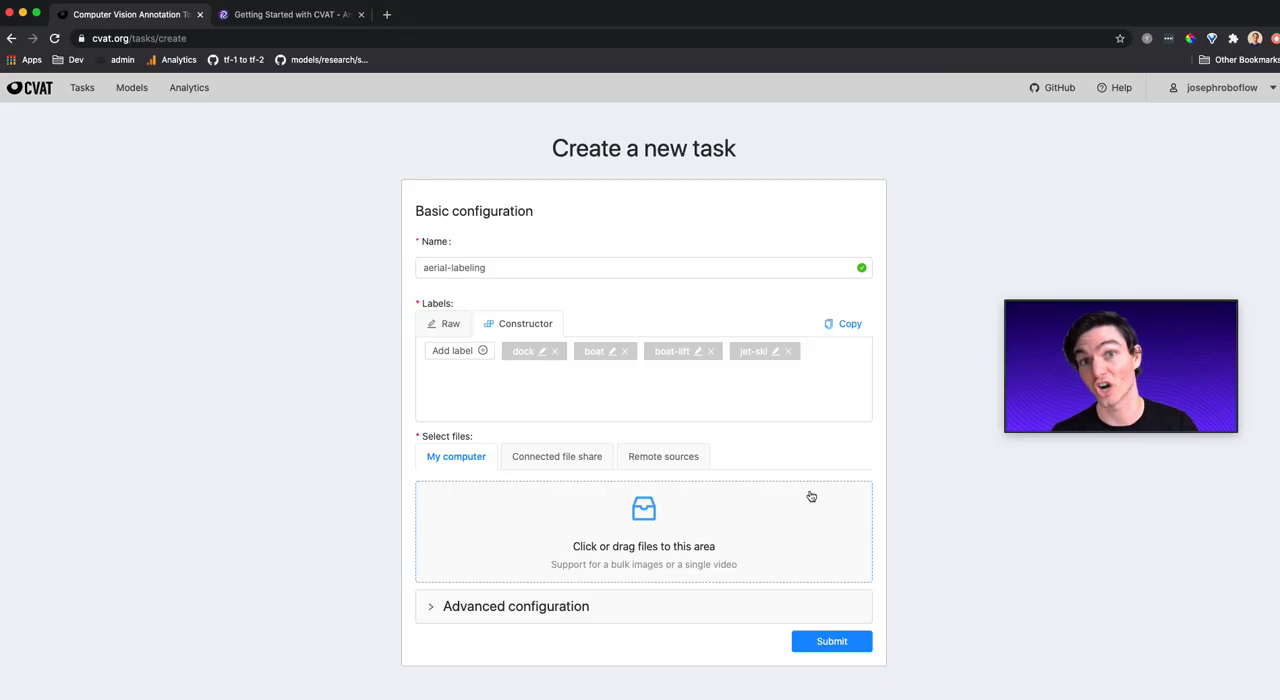
pyautogui.moveTo(858, 546)
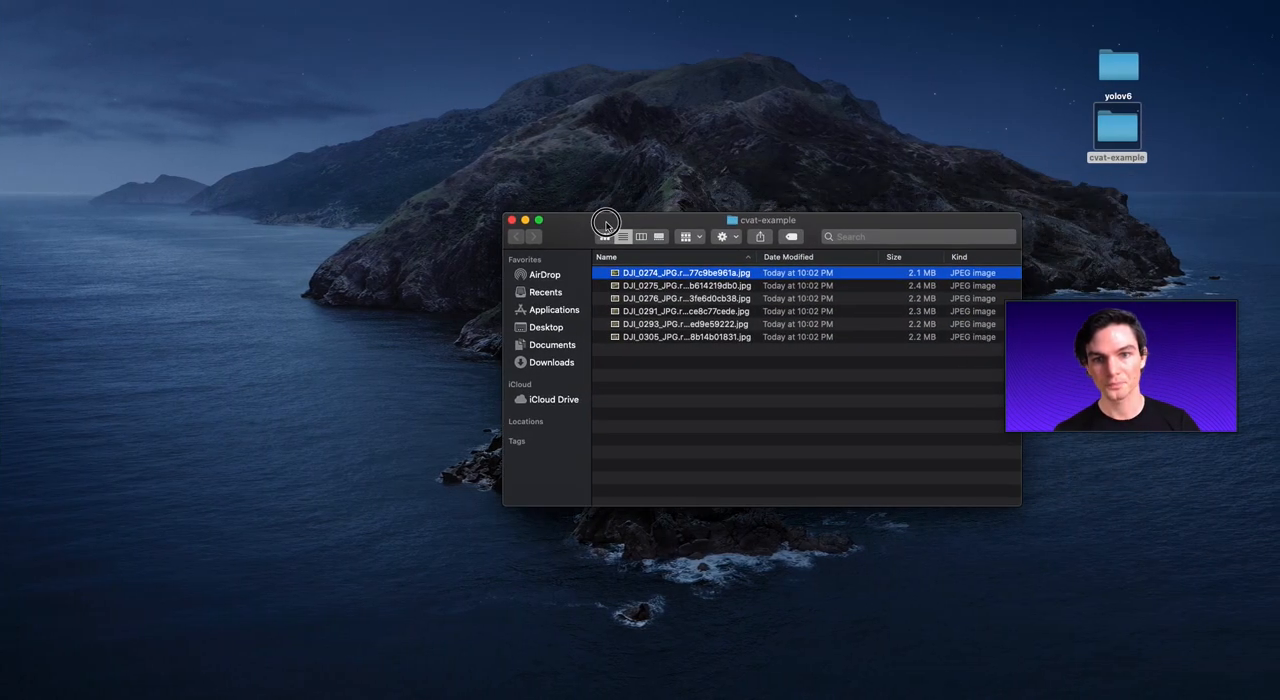
# Attach the six drone JPGs from cvat-example to the task and submit it.
pyautogui.click(512, 220)
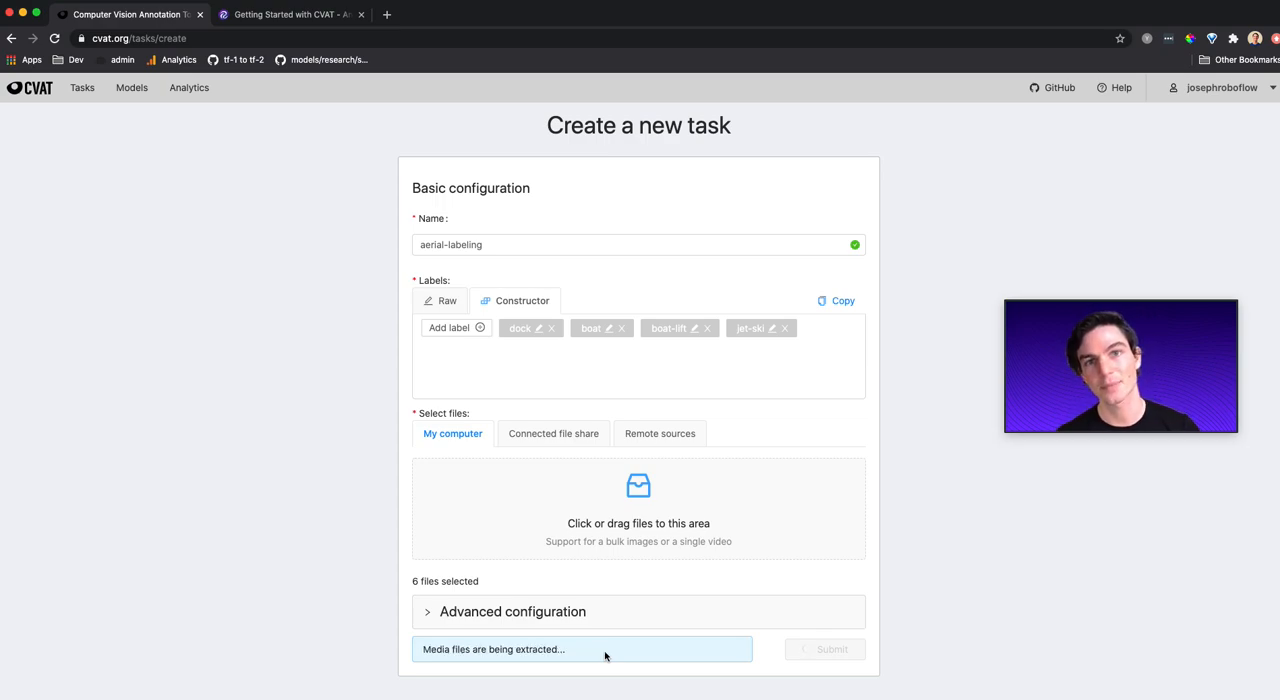
# Open the newly created aerial-labeling task from the creation notification.
pyautogui.click(832, 648)
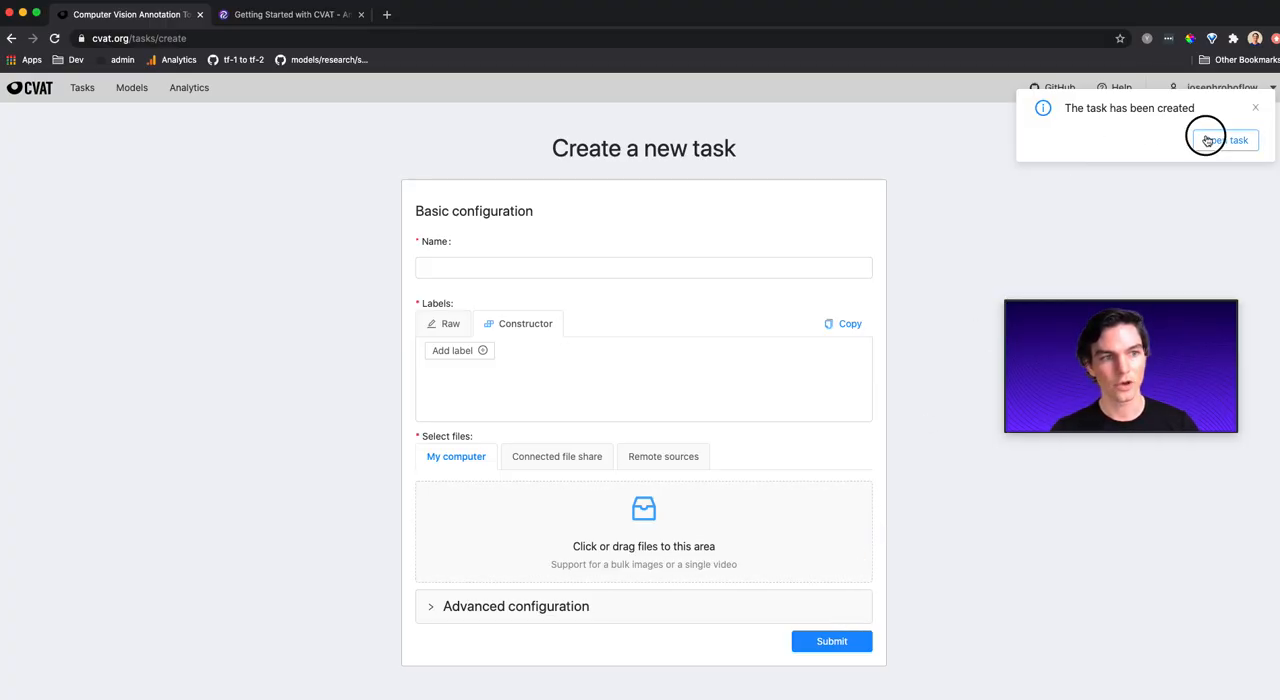
pyautogui.click(1224, 140)
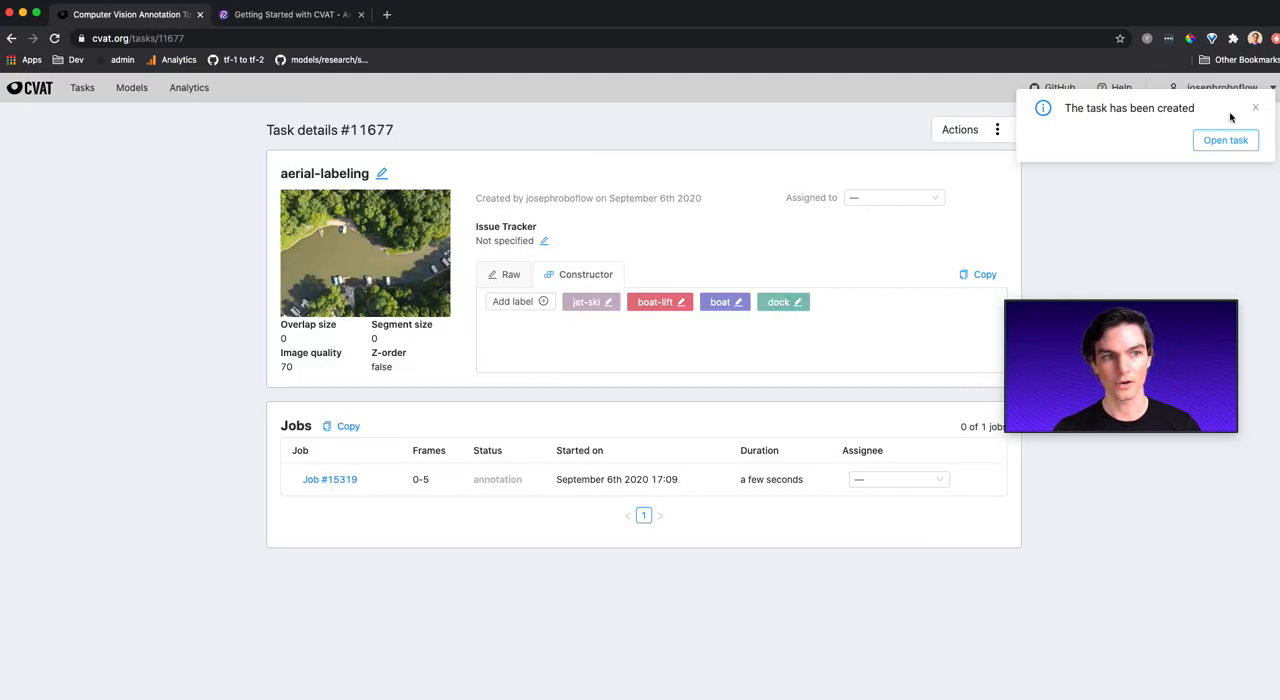
# From the Tasks list, open aerial-labeling and launch its annotation job #15319.
pyautogui.click(1256, 108)
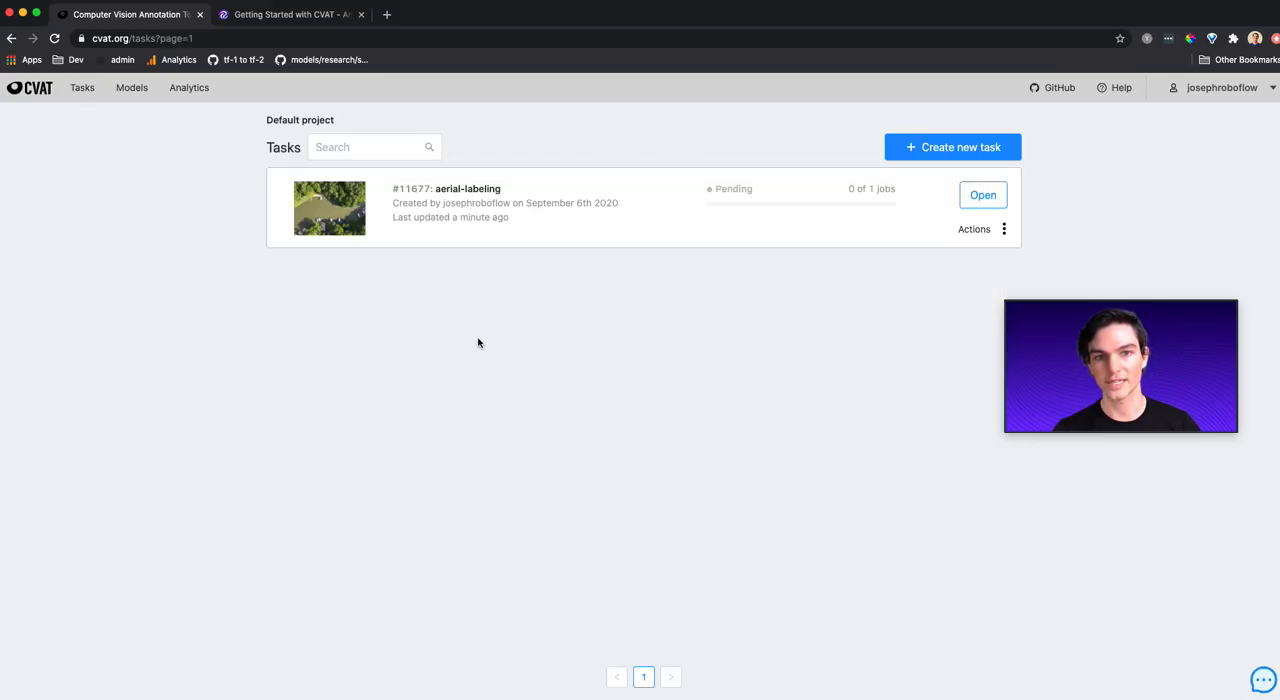
pyautogui.moveTo(512, 178)
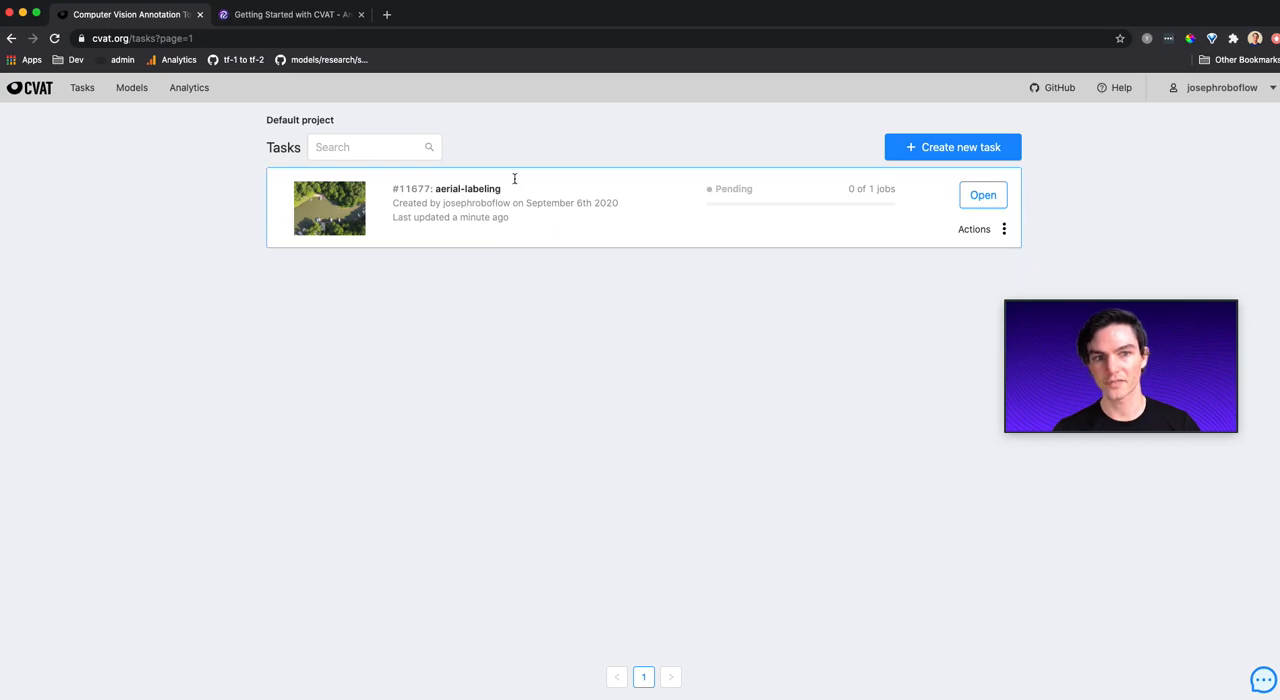
pyautogui.click(982, 196)
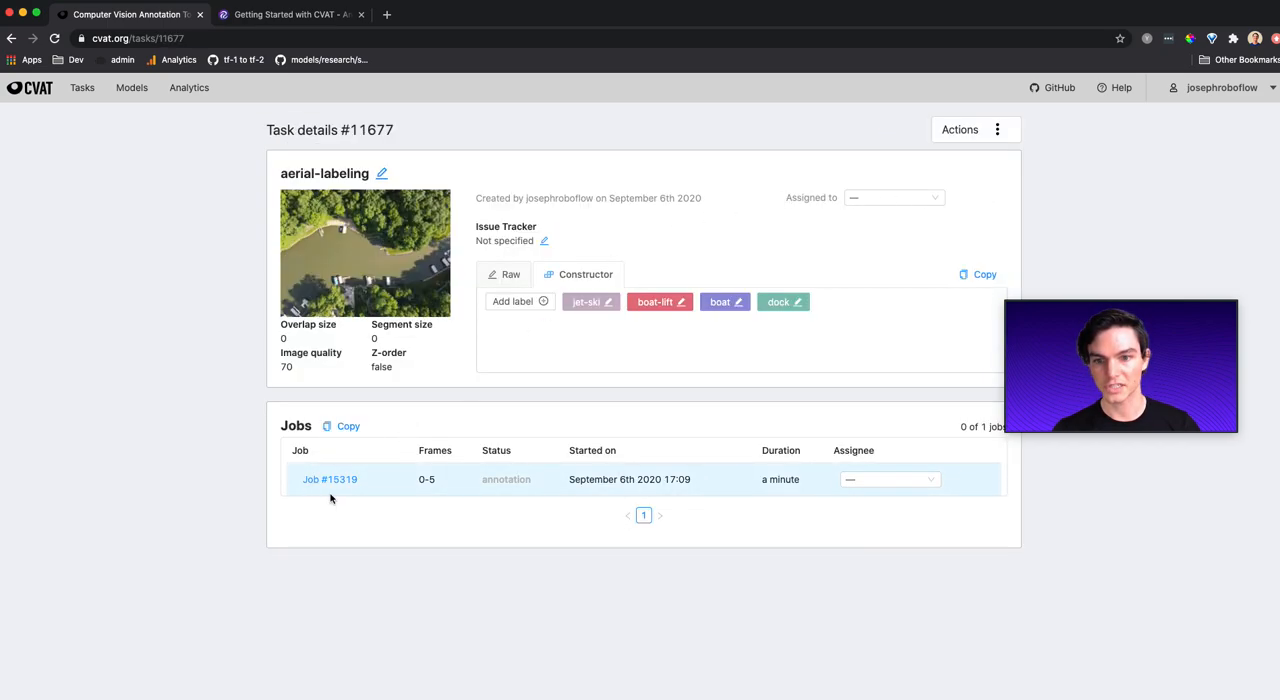
pyautogui.moveTo(452, 482)
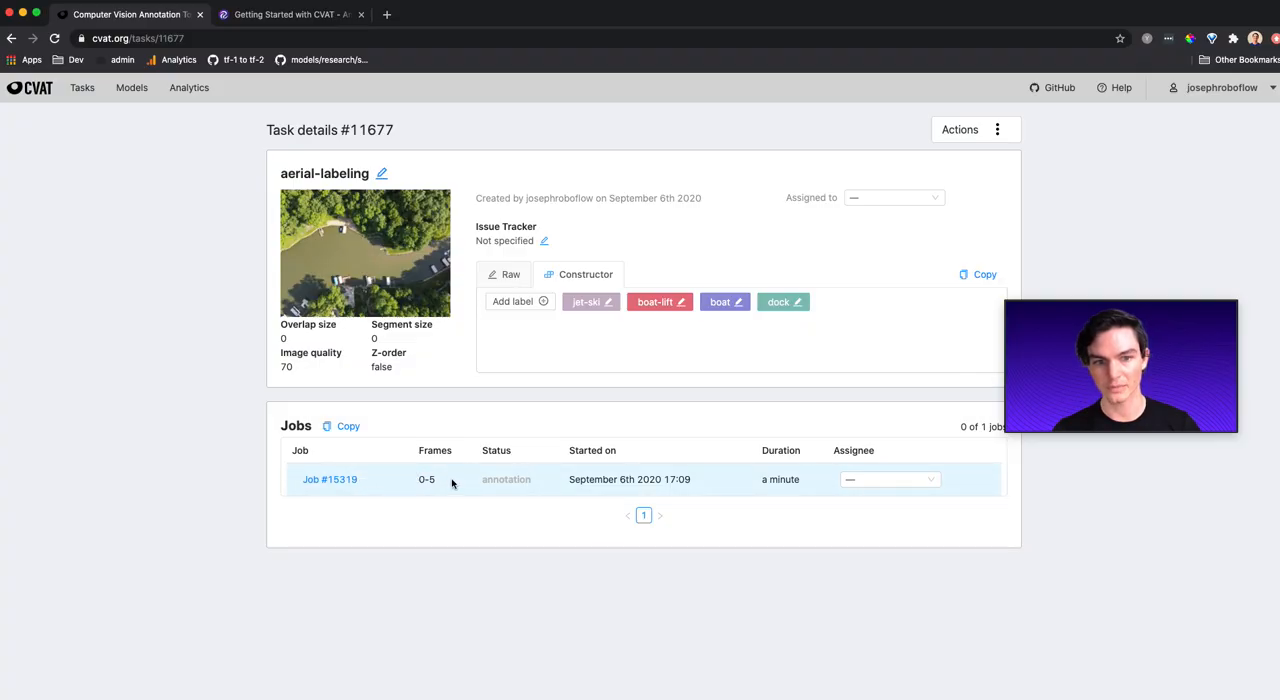
pyautogui.click(330, 480)
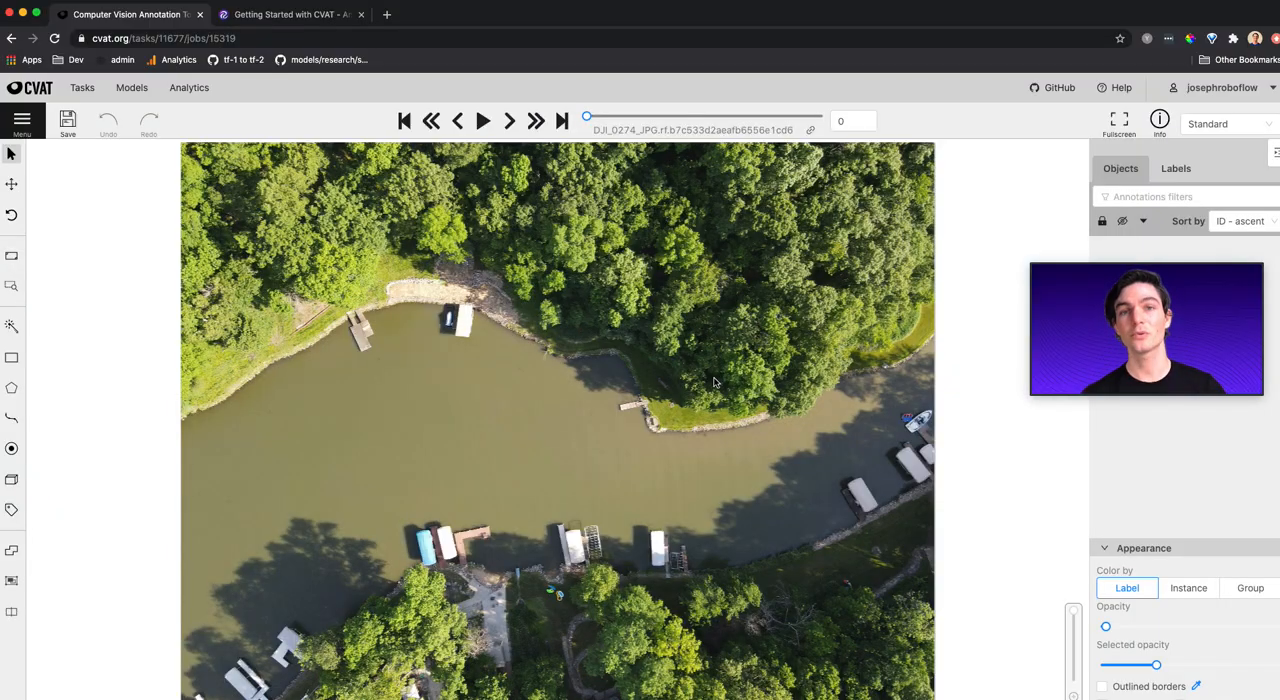
pyautogui.moveTo(362, 396)
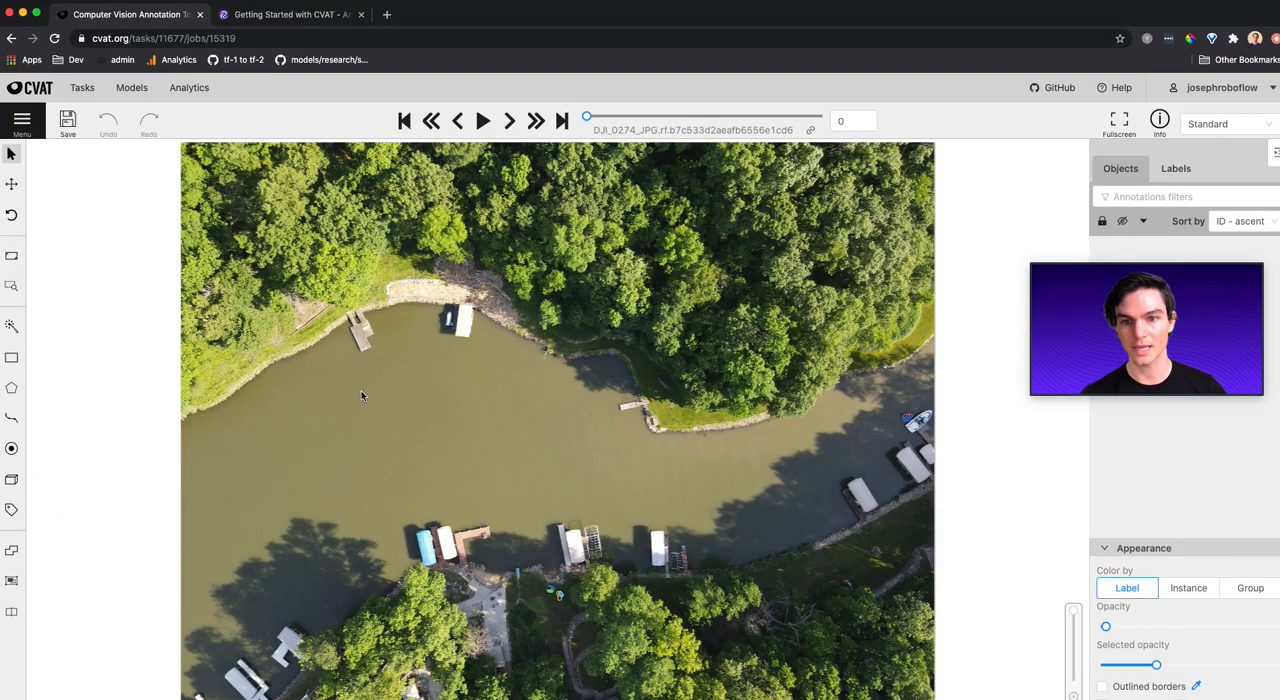
pyautogui.moveTo(94, 358)
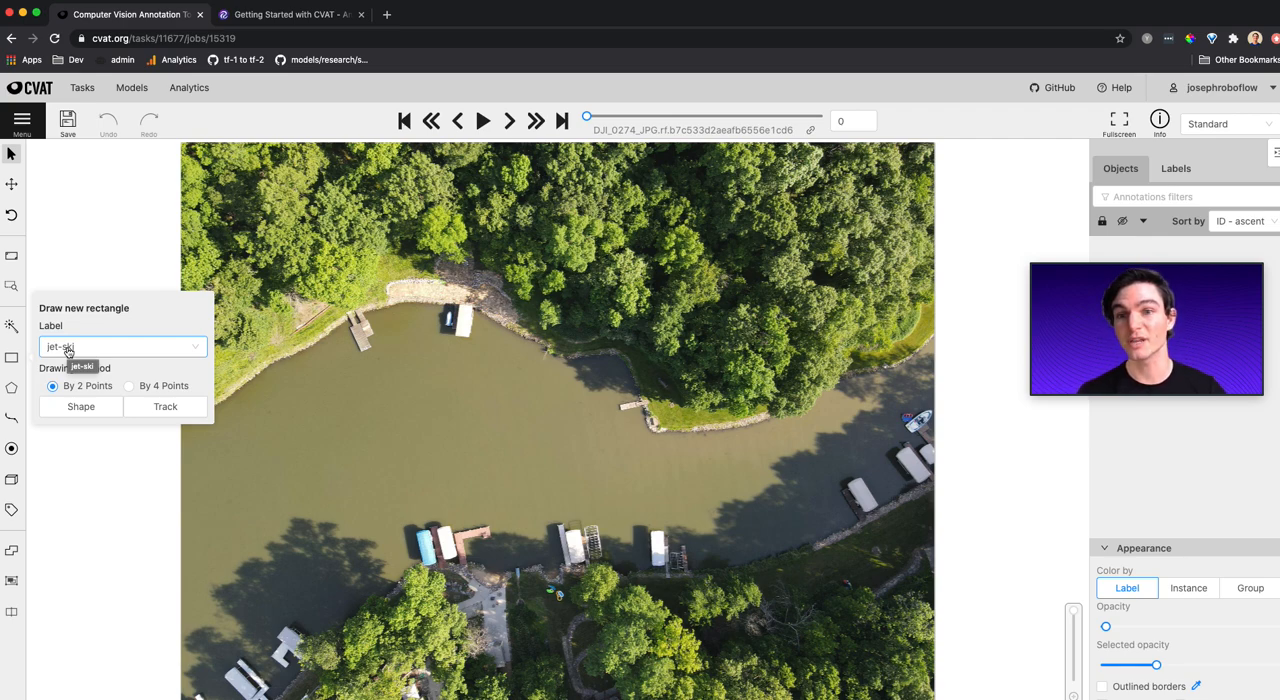
# Set the rectangle label to boat-lift and start drawing the first box.
pyautogui.click(118, 346)
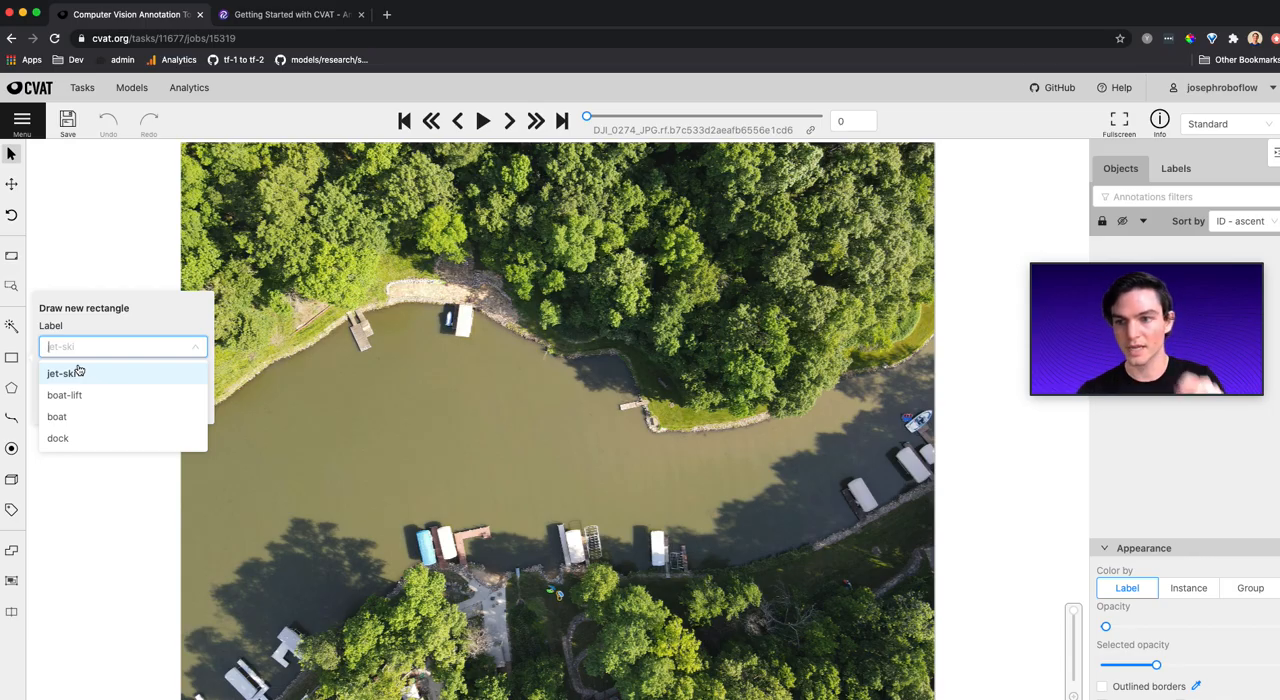
pyautogui.moveTo(64, 394)
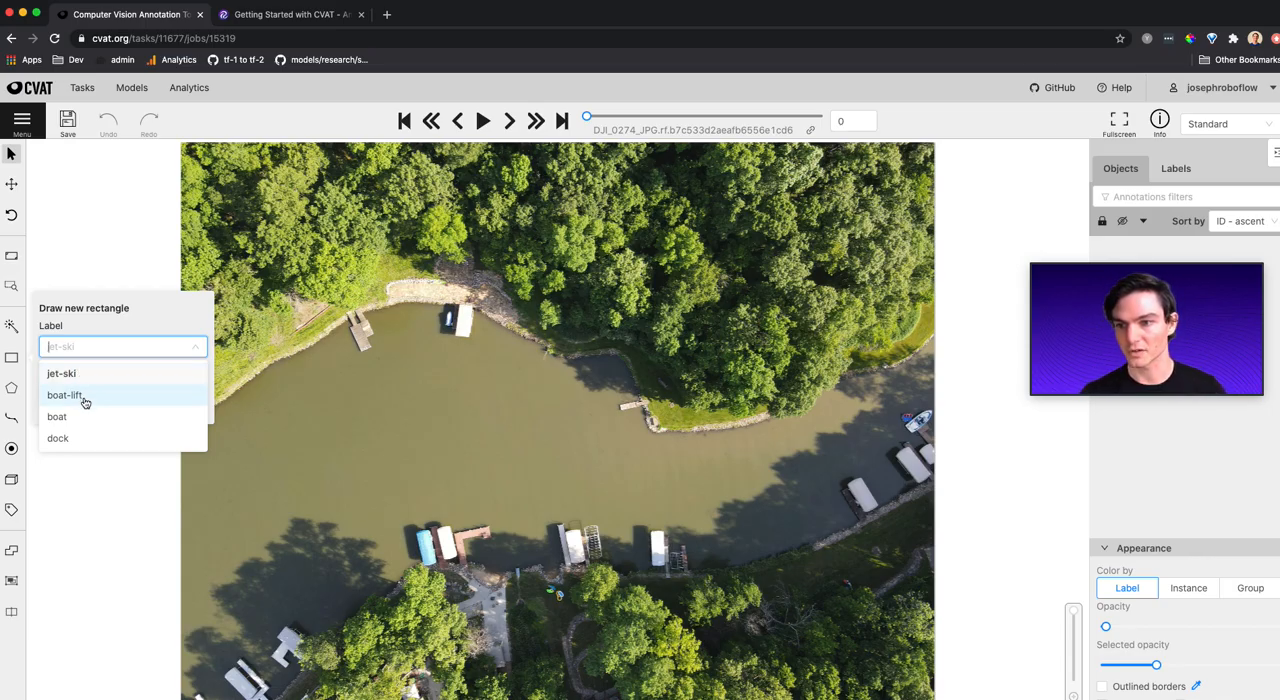
pyautogui.click(64, 396)
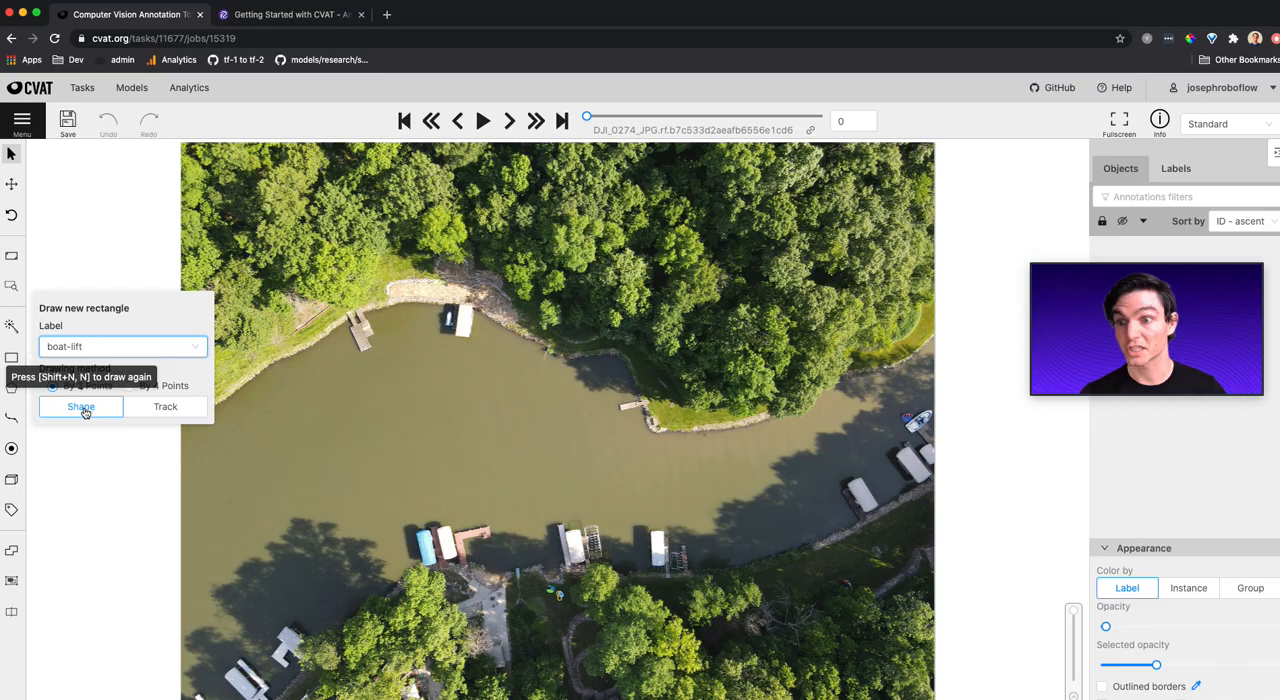
pyautogui.click(80, 408)
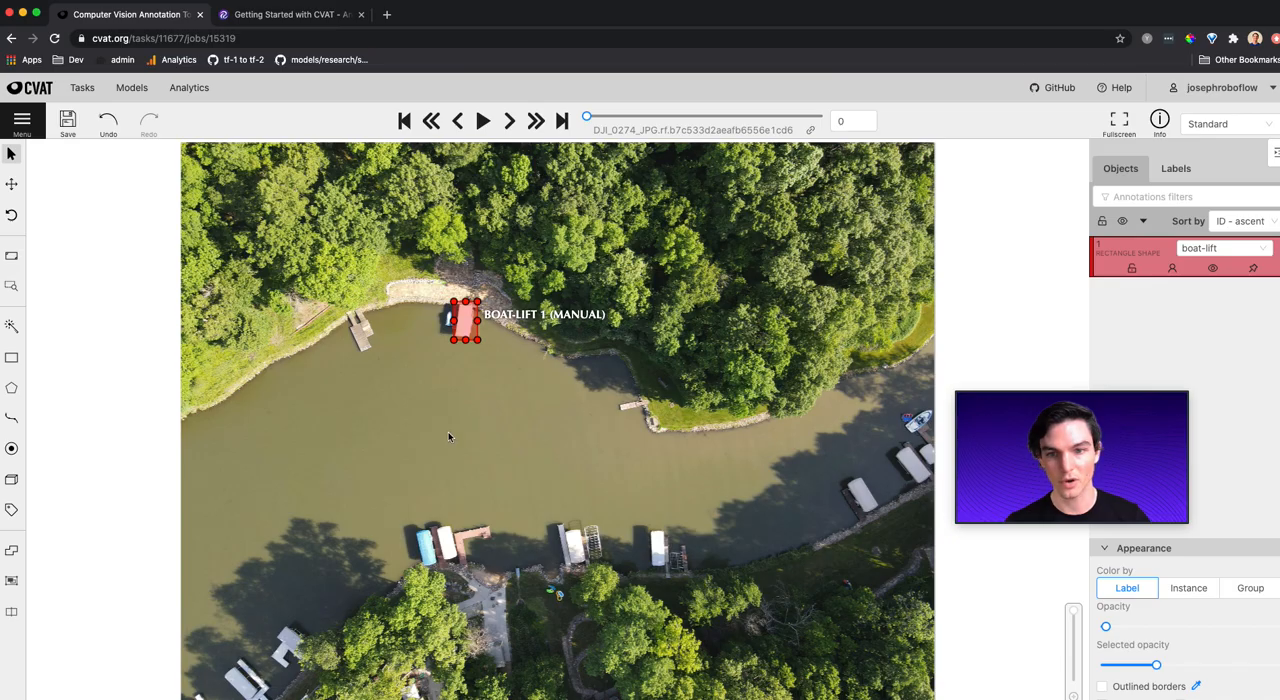
pyautogui.moveTo(436, 420)
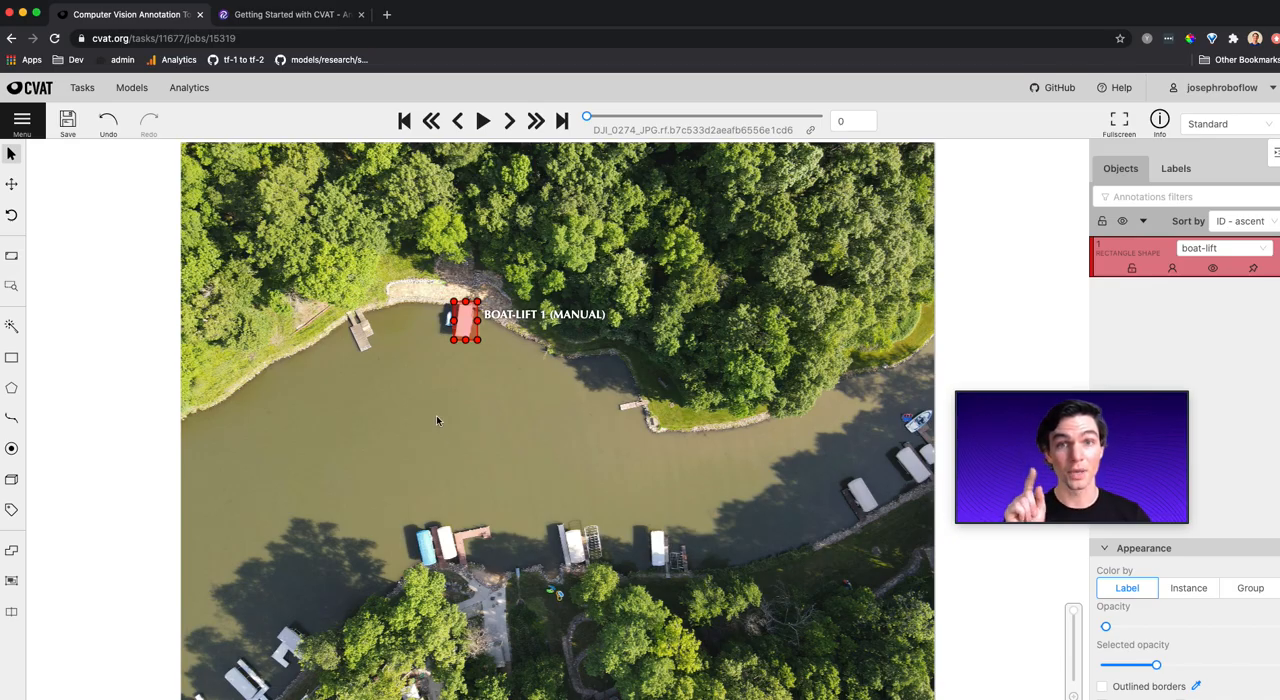
pyautogui.moveTo(472, 448)
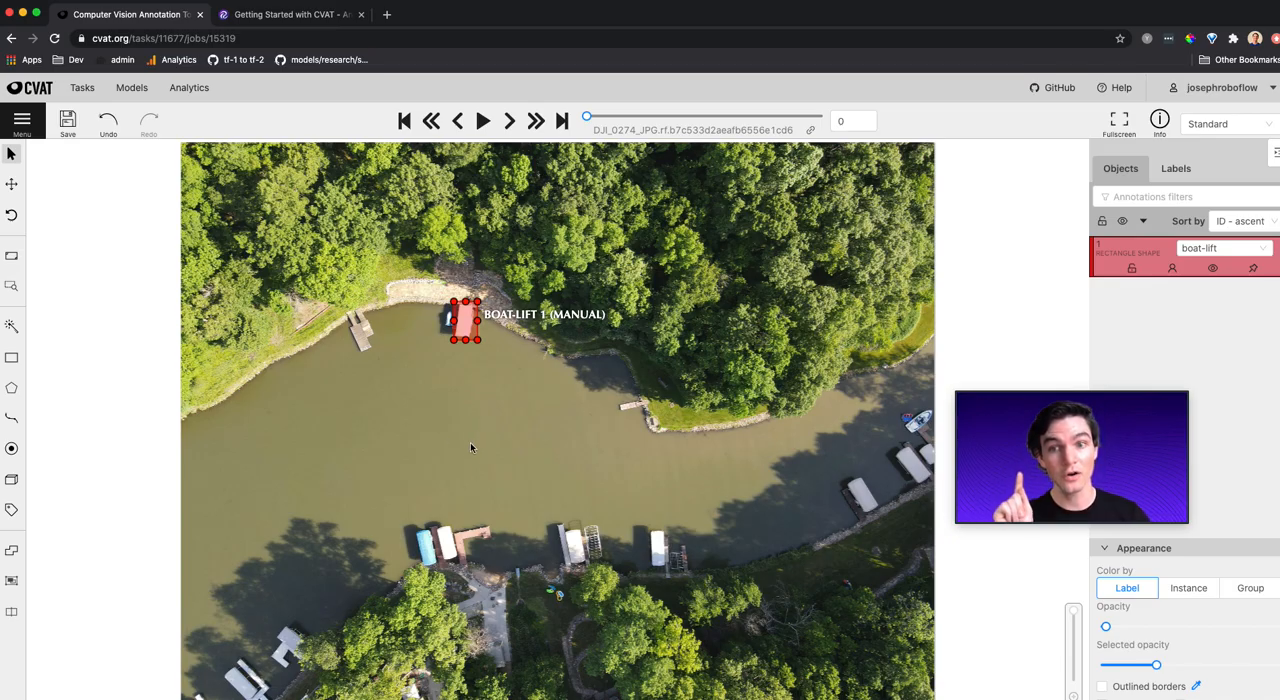
pyautogui.moveTo(484, 412)
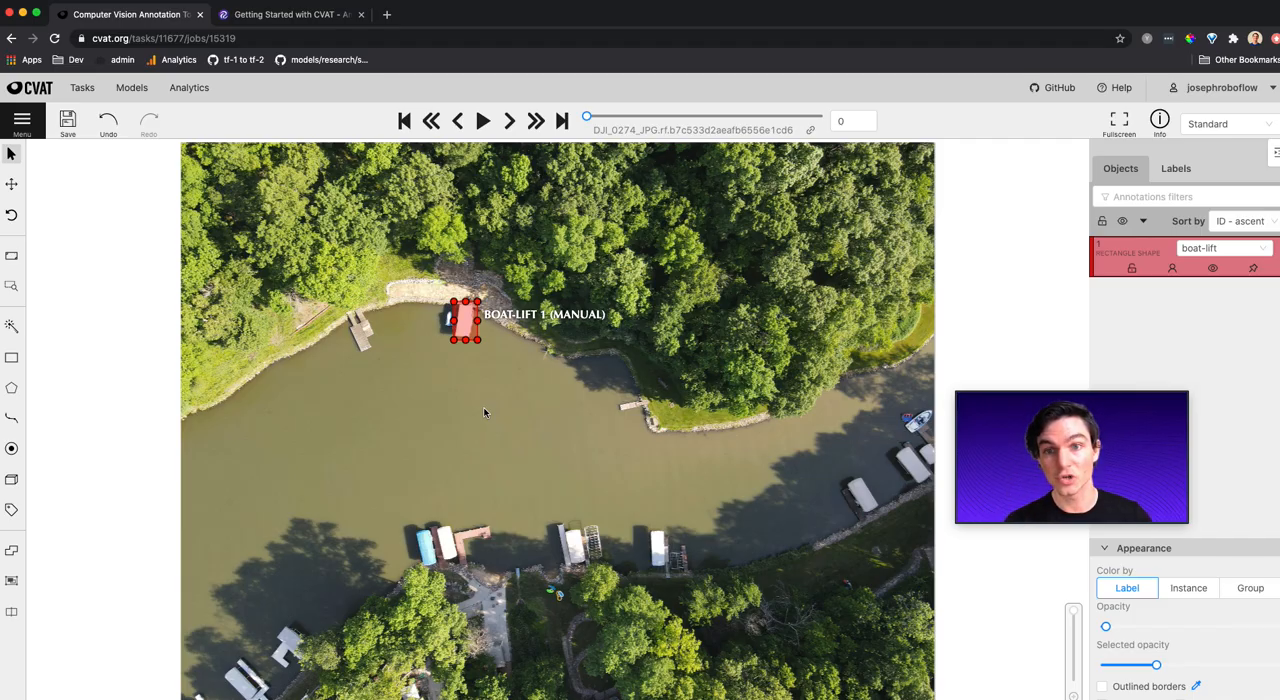
pyautogui.moveTo(448, 464)
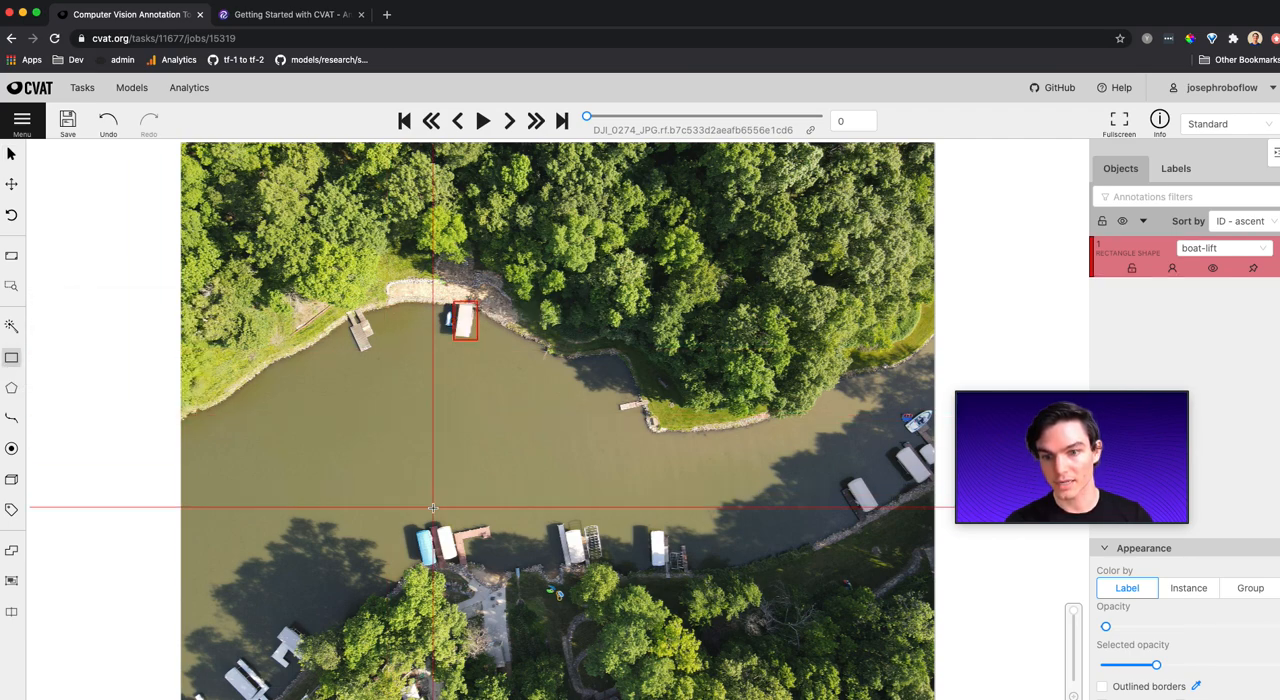
pyautogui.moveTo(412, 528)
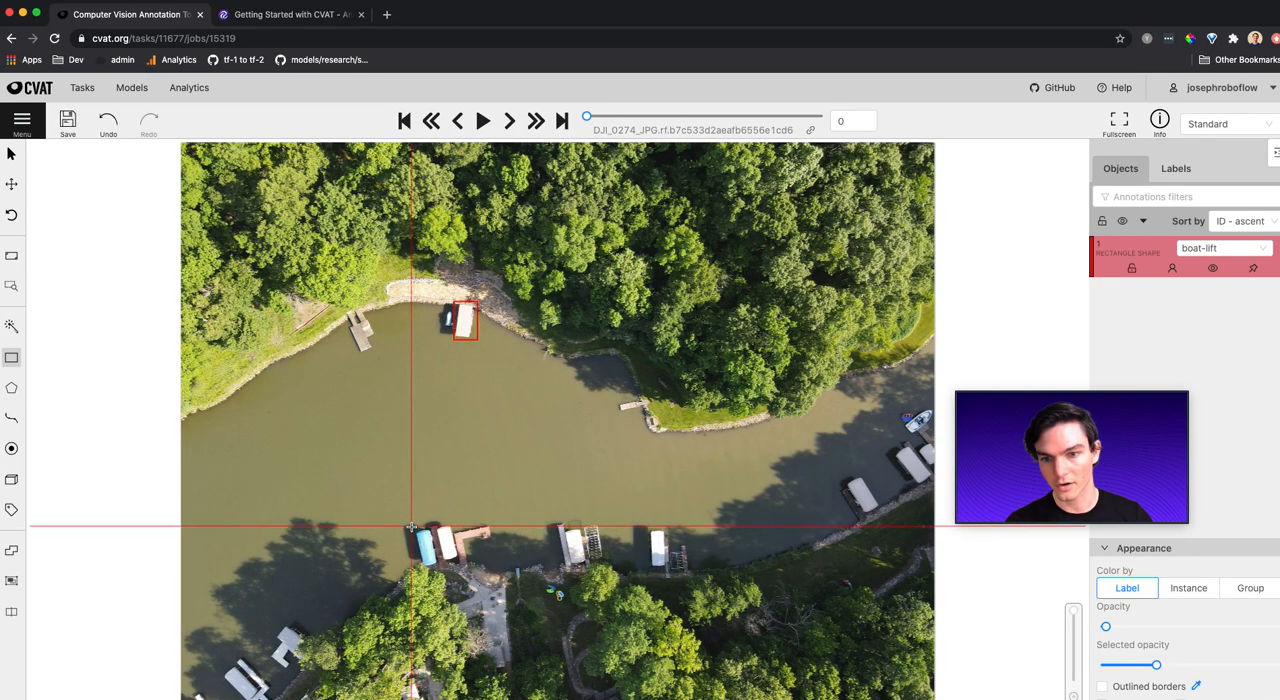
# Draw boat-lift boxes around the boat lifts, starting with the lower-left one.
pyautogui.moveTo(408, 530); pyautogui.dragTo(436, 560)
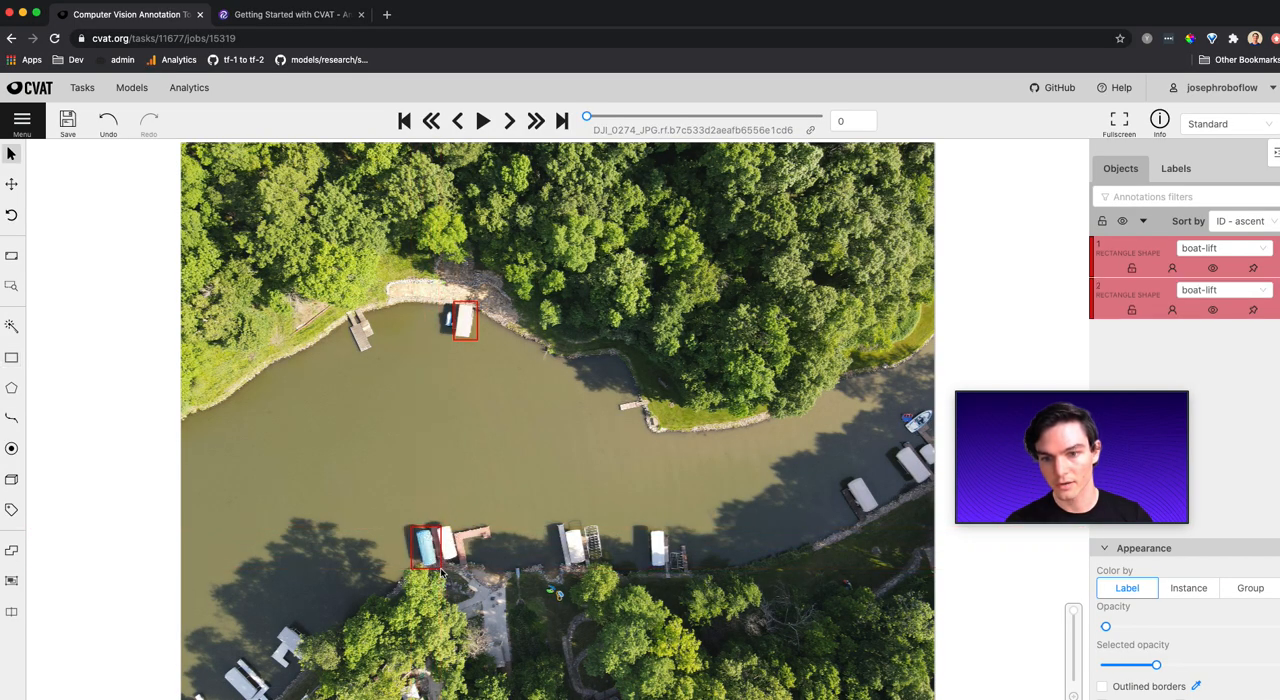
pyautogui.click(12, 356)
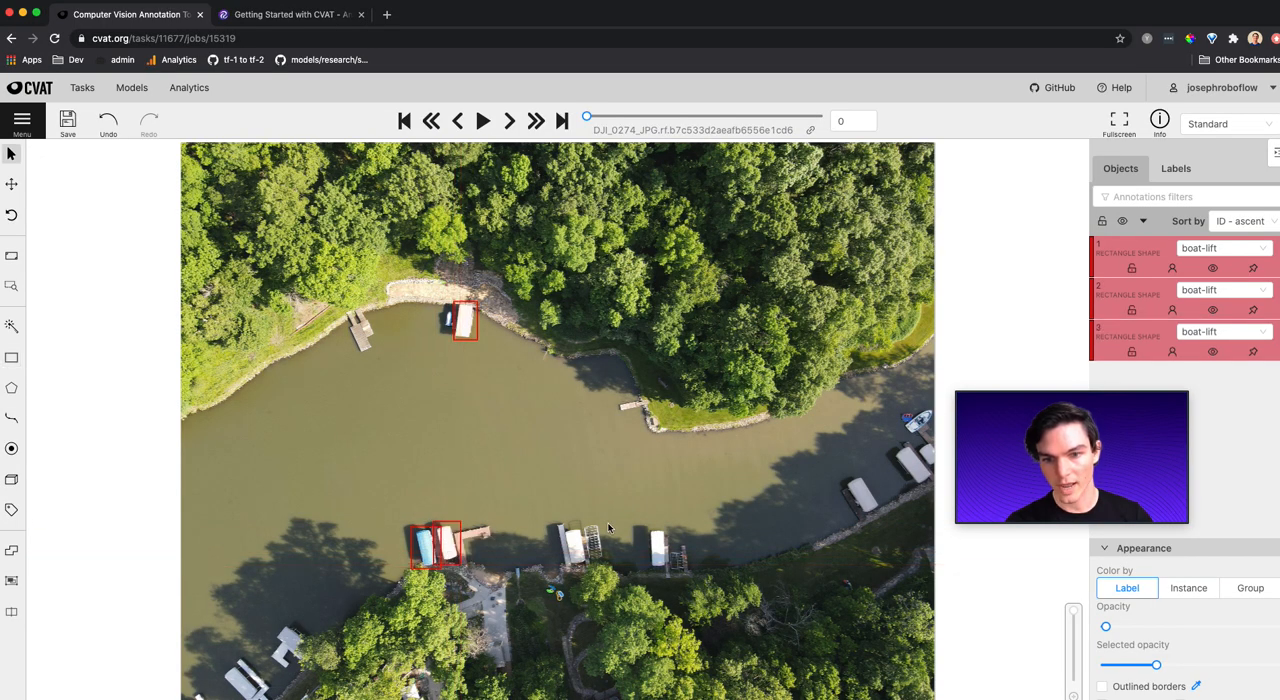
pyautogui.click(12, 356)
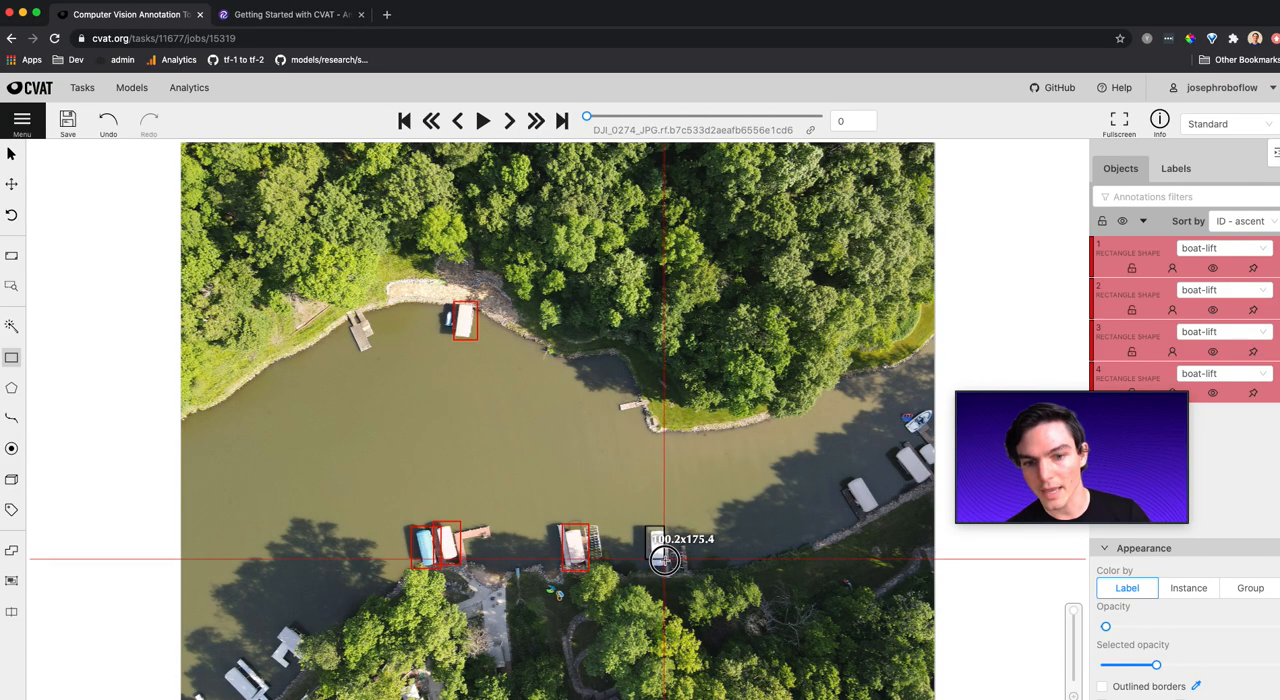
pyautogui.moveTo(672, 572)
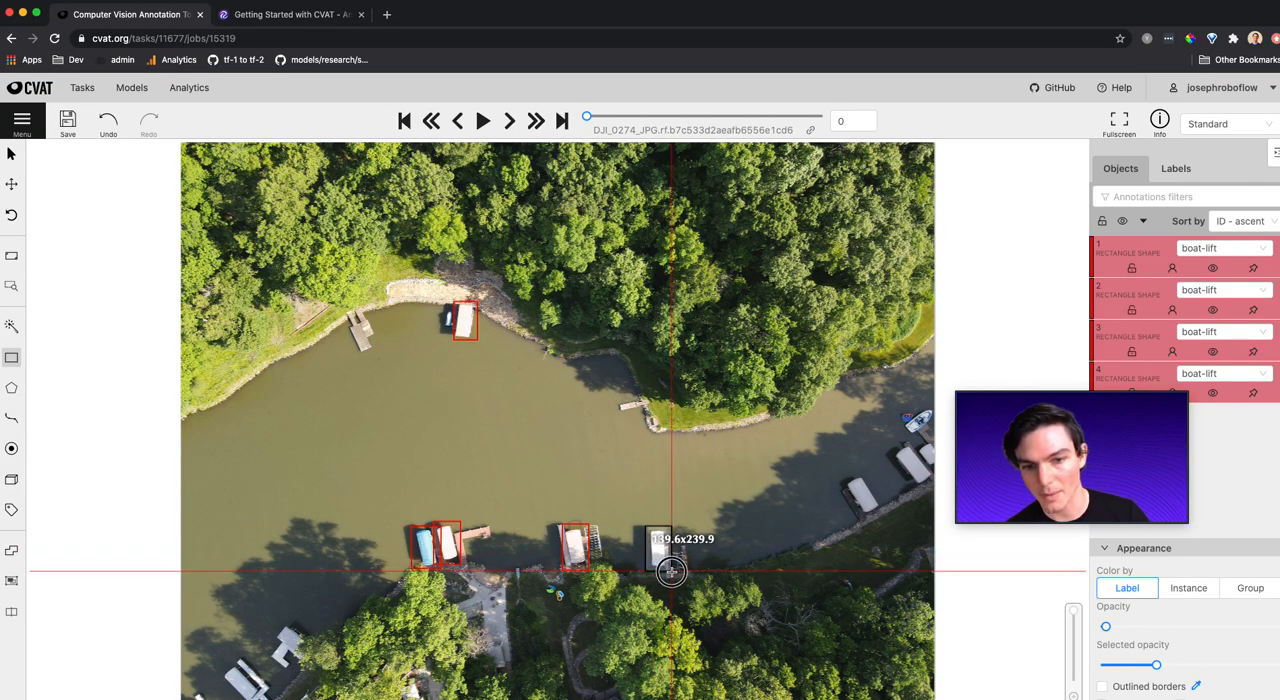
pyautogui.moveTo(672, 572)
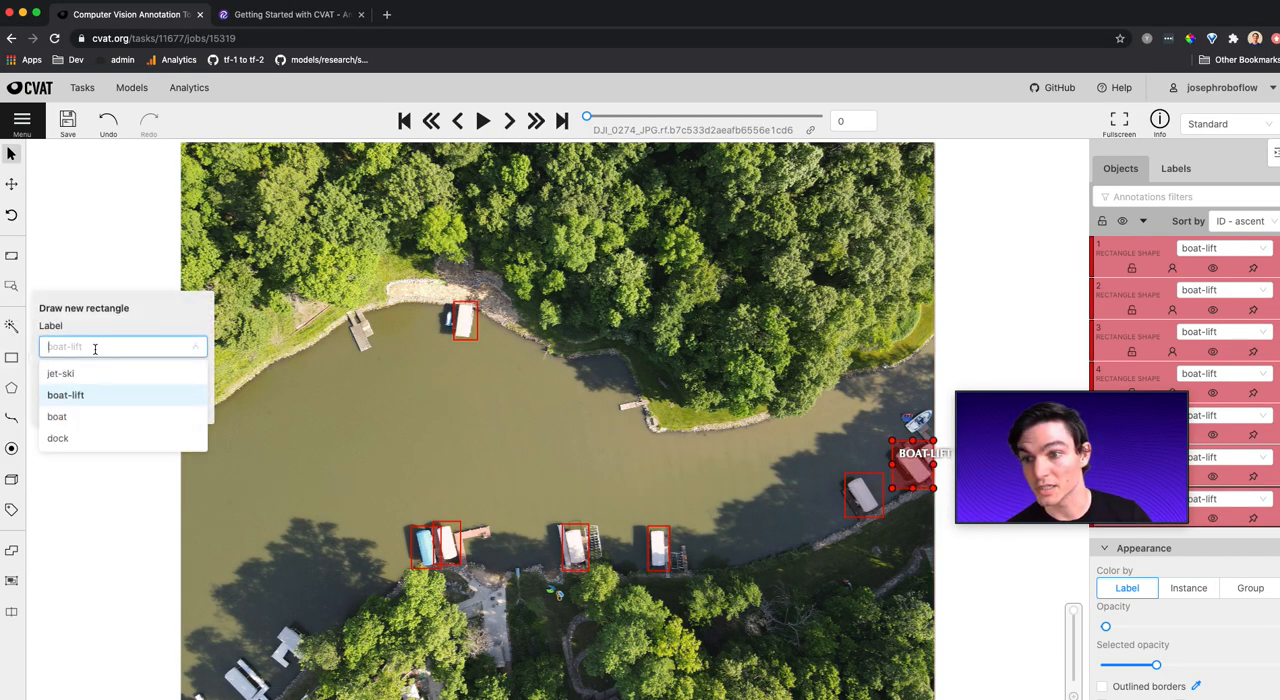
# Switch the label to dock and draw dock boxes around the docks on the image.
pyautogui.click(56, 438)
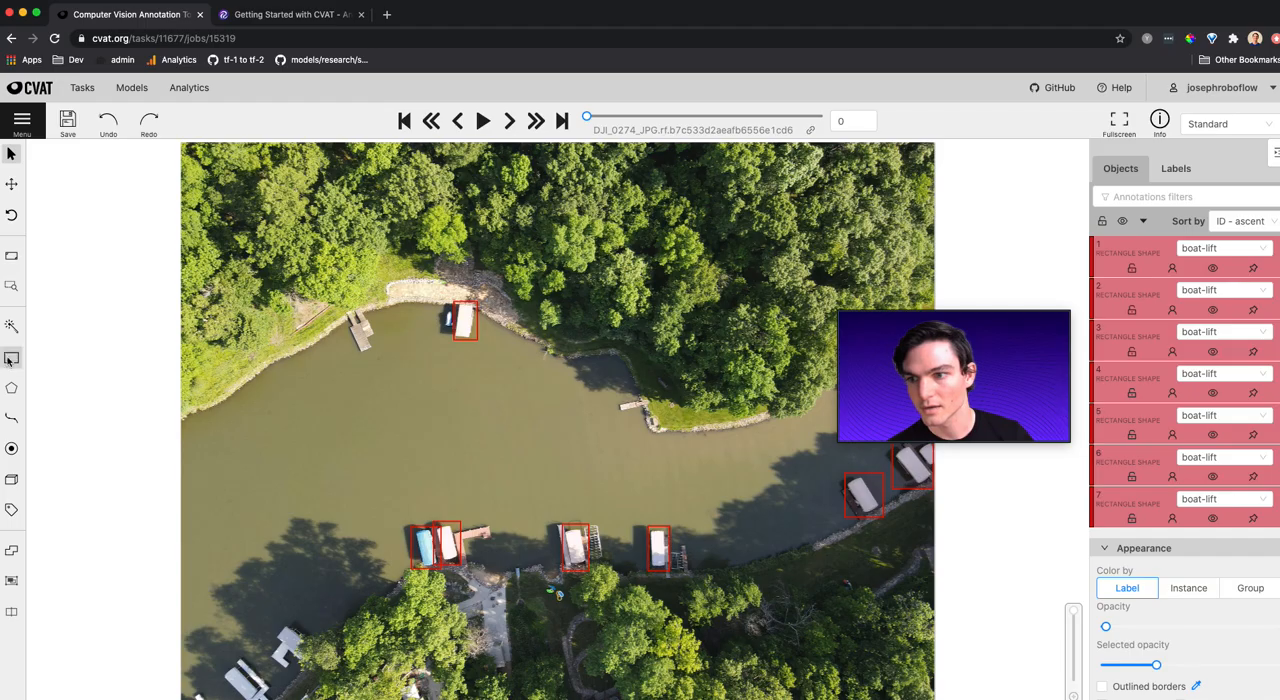
pyautogui.click(12, 256)
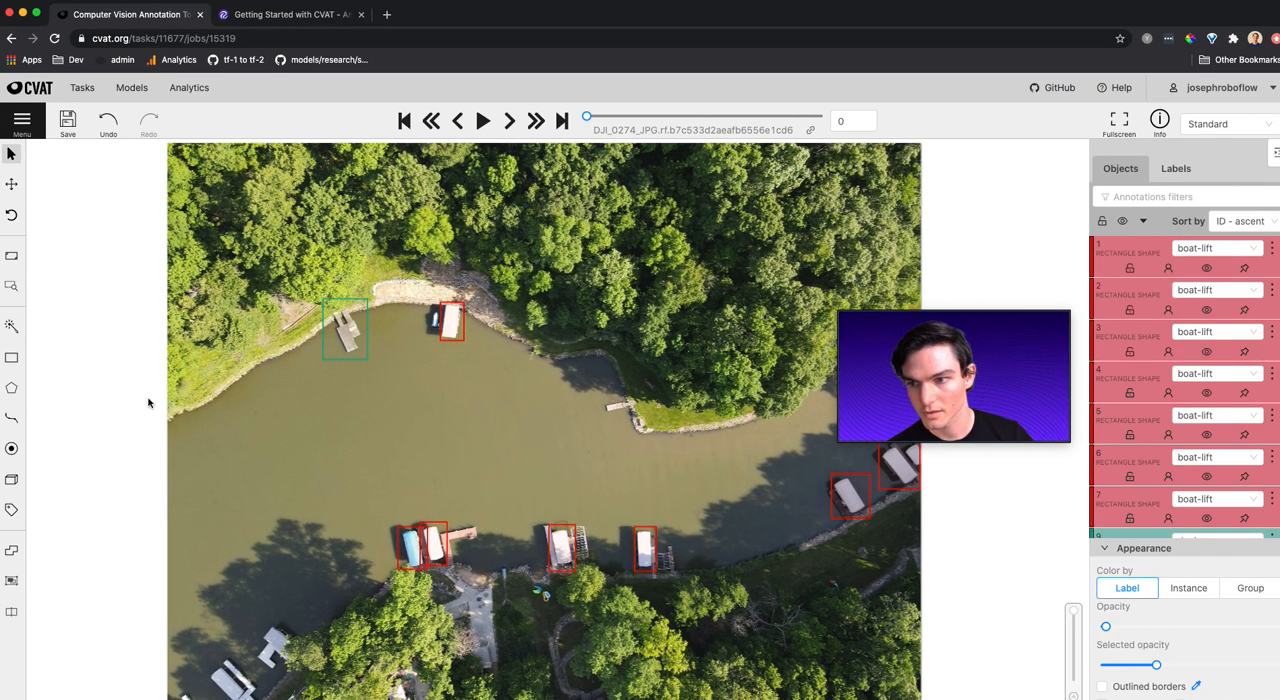
pyautogui.click(12, 356)
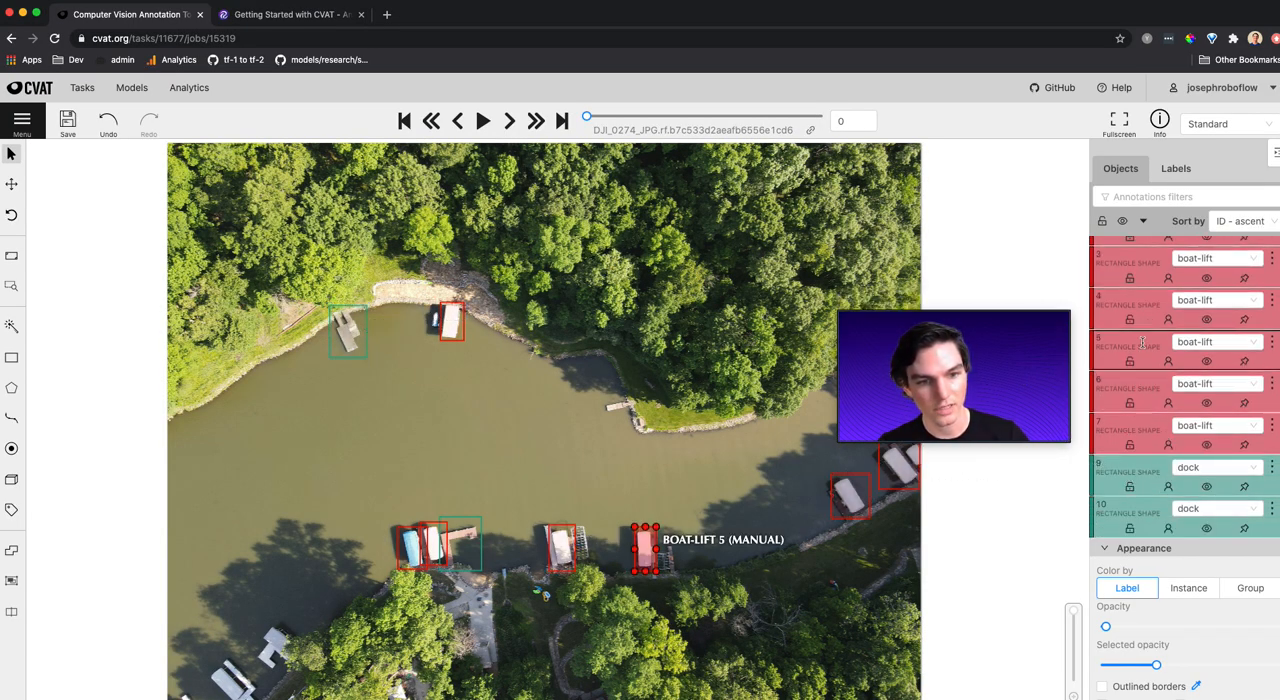
pyautogui.click(348, 330)
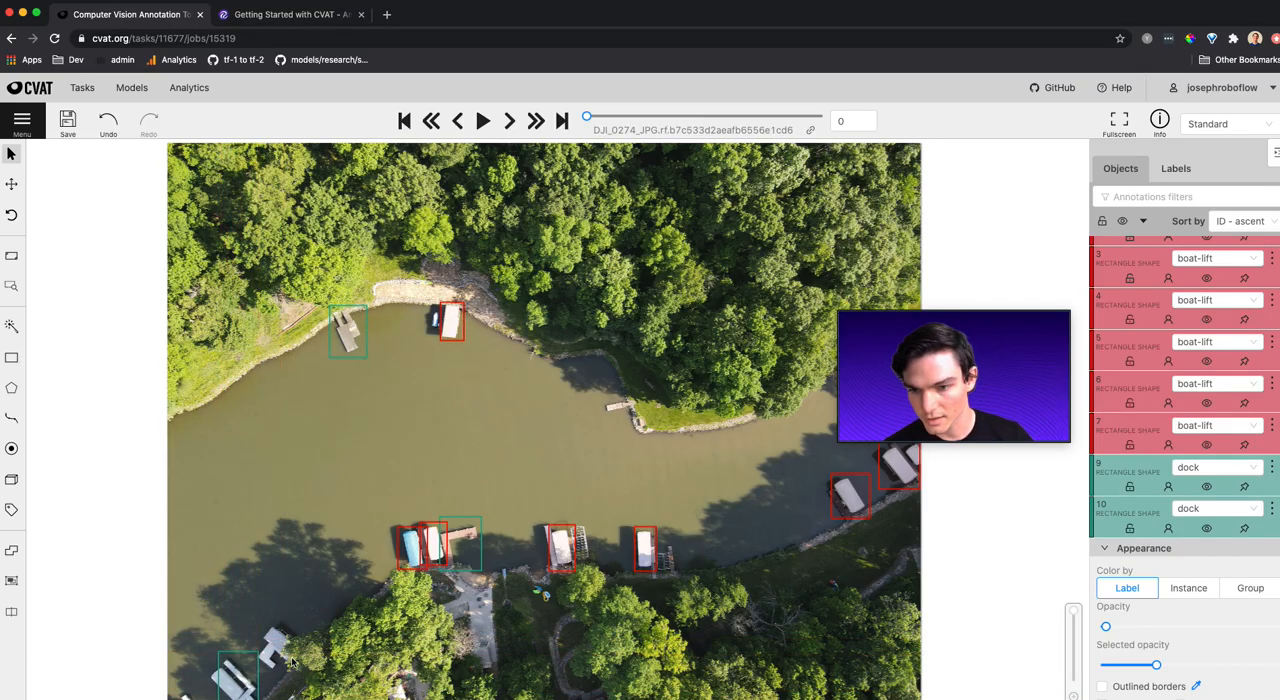
pyautogui.click(12, 356)
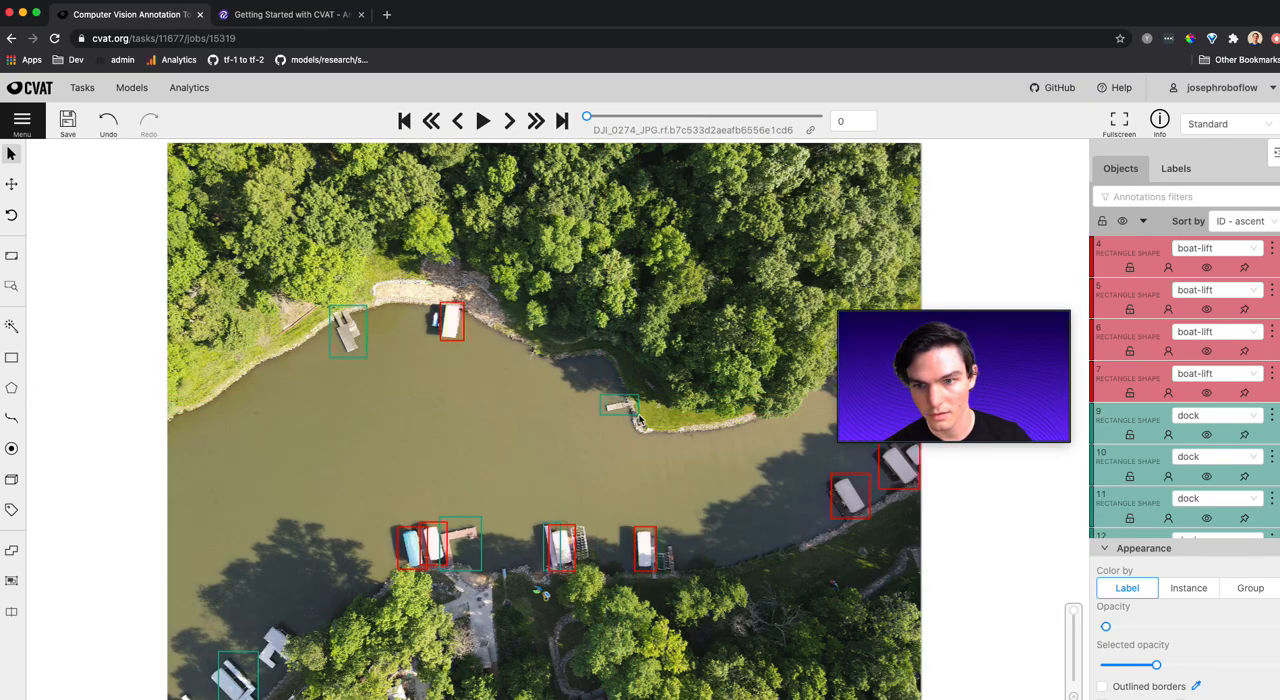
pyautogui.click(850, 496)
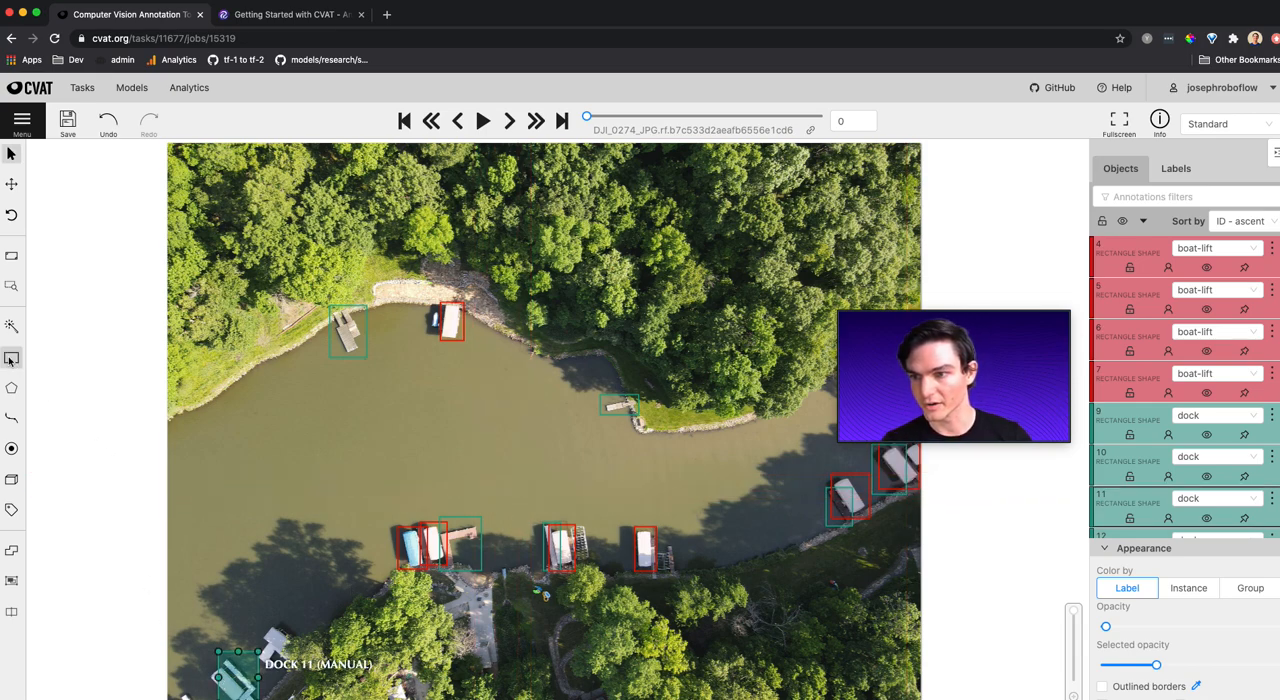
# Finish the last dock box, step through the remaining frames, and return to the Tasks list.
pyautogui.click(12, 358)
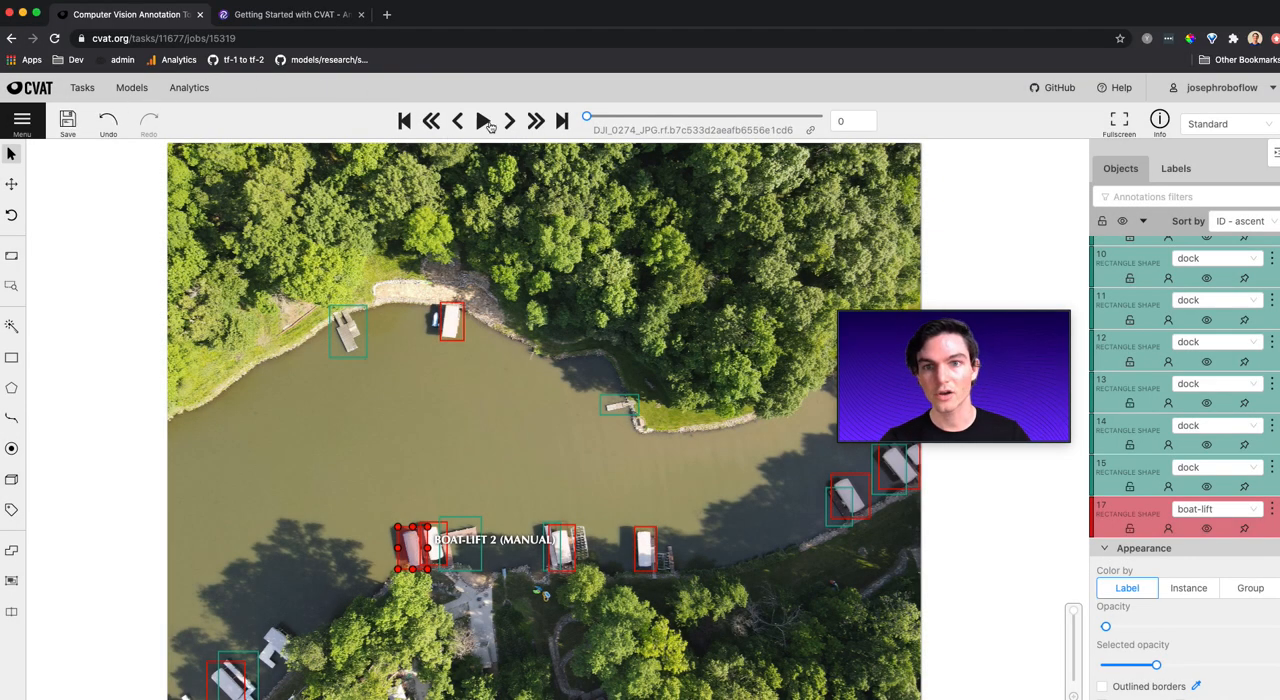
pyautogui.click(508, 120)
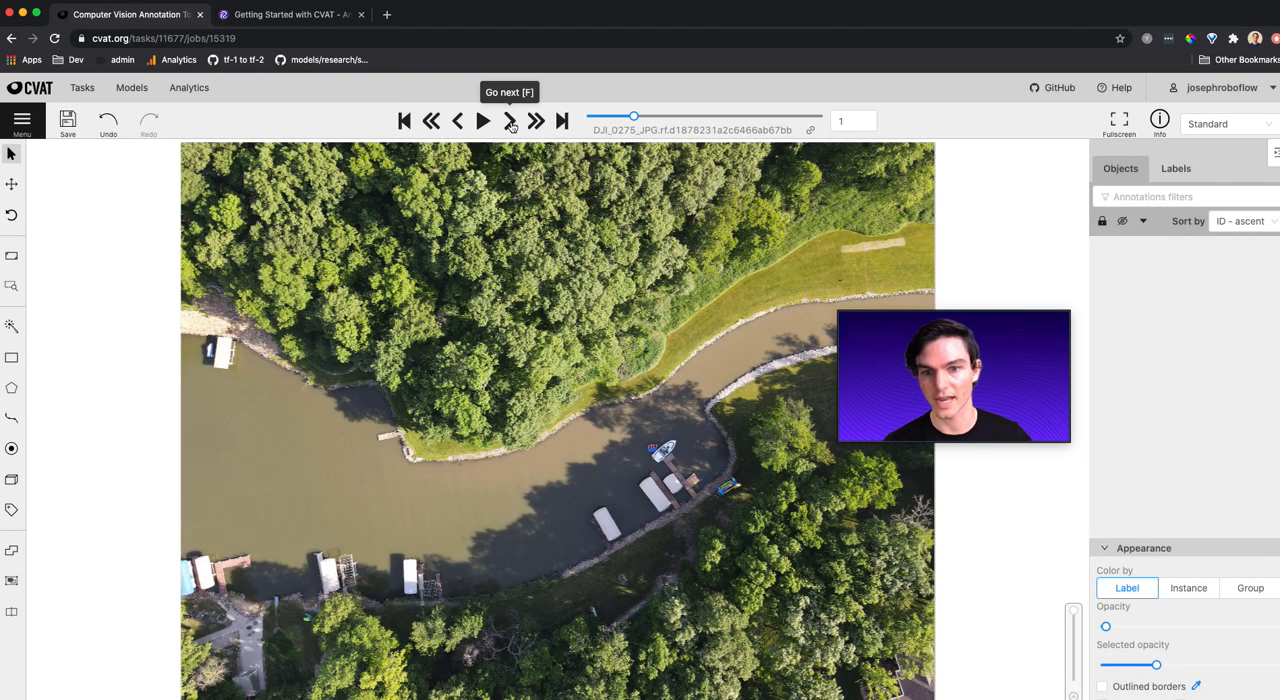
pyautogui.click(508, 120)
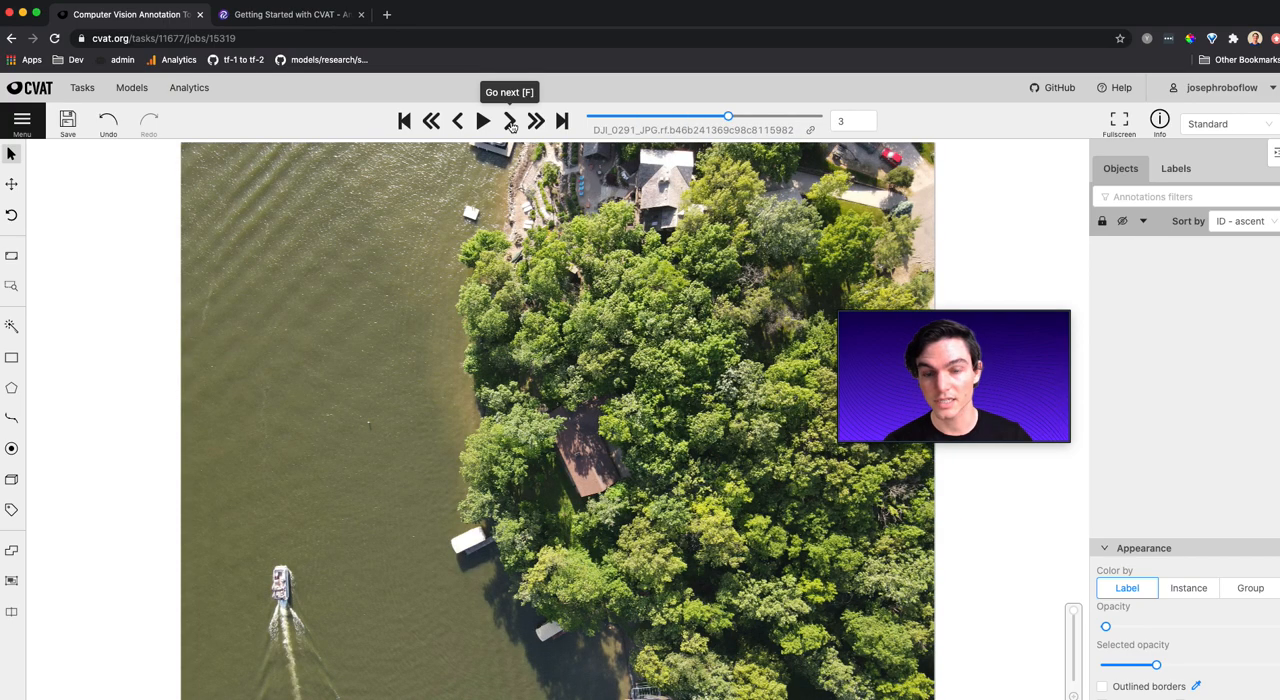
pyautogui.click(508, 120)
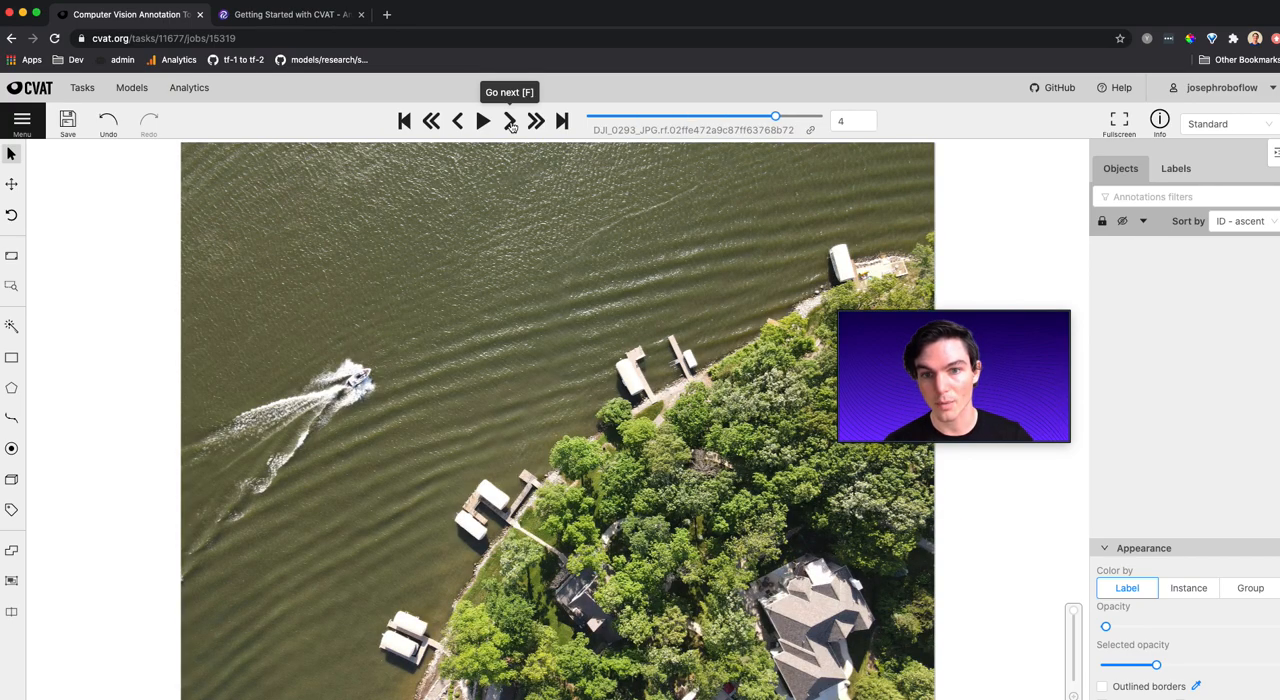
pyautogui.click(508, 120)
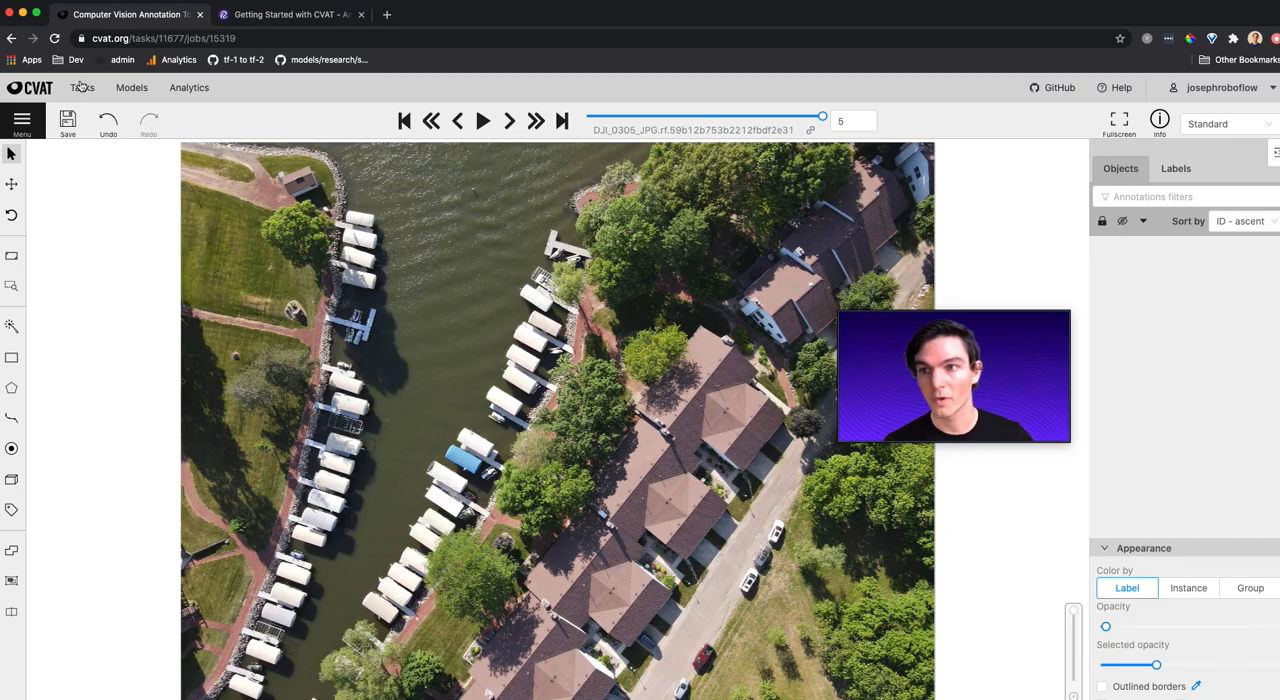
pyautogui.click(82, 88)
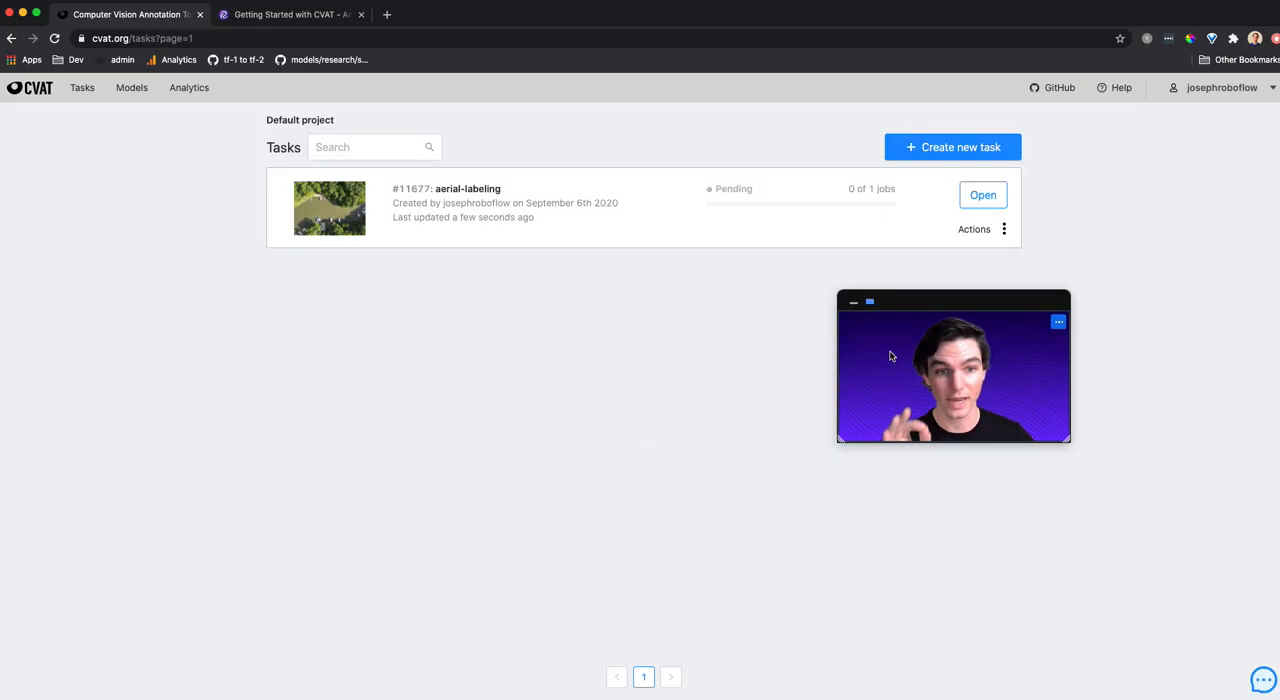
# View the aerial-labeling task's Dump annotations formats, including PASCAL VOC 1.1, via Actions.
pyautogui.click(974, 228)
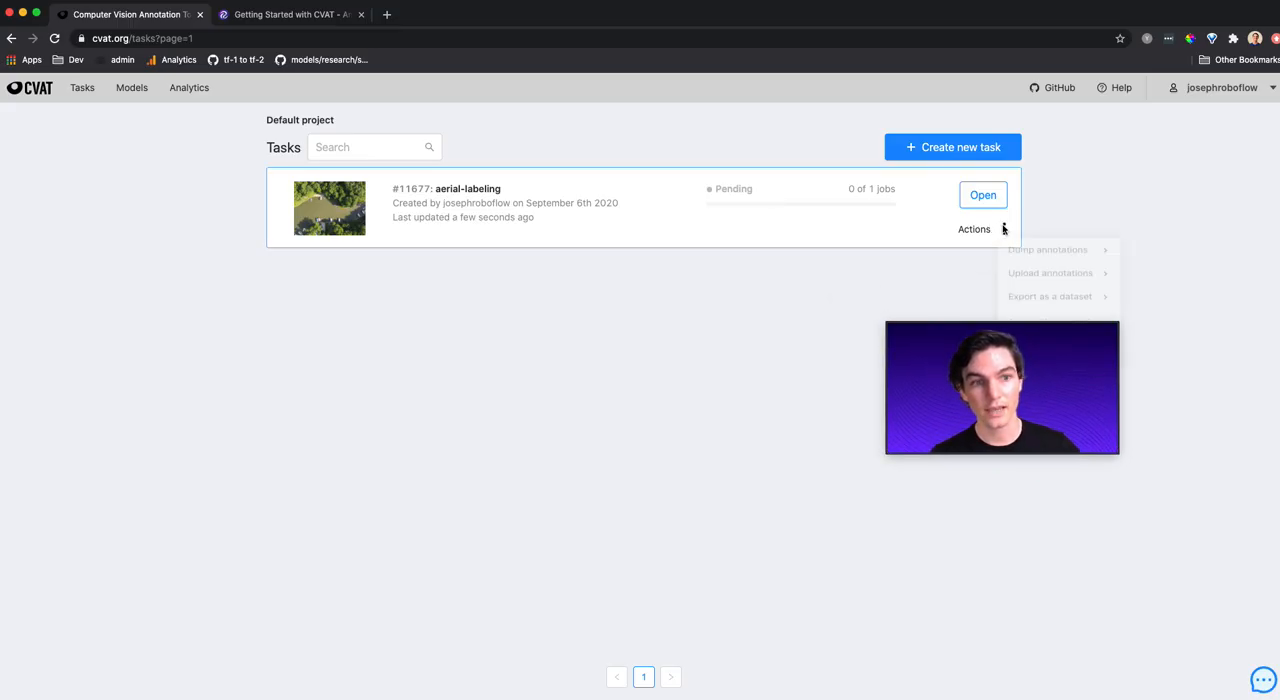
pyautogui.moveTo(1048, 252)
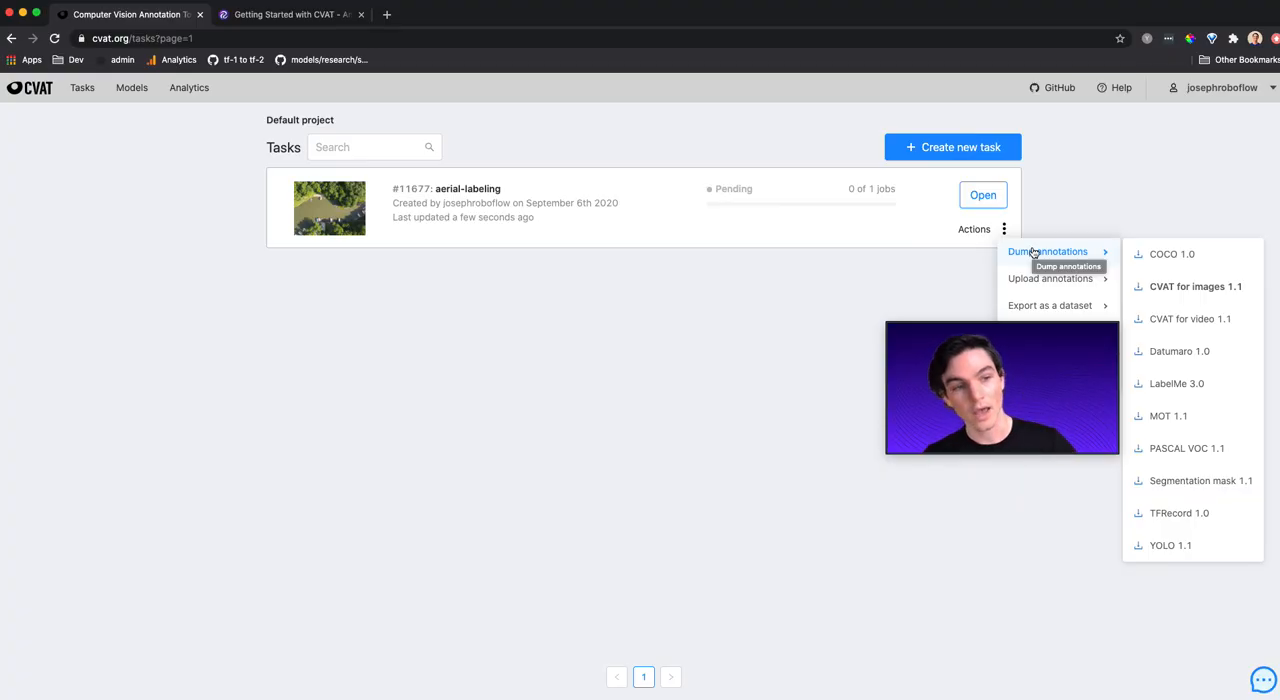
pyautogui.moveTo(1164, 270)
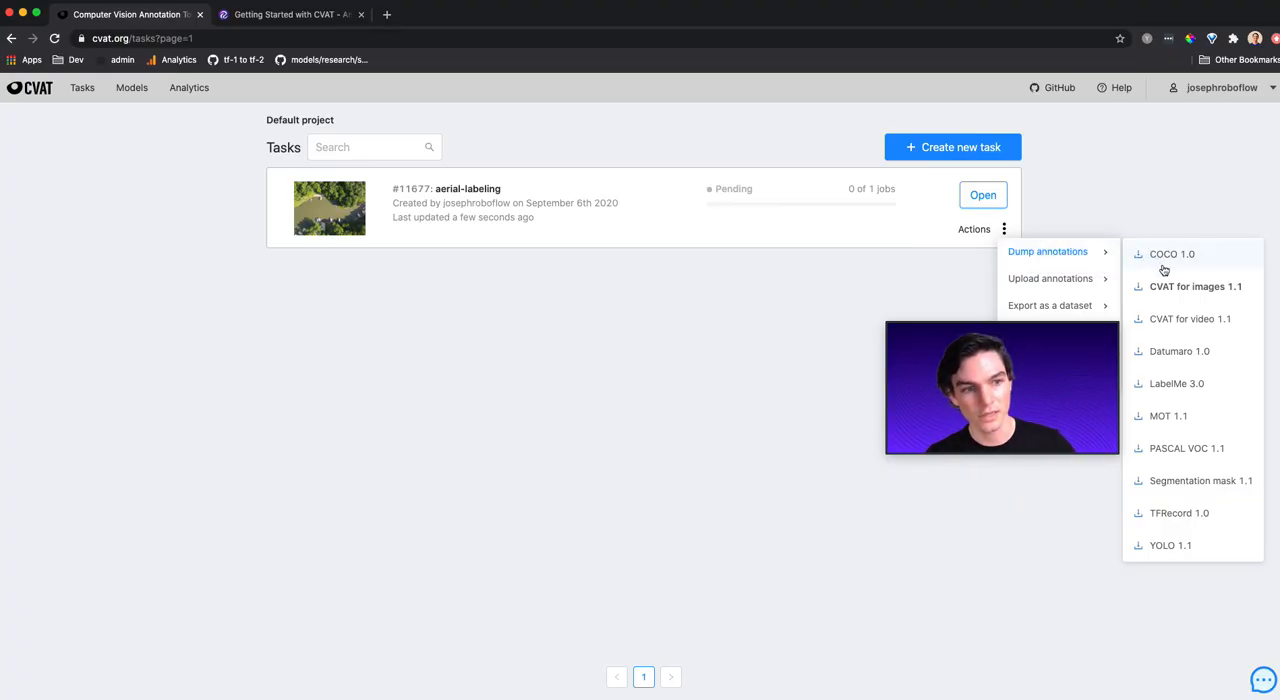
pyautogui.moveTo(1184, 452)
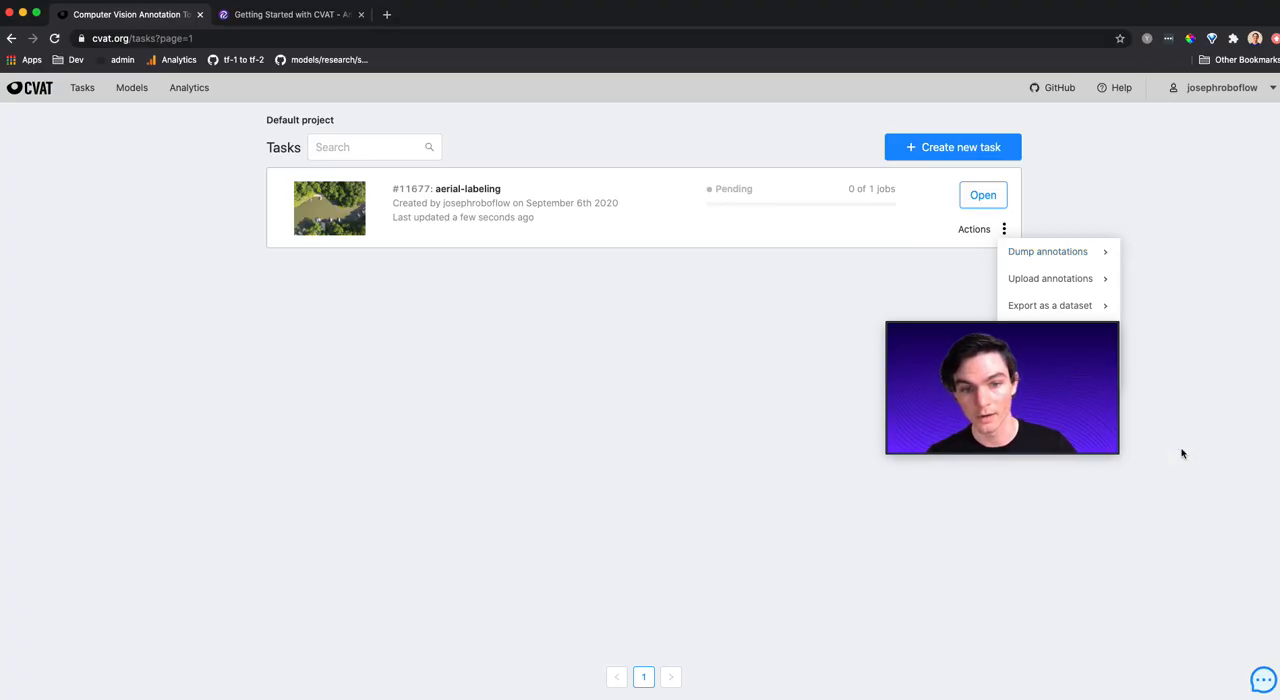
pyautogui.click(430, 528)
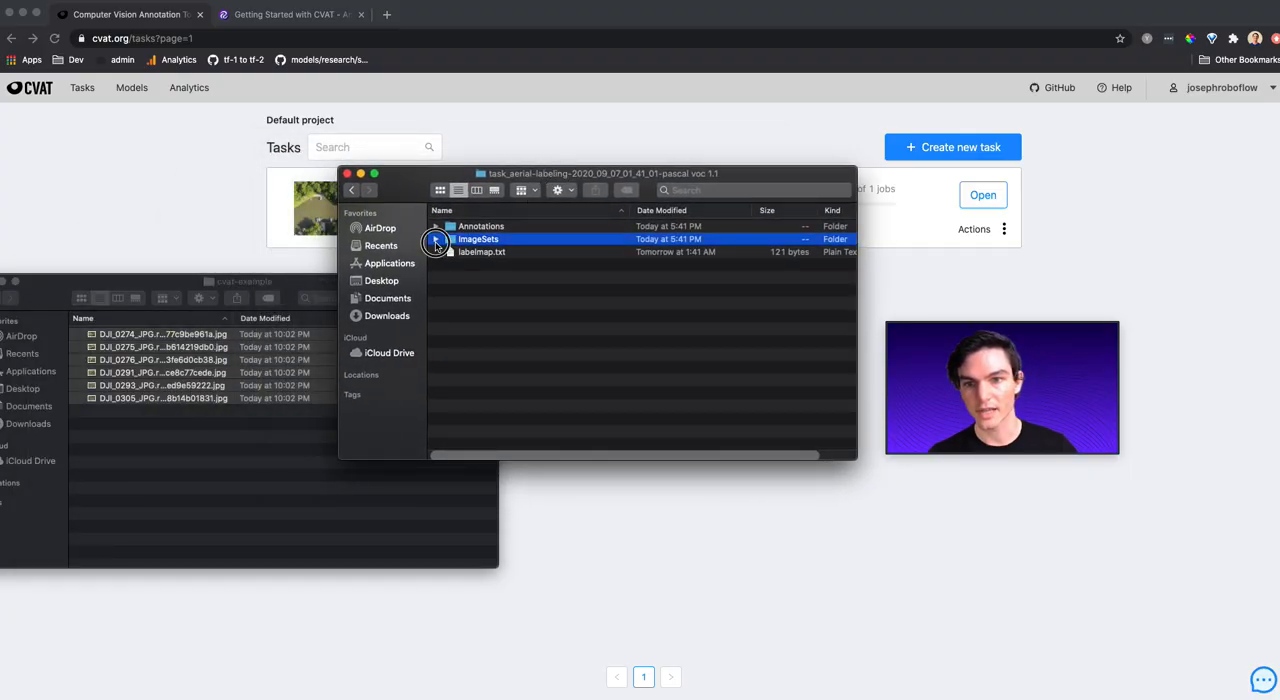
# Expand the export's subfolders in Finder and open the first image's annotation XML file.
pyautogui.click(436, 226)
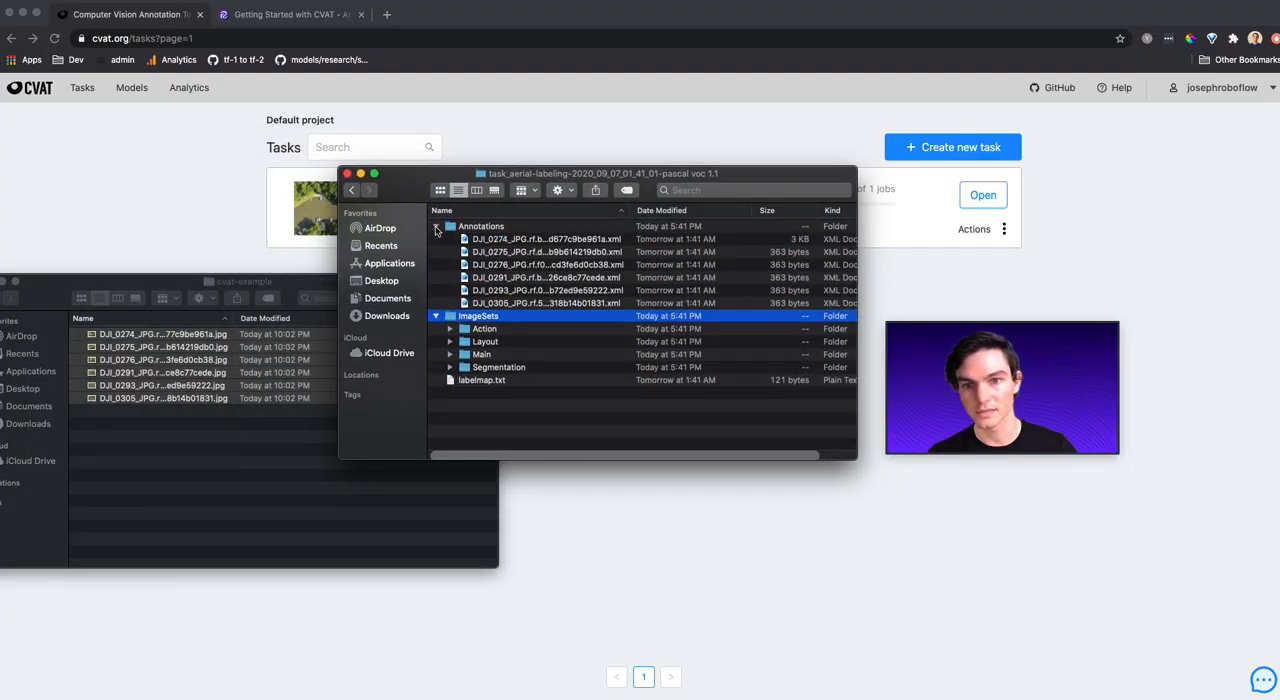
pyautogui.click(544, 238)
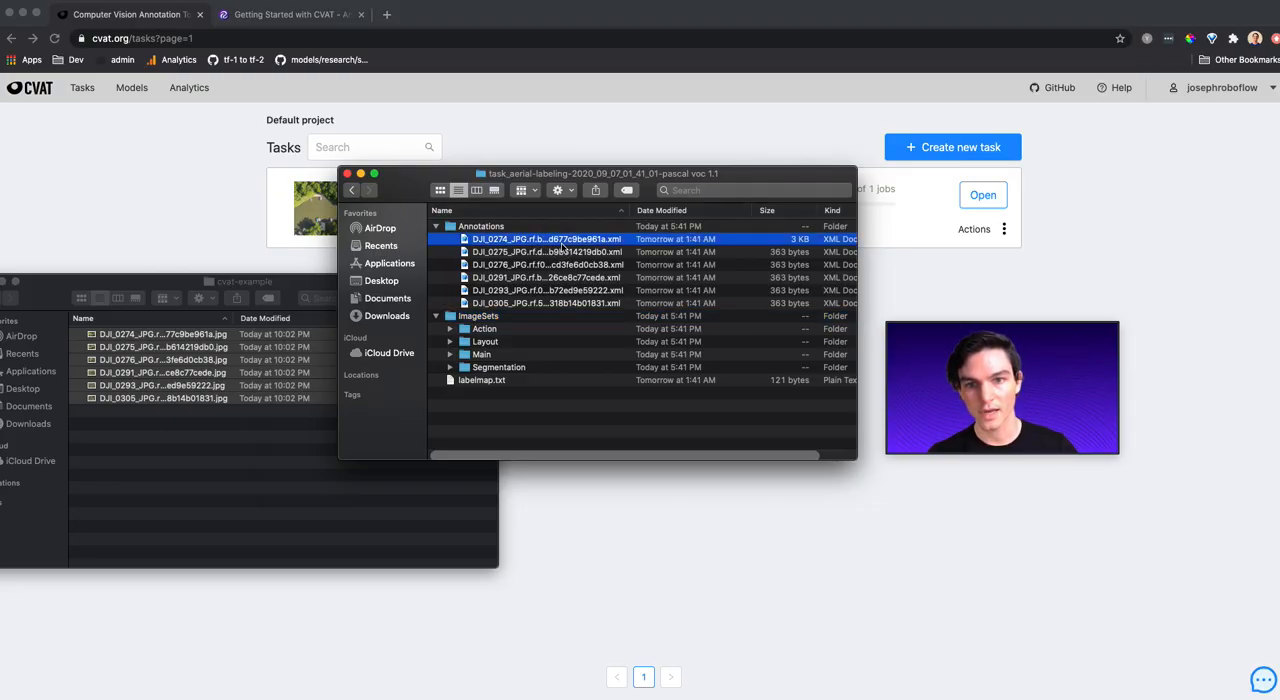
pyautogui.doubleClick(548, 238)
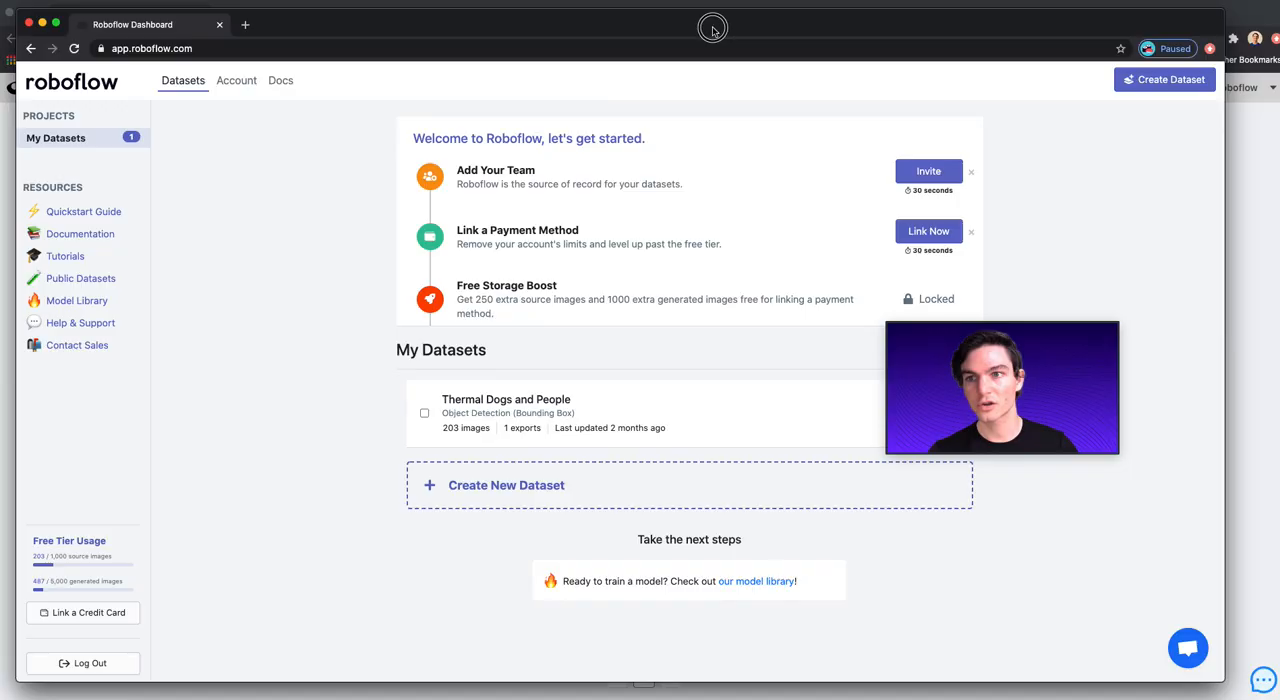
pyautogui.moveTo(276, 204)
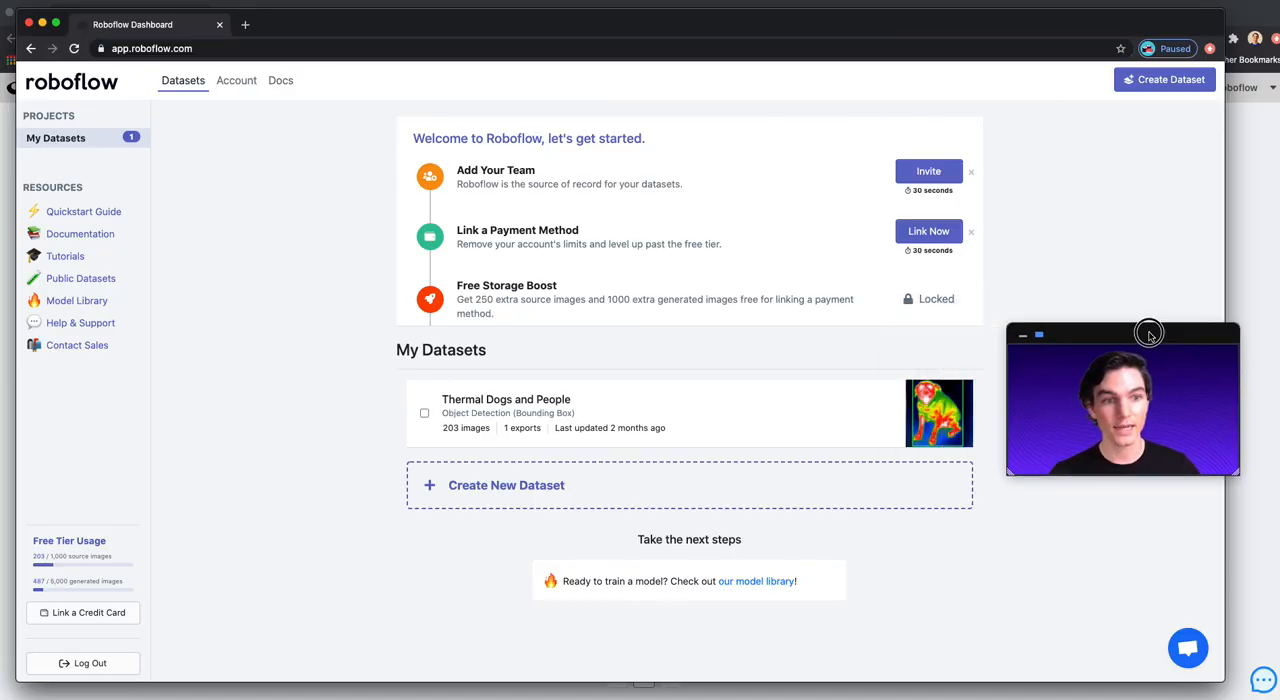
# Create a new object-detection dataset named aerial-maritime-ex with annotation group boats-etc.
pyautogui.click(1164, 80)
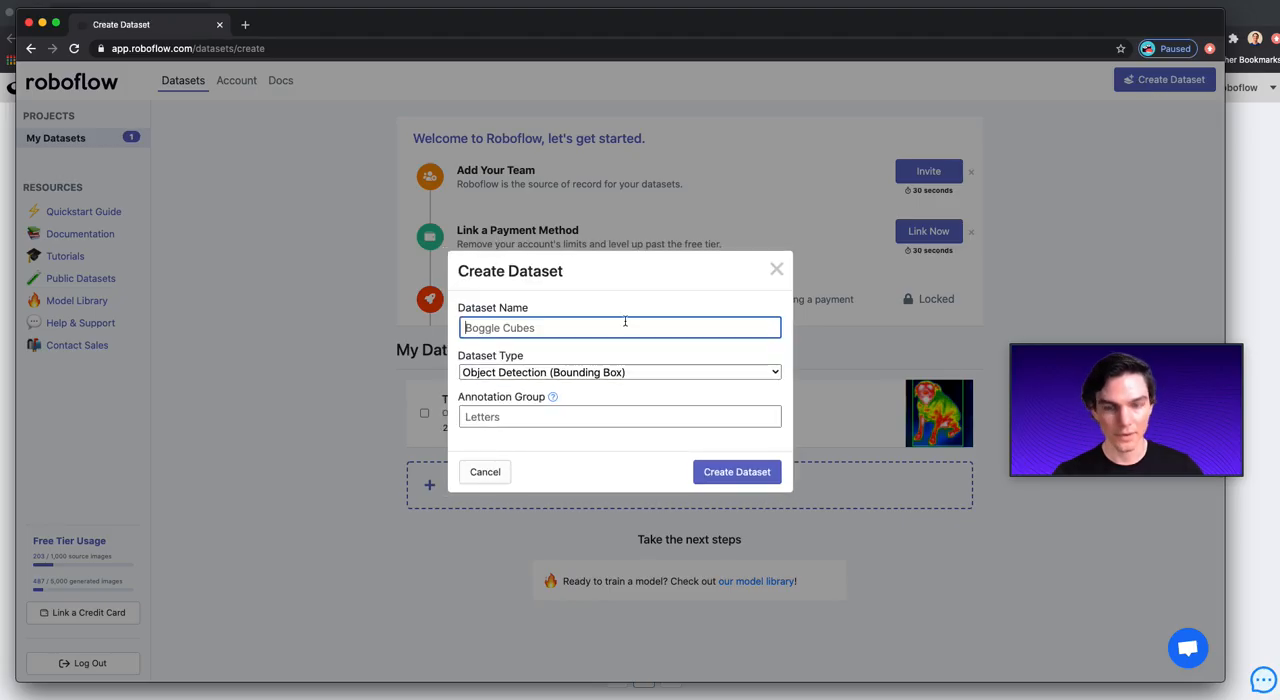
pyautogui.write('aerial')
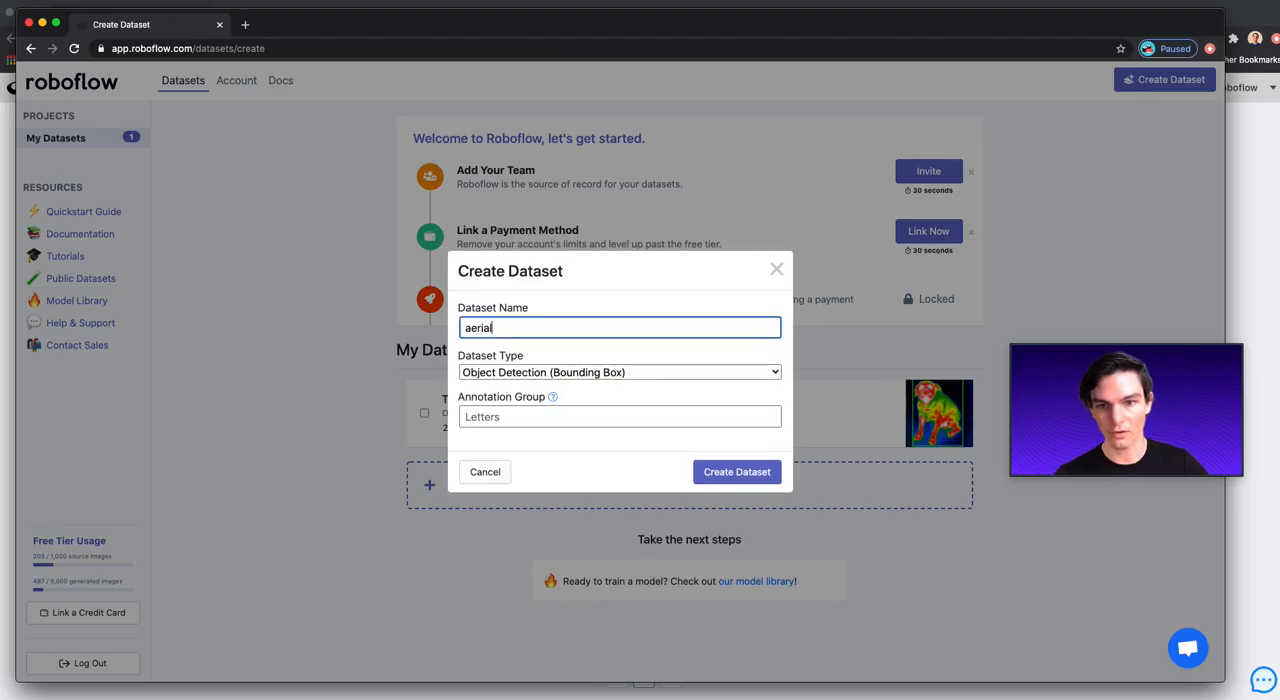
pyautogui.write('-maritime-ex')
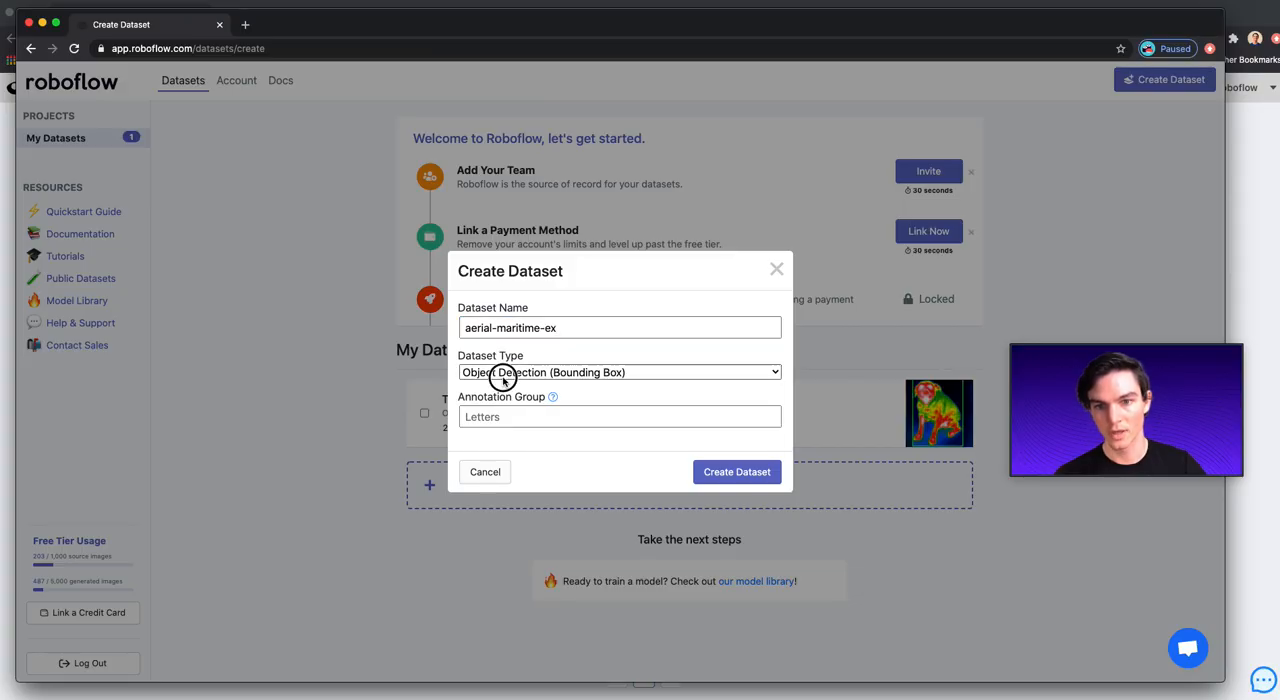
pyautogui.click(620, 416)
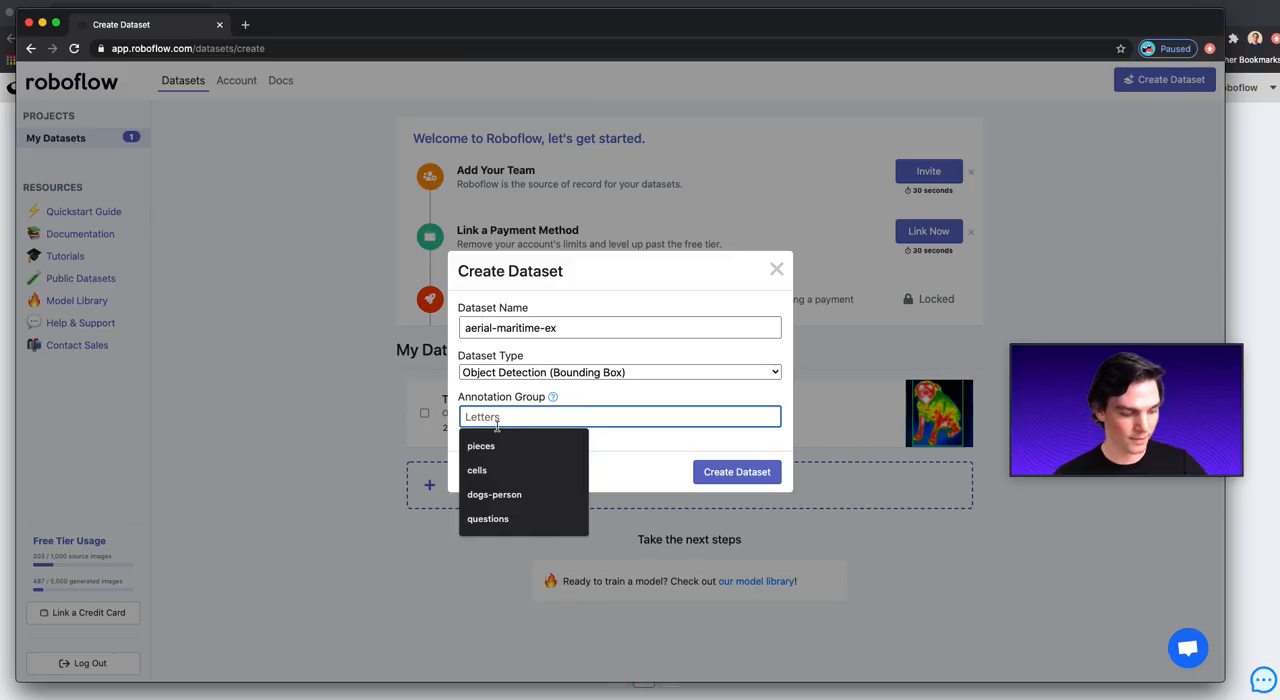
pyautogui.write('boats-et')
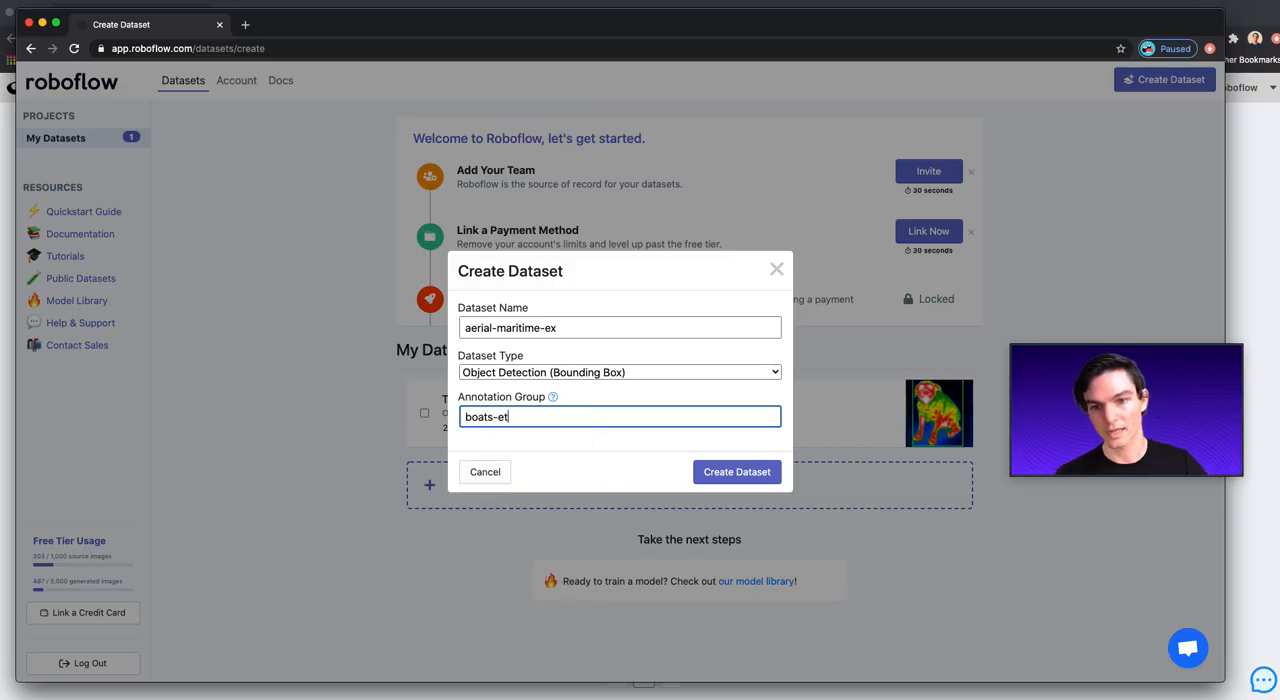
pyautogui.click(736, 472)
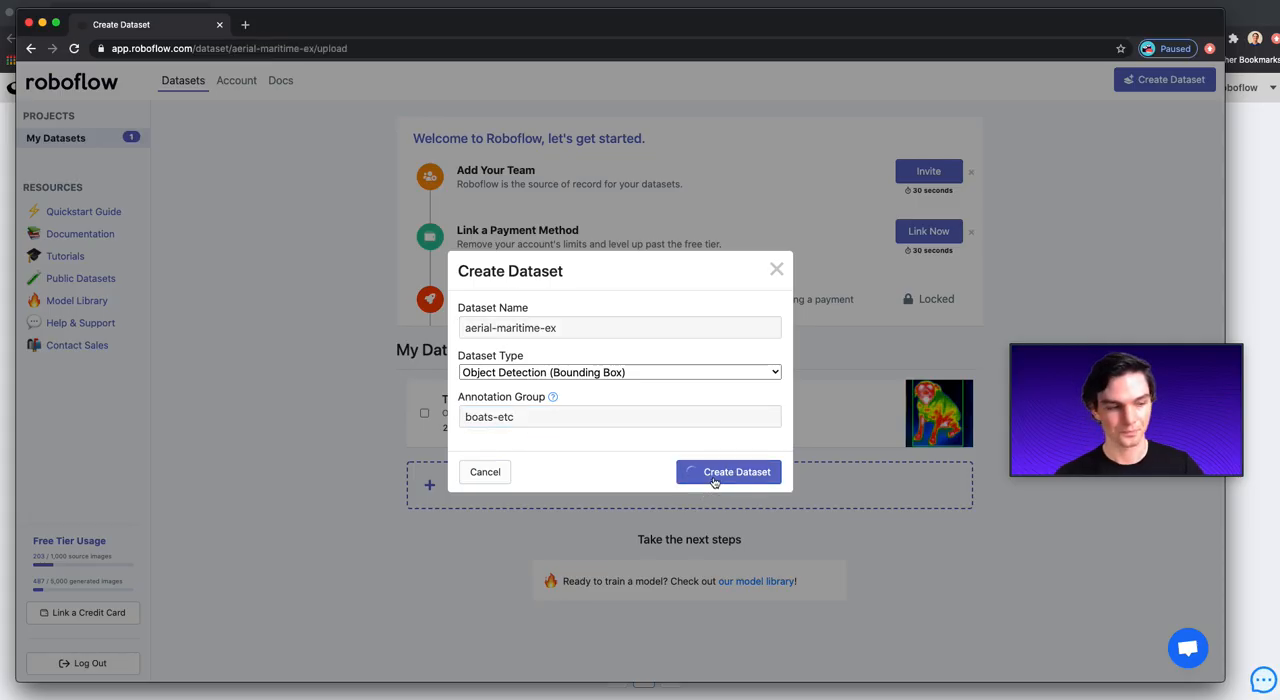
pyautogui.click(736, 472)
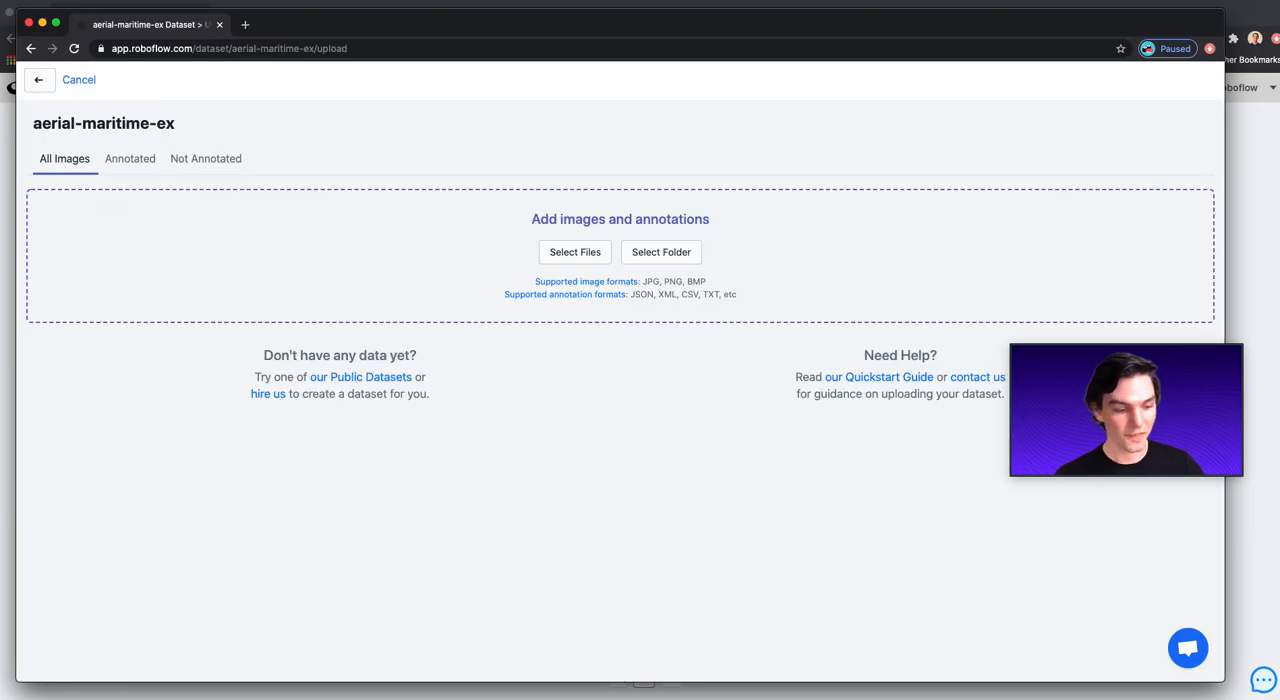
# Upload the drone JPG with its XML and preview its 8 boat-lift and 7 dock boxes.
pyautogui.click(574, 252)
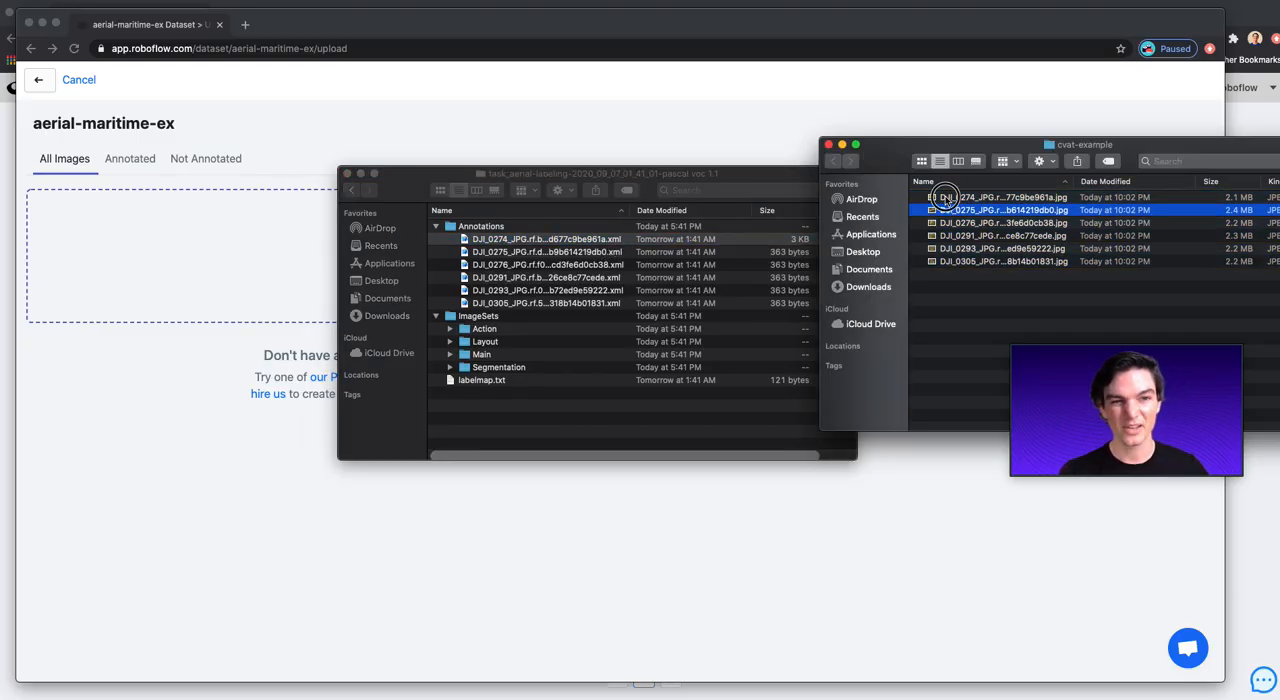
pyautogui.click(1000, 196)
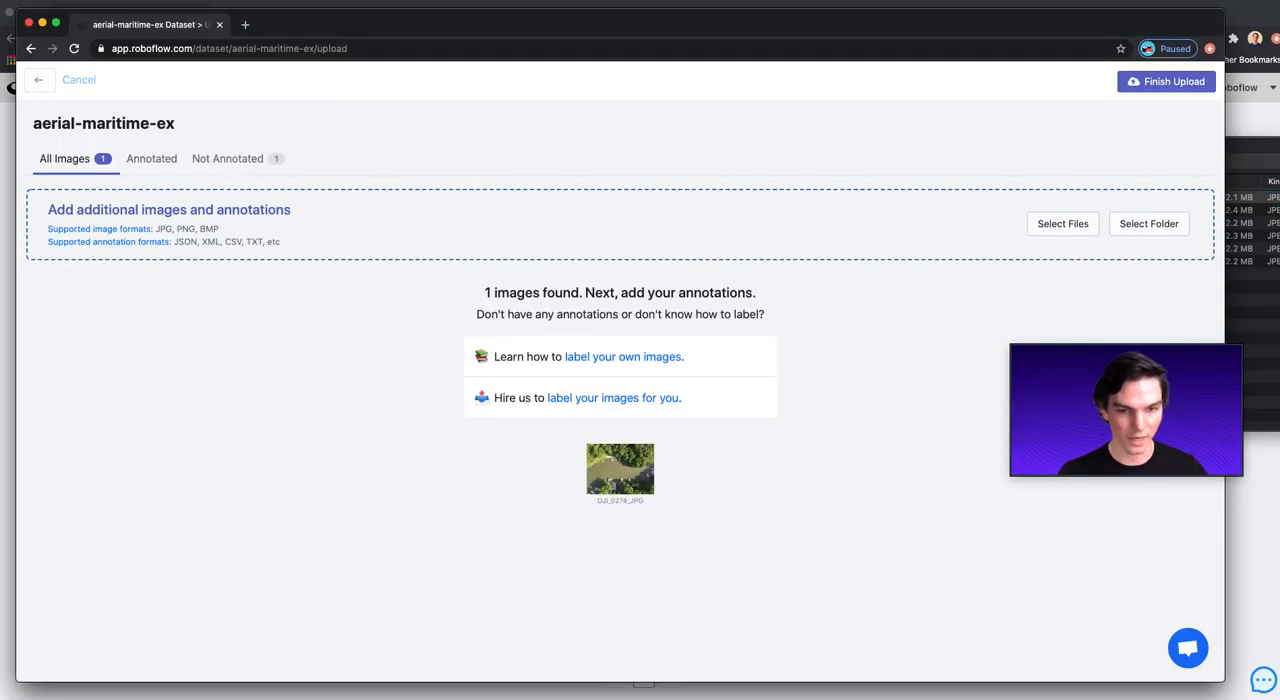
pyautogui.click(1062, 224)
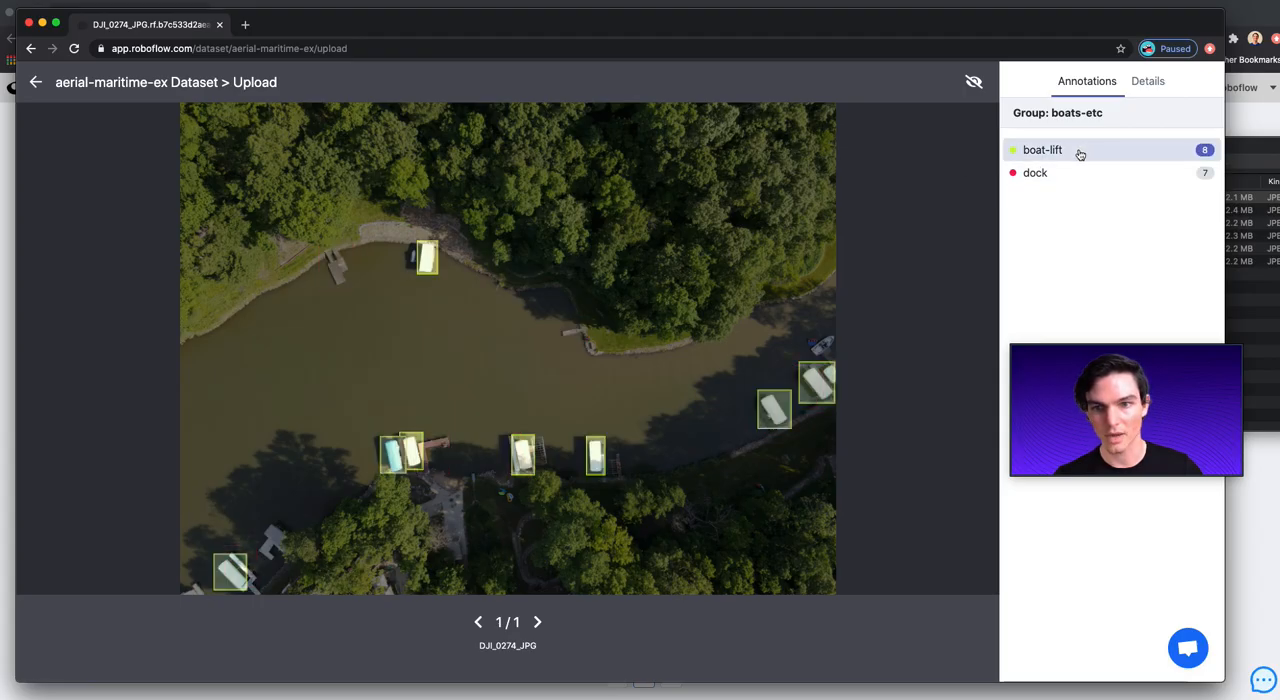
# Finish the upload, adding all images to the training set of aerial-maritime-ex.
pyautogui.click(1036, 172)
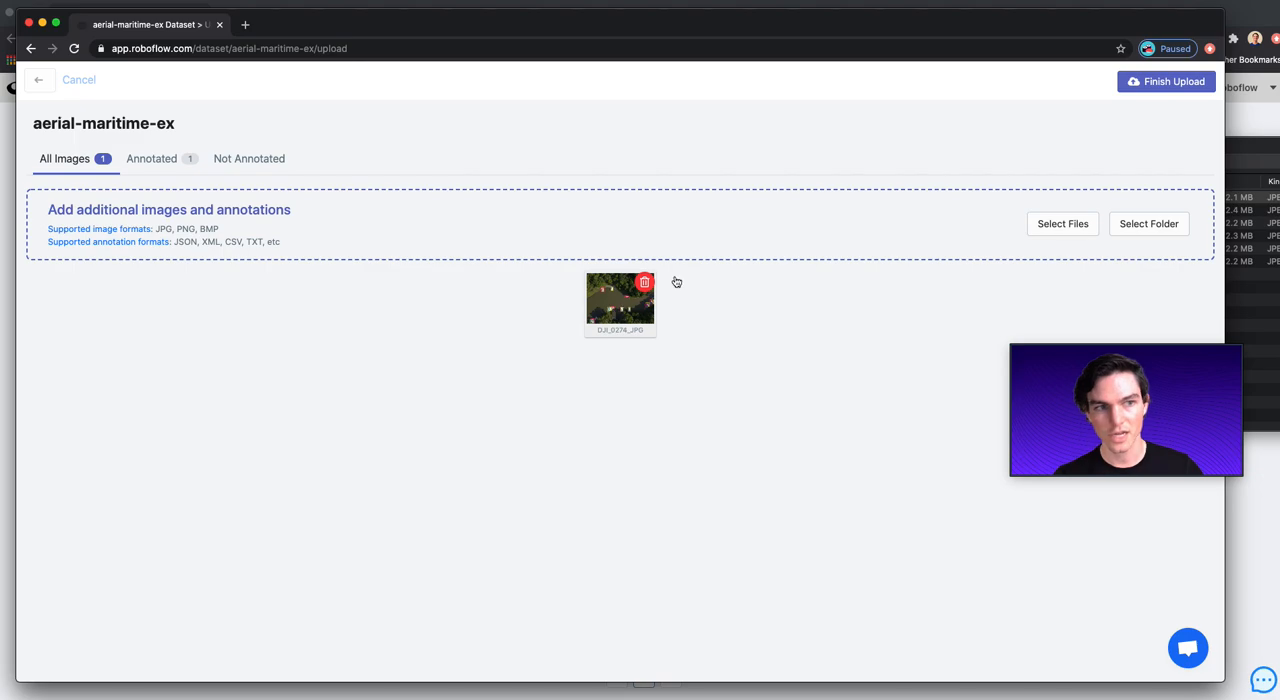
pyautogui.click(1166, 80)
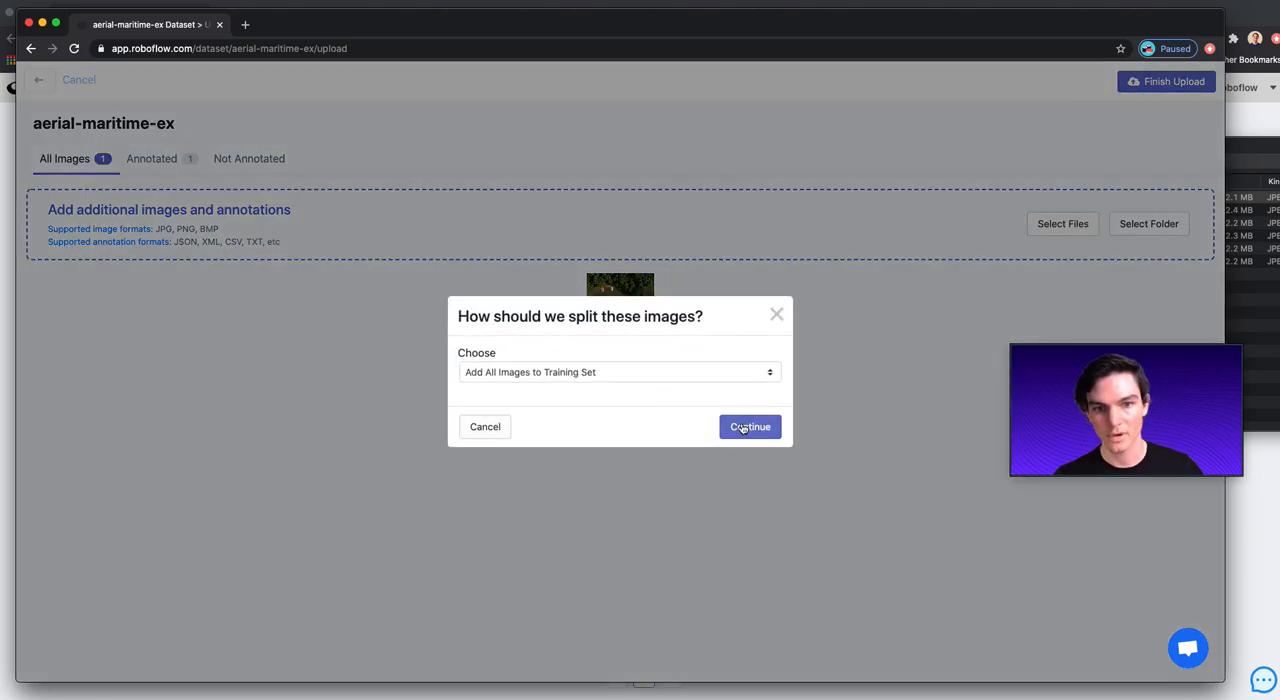
pyautogui.click(748, 426)
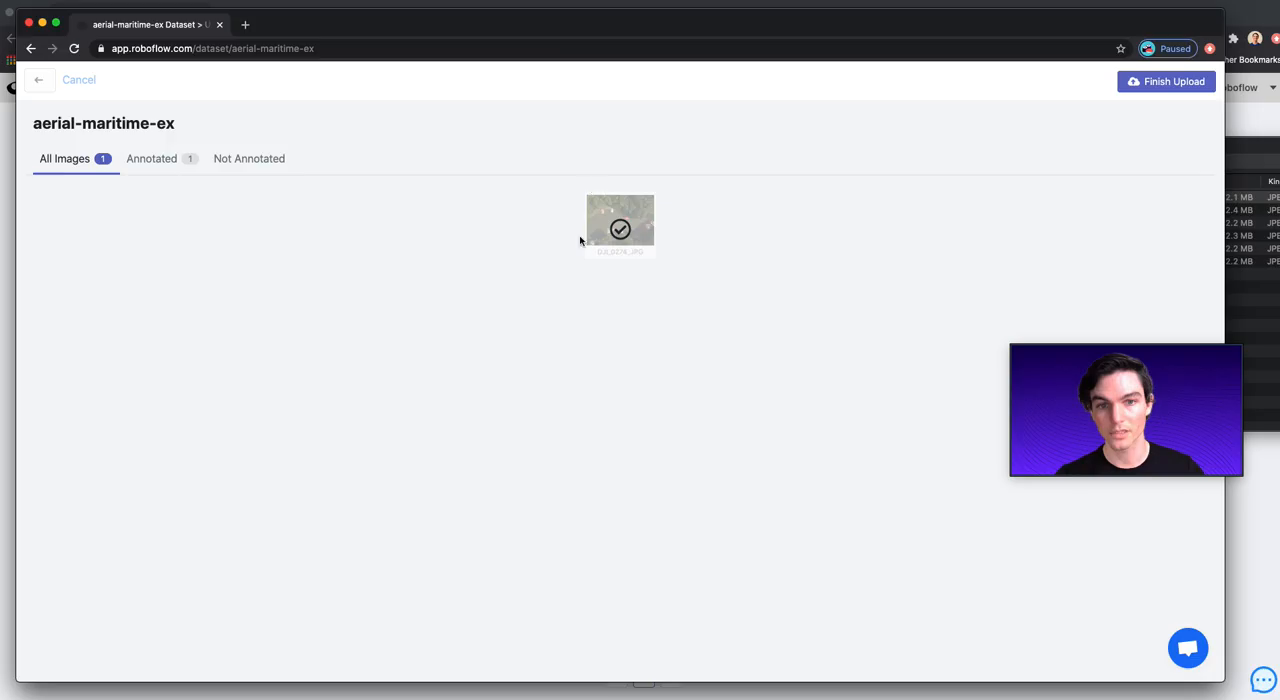
pyautogui.click(1166, 80)
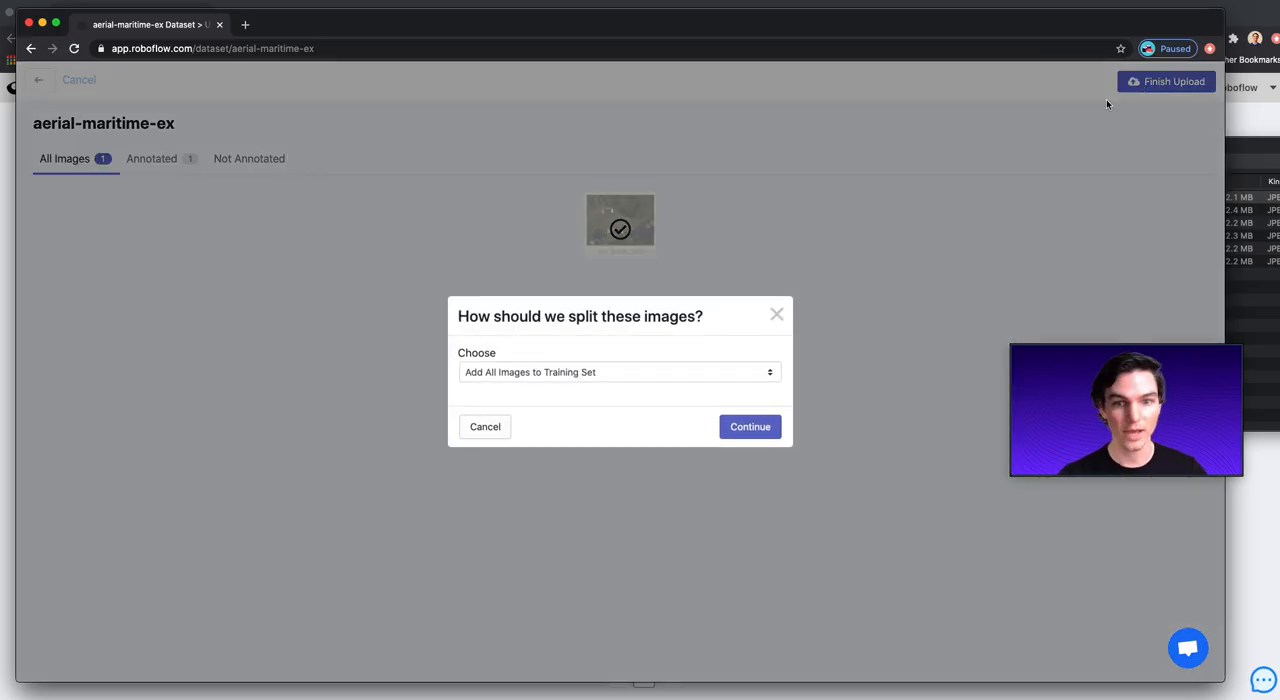
pyautogui.click(748, 426)
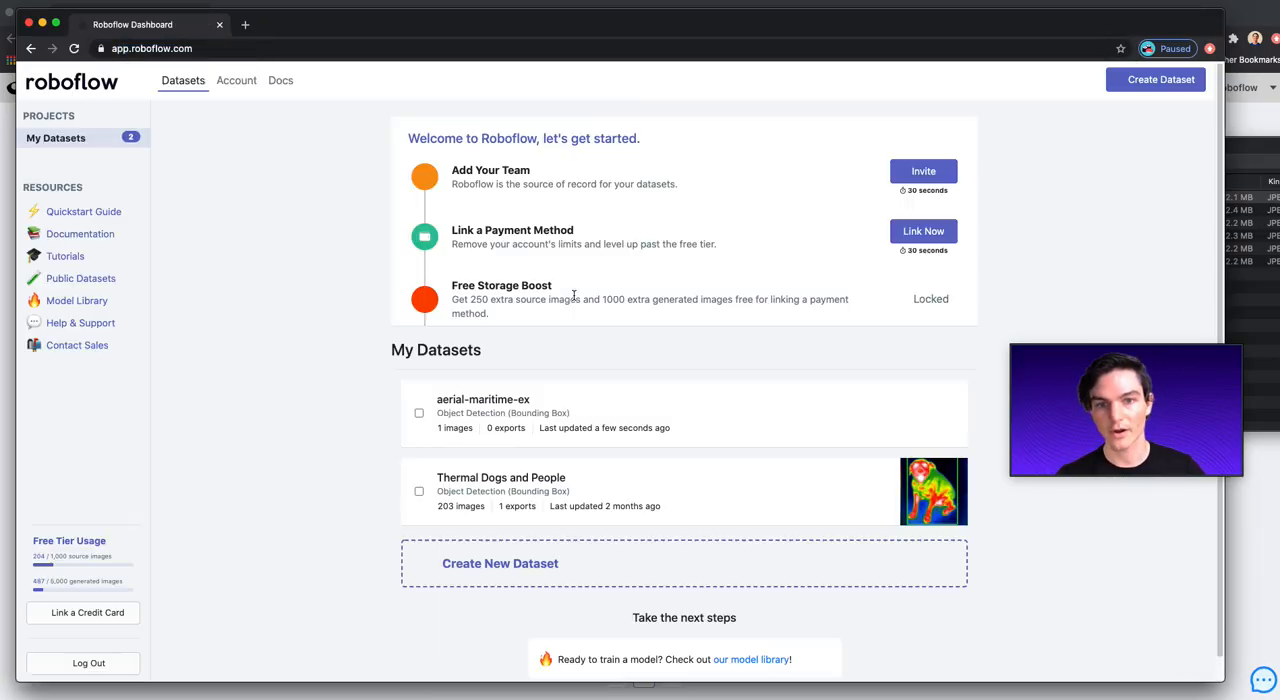
# Open the aerial-maritime-ex dataset's single training image showing its boat-lift and dock boxes.
pyautogui.click(482, 398)
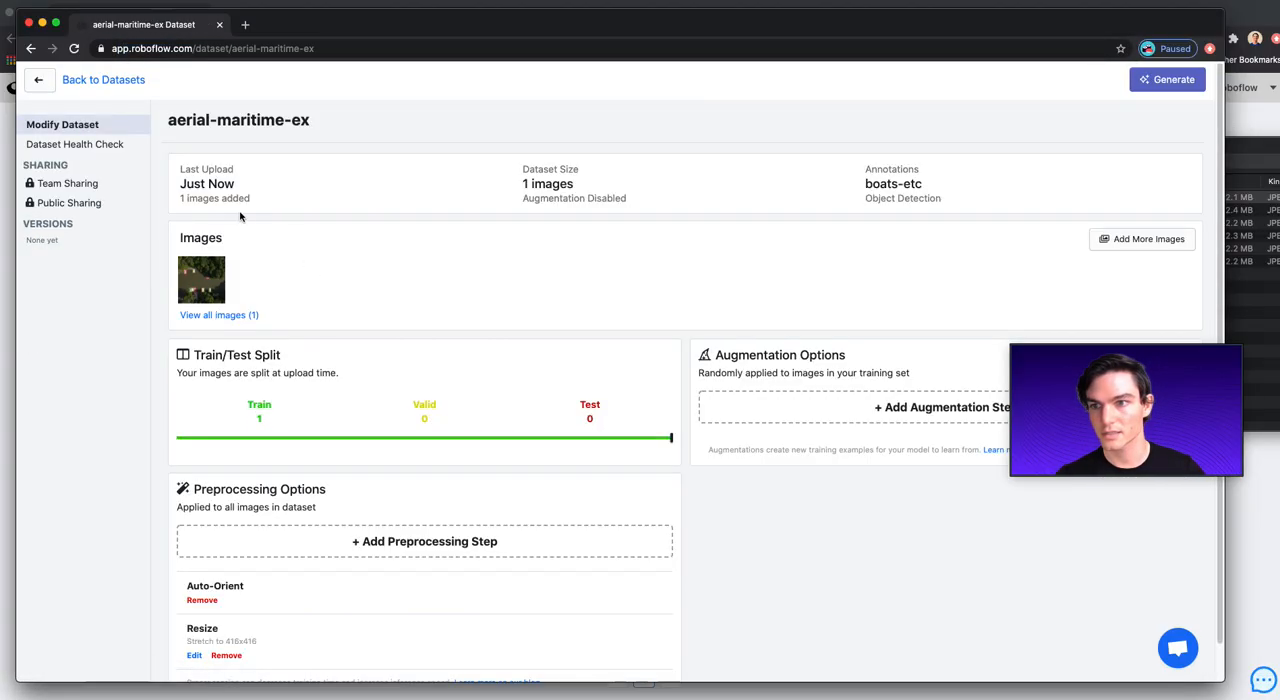
pyautogui.click(200, 278)
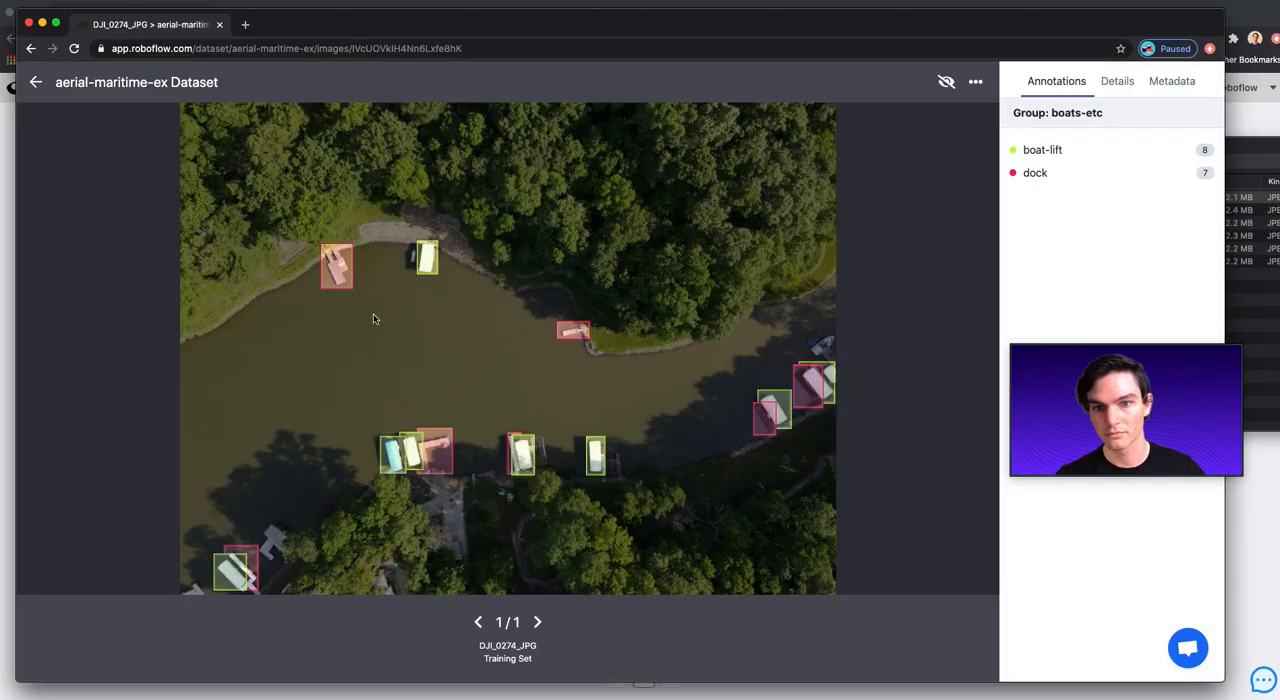